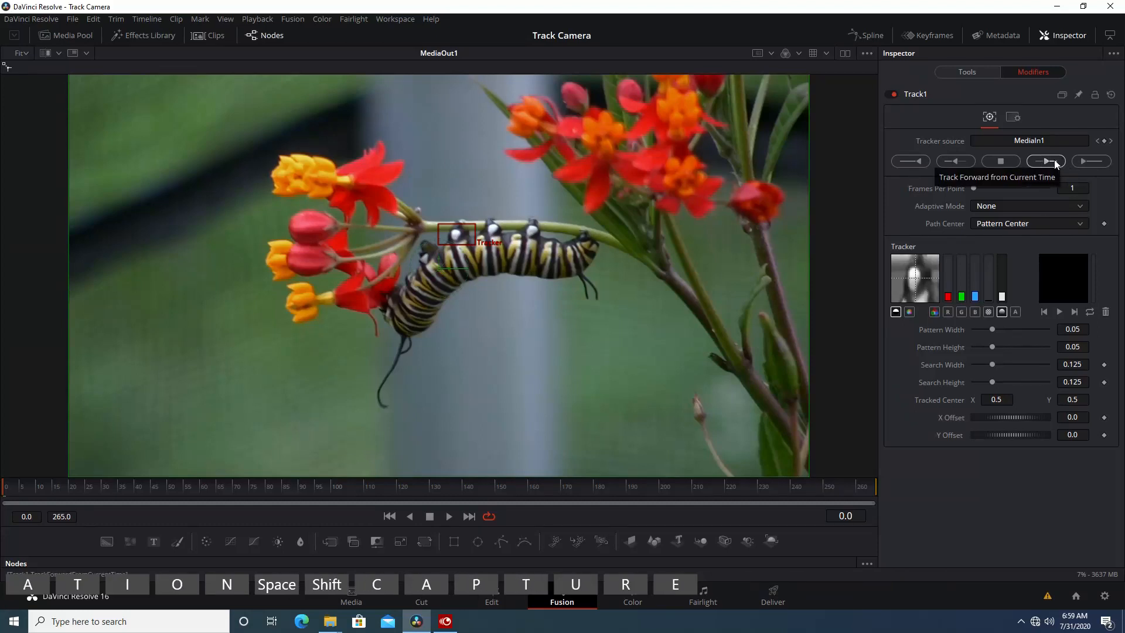
Track the caterpillar's head point forward through the clip past frame 51
{"action": "left_click", "coordinate": [1045, 161]}
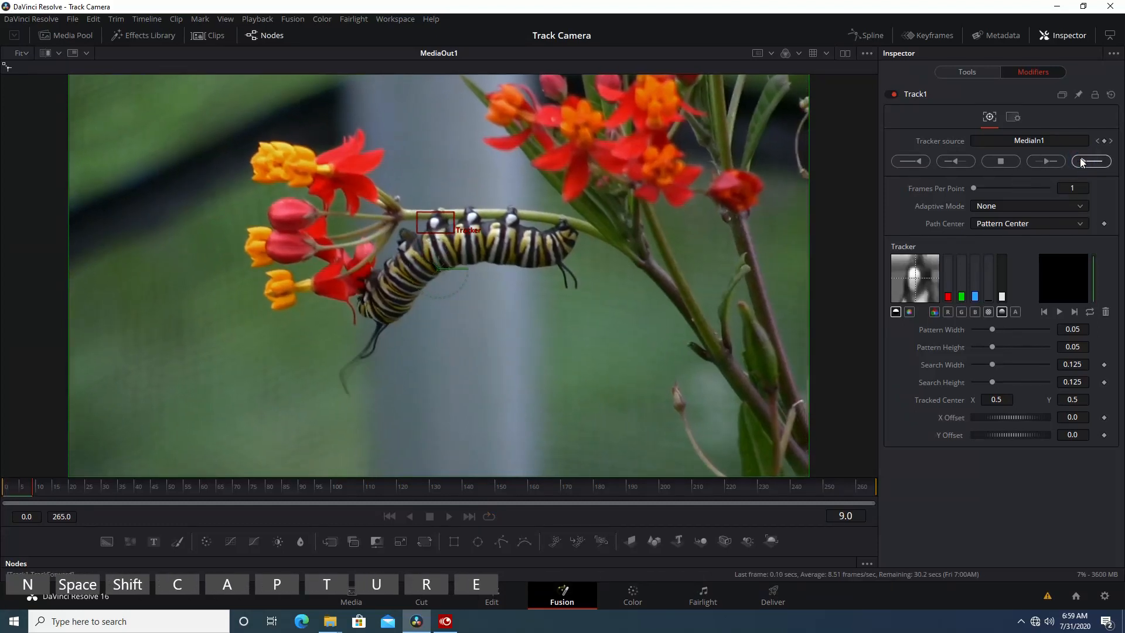
{"action": "left_click", "coordinate": [1091, 161]}
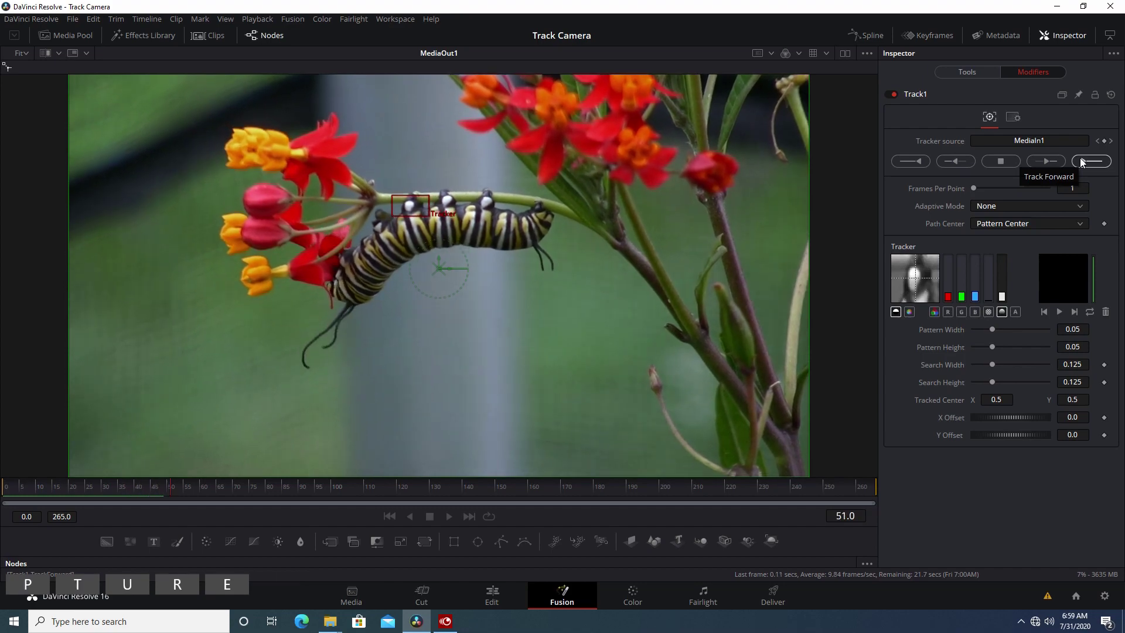
{"action": "left_click", "coordinate": [491, 594]}
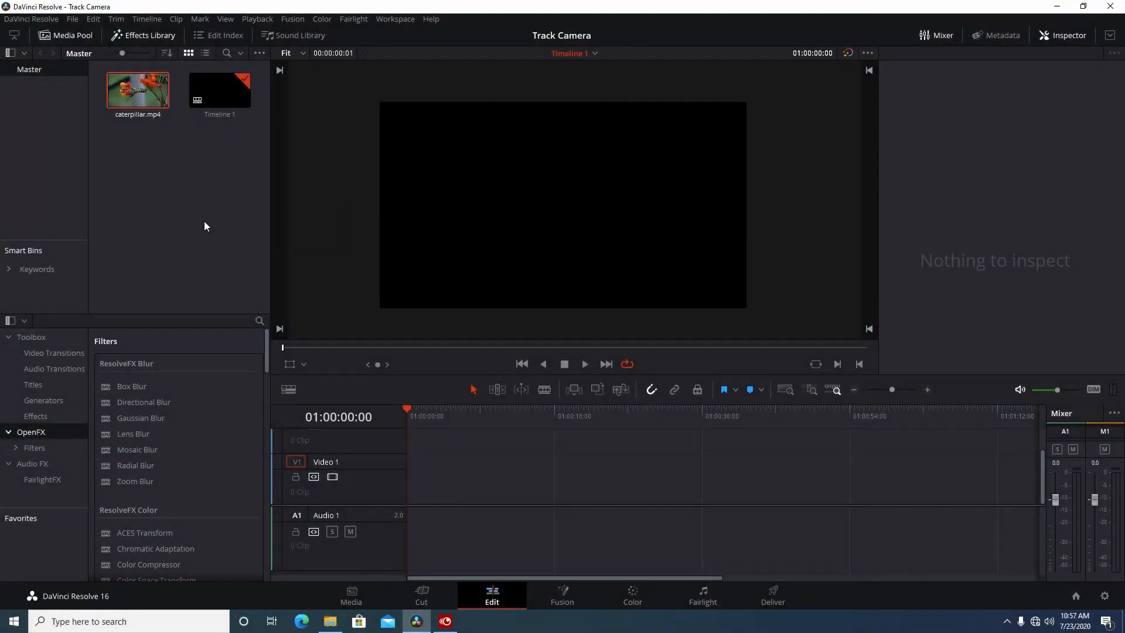
{"action": "mouse_move", "coordinate": [201, 221]}
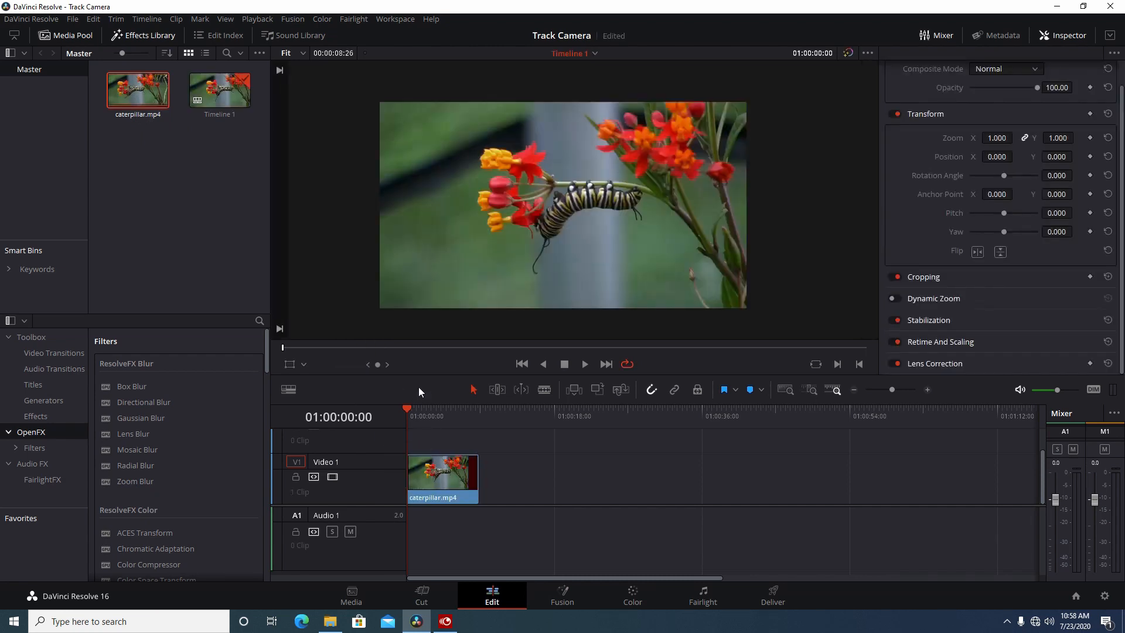
{"action": "mouse_move", "coordinate": [418, 388]}
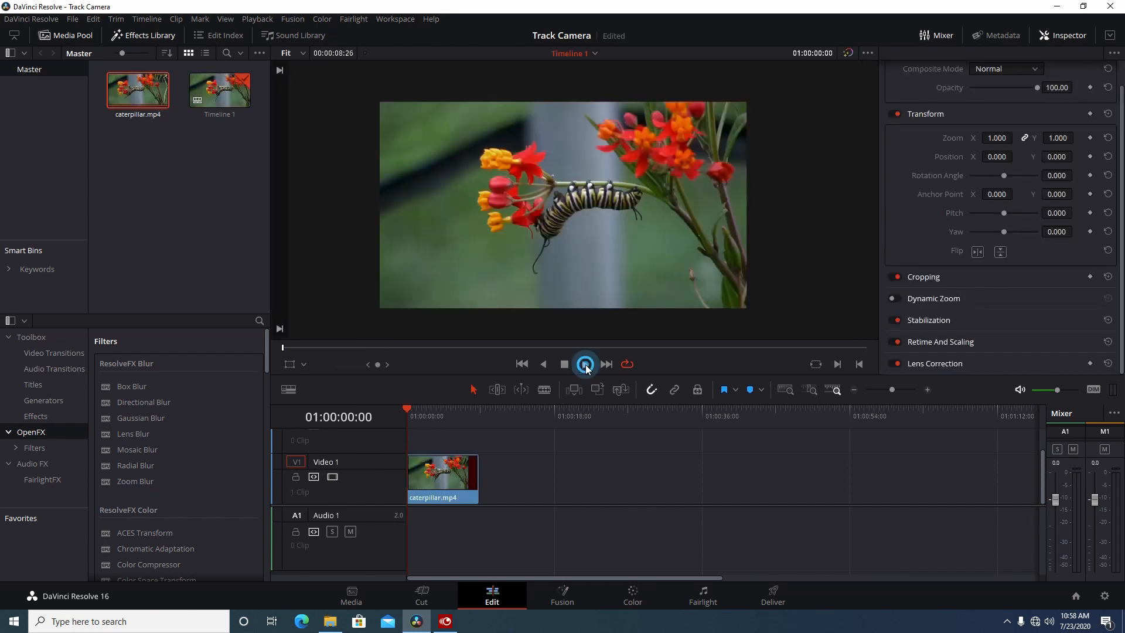
Play caterpillar.mp4 on Timeline 1 to see the camera shake, then stop
{"action": "left_click", "coordinate": [585, 363]}
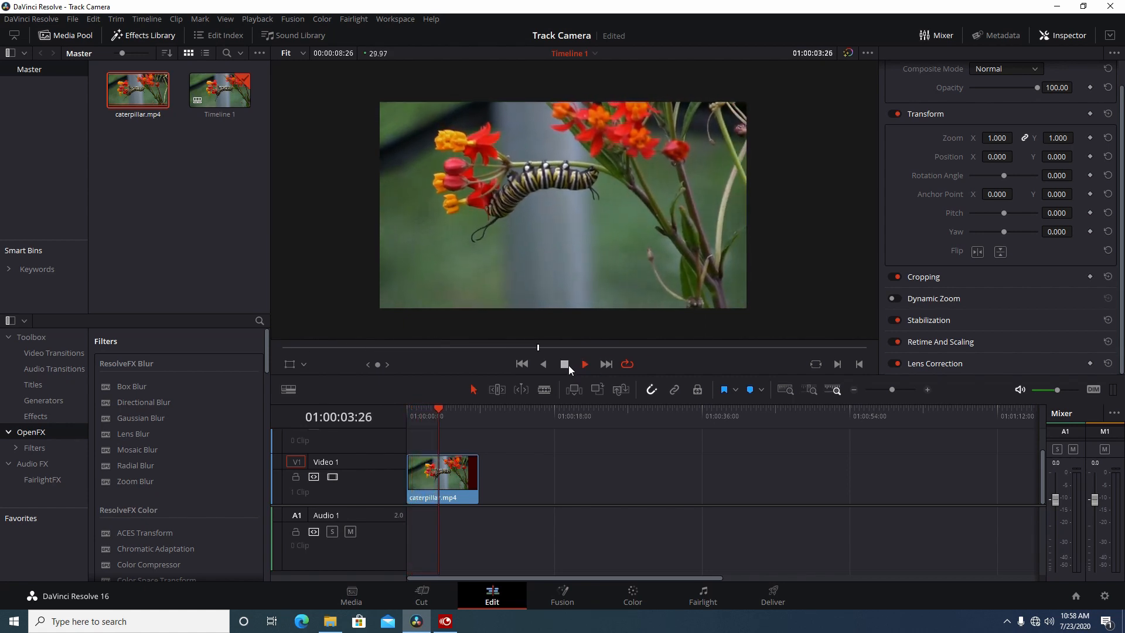
{"action": "left_click", "coordinate": [583, 363]}
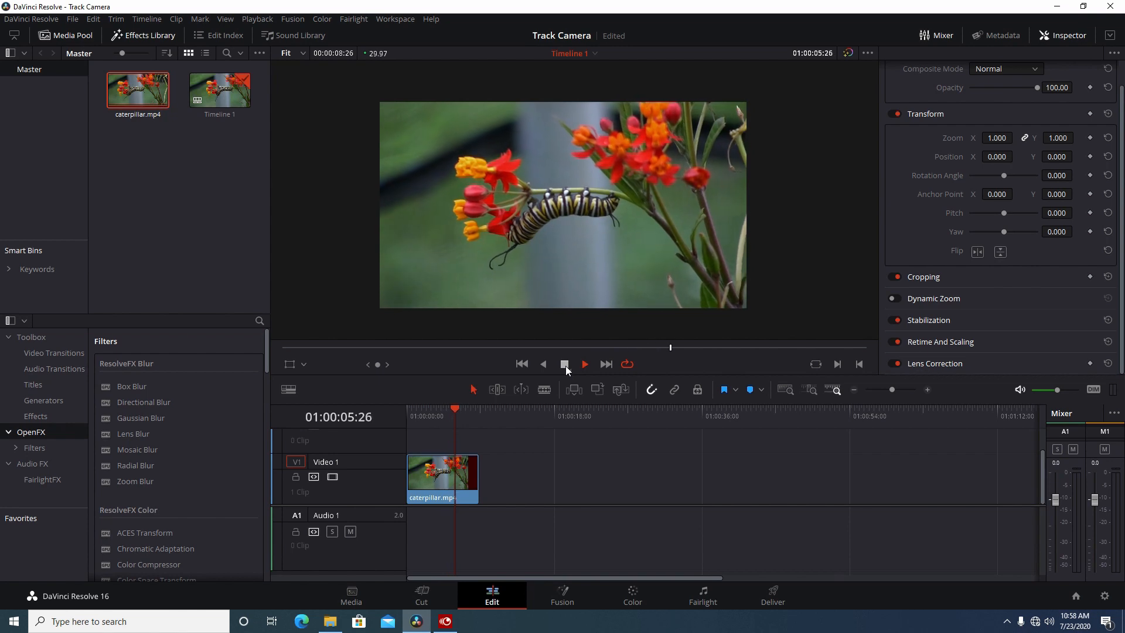
{"action": "left_click", "coordinate": [584, 363]}
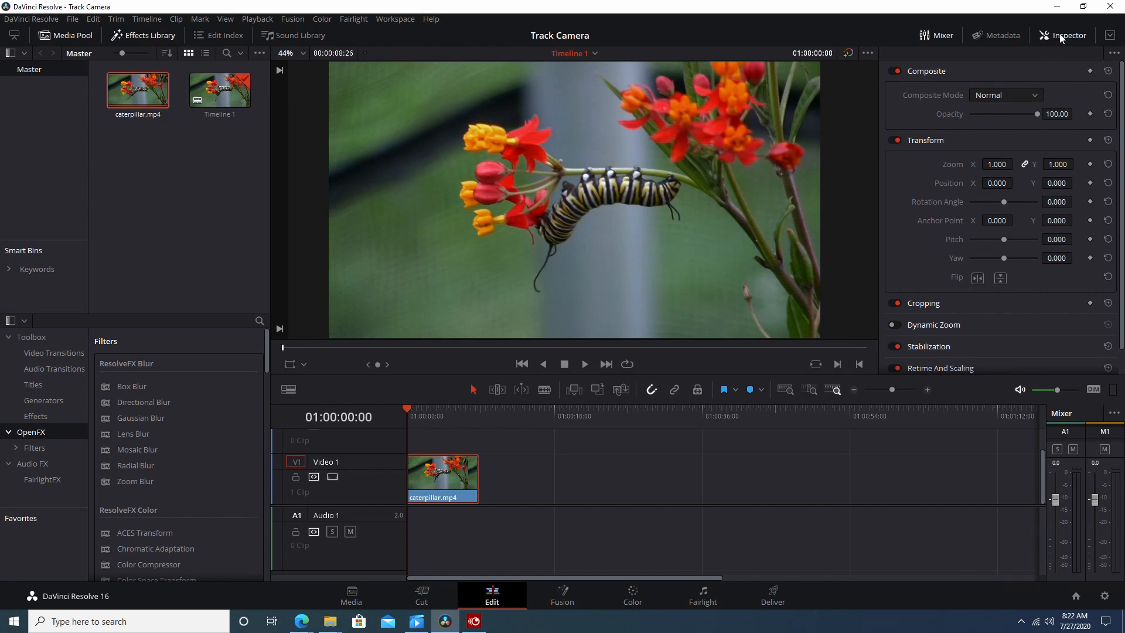
Expand the clip's Stabilization section in the Inspector
{"action": "scroll", "scroll_direction": "down", "scroll_amount": 3}
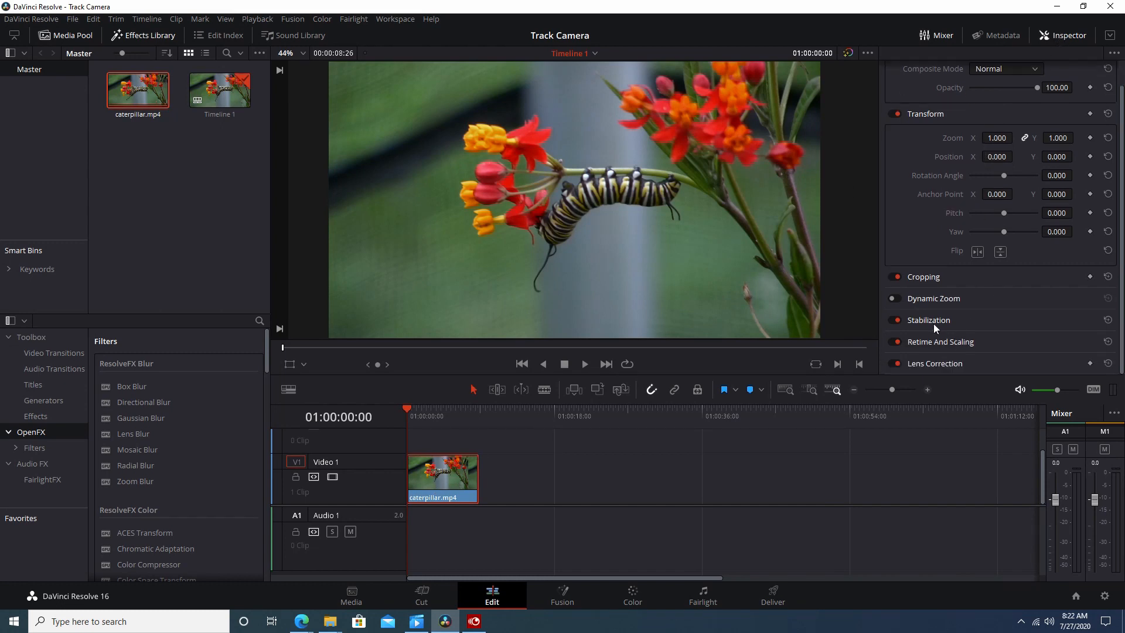
{"action": "left_click", "coordinate": [894, 319]}
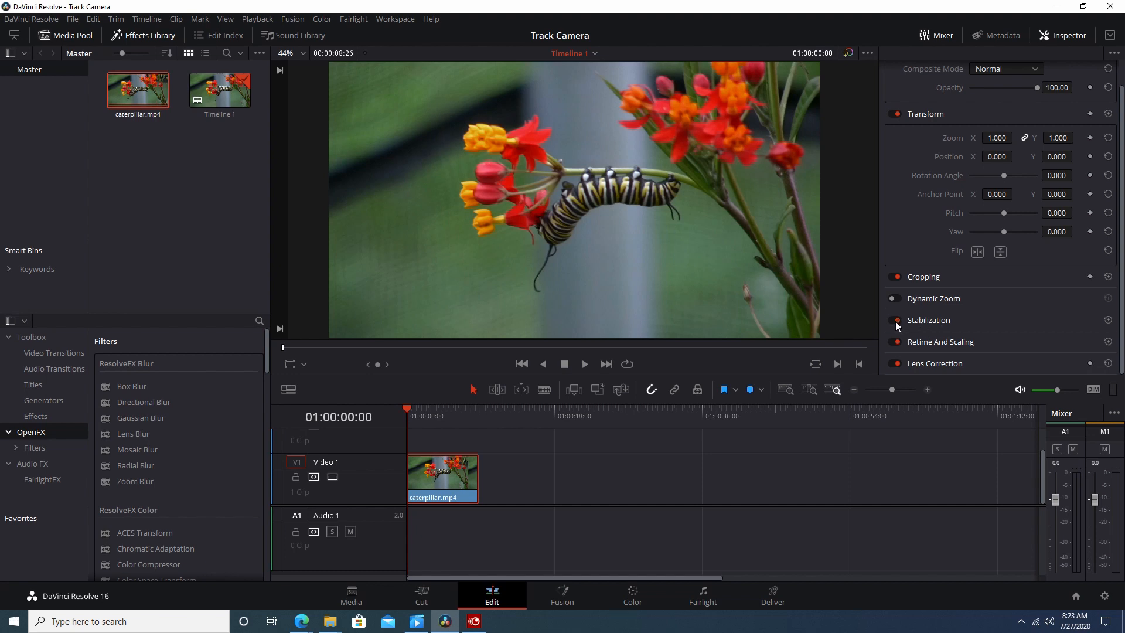
{"action": "mouse_move", "coordinate": [915, 324]}
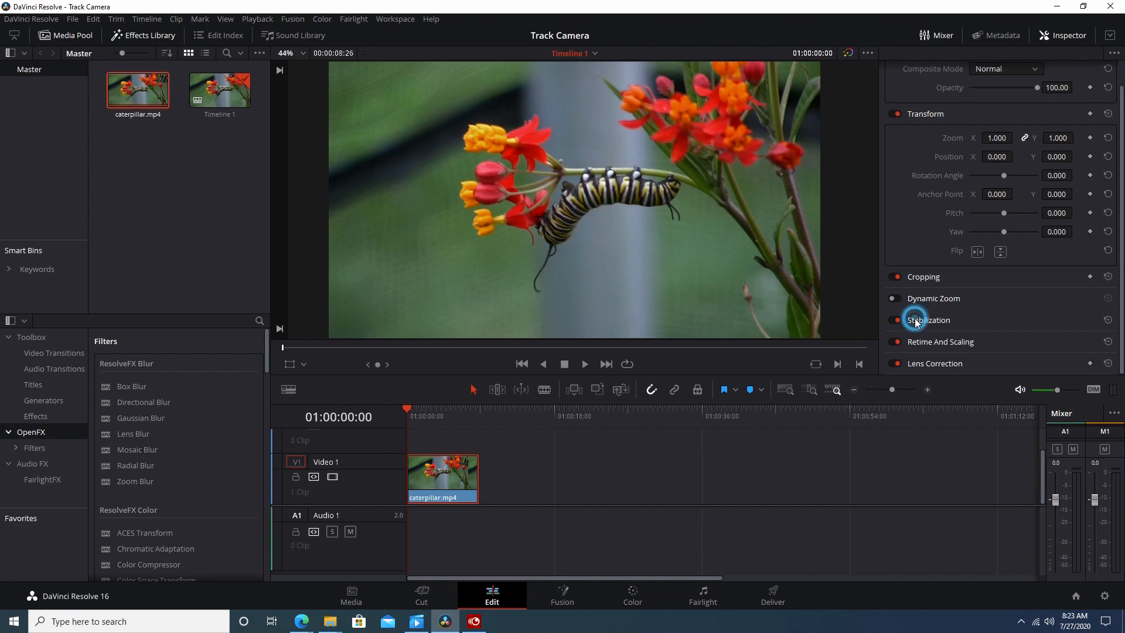
{"action": "left_click", "coordinate": [928, 319]}
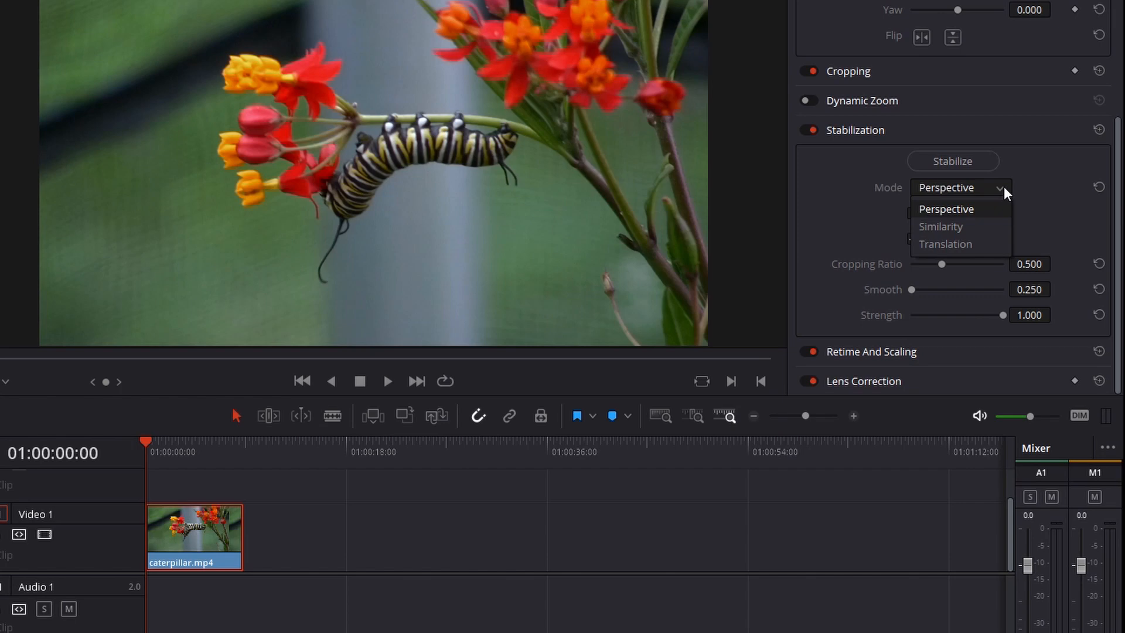
{"action": "mouse_move", "coordinate": [1008, 196]}
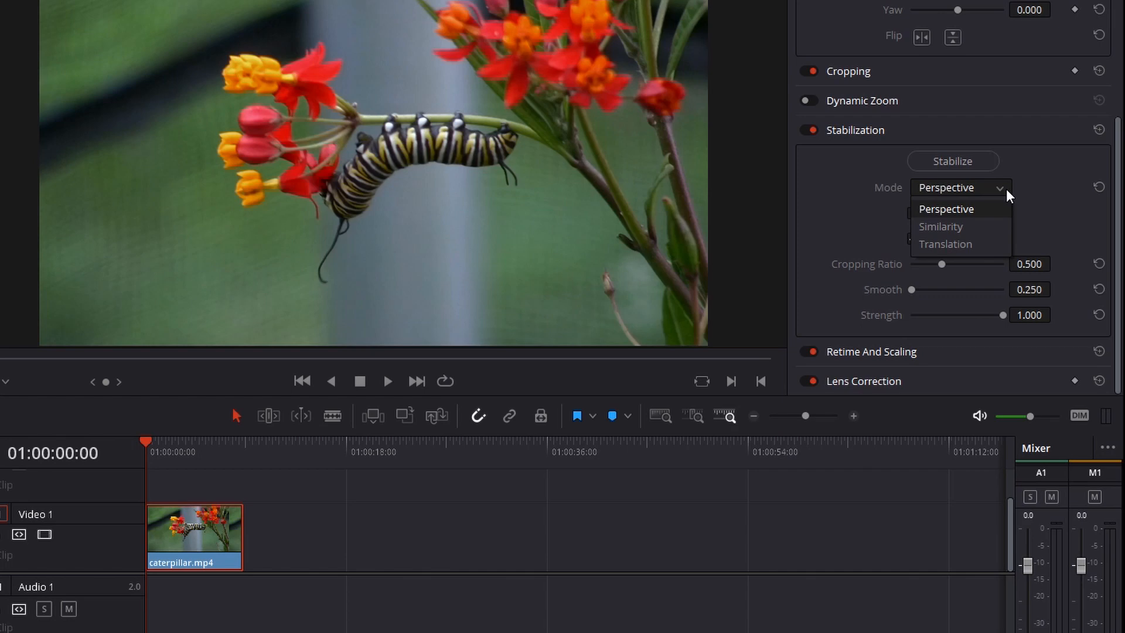
{"action": "mouse_move", "coordinate": [953, 226]}
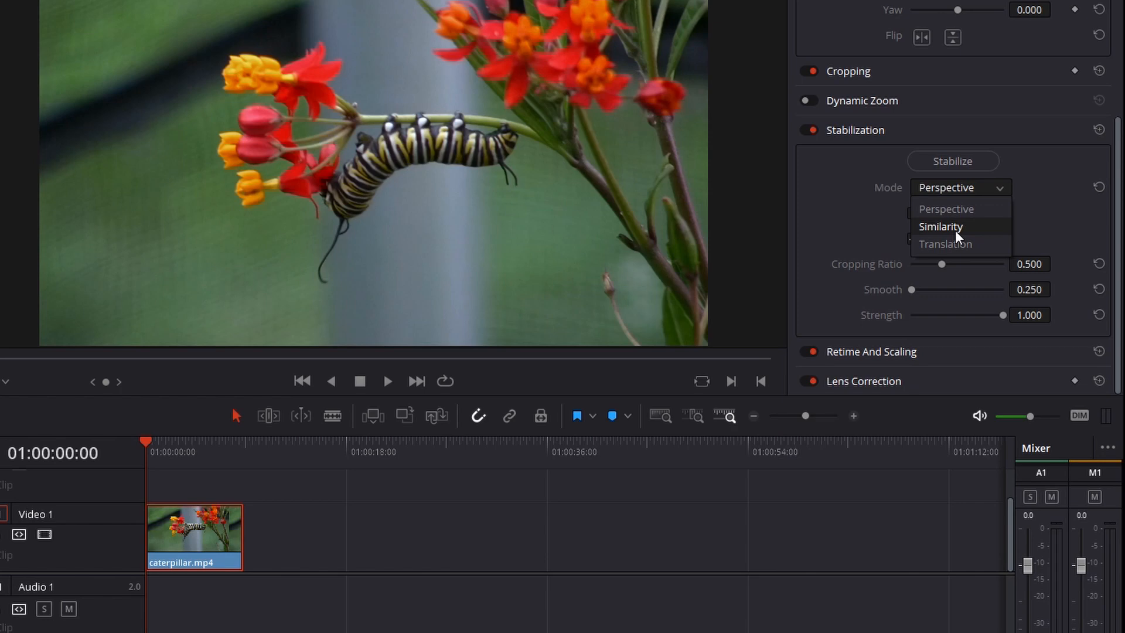
{"action": "mouse_move", "coordinate": [946, 243]}
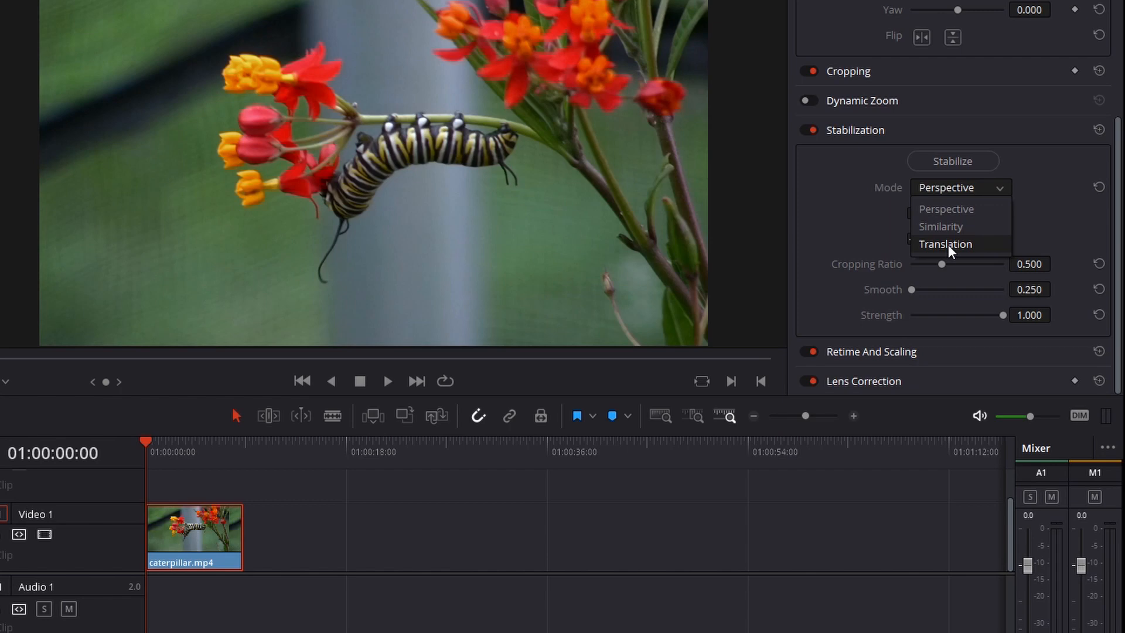
{"action": "mouse_move", "coordinate": [958, 226]}
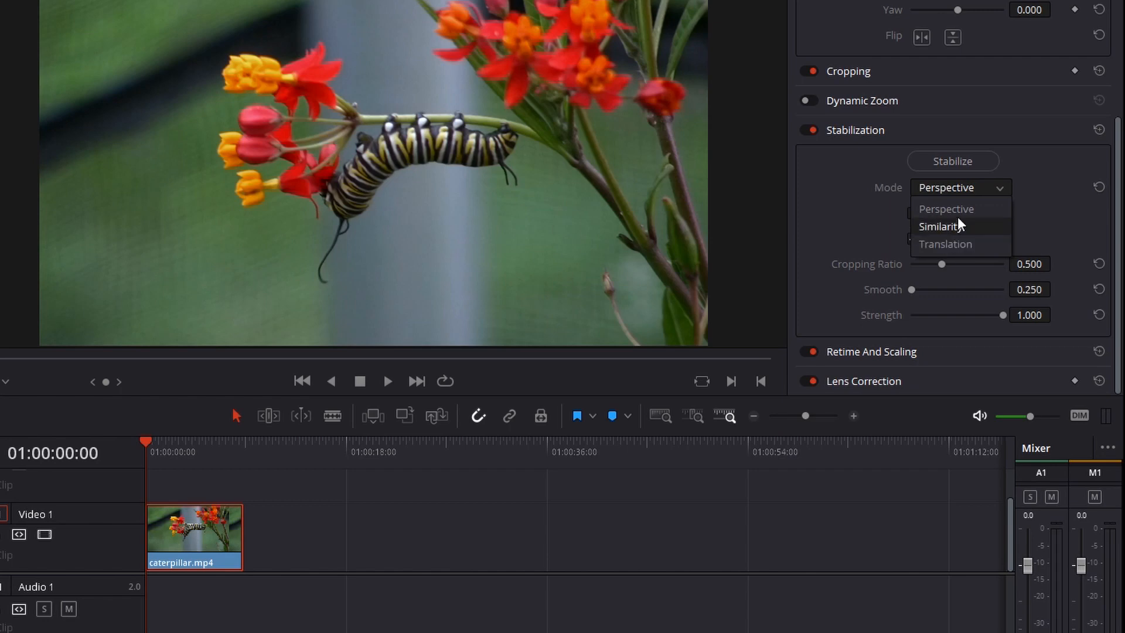
{"action": "mouse_move", "coordinate": [964, 217]}
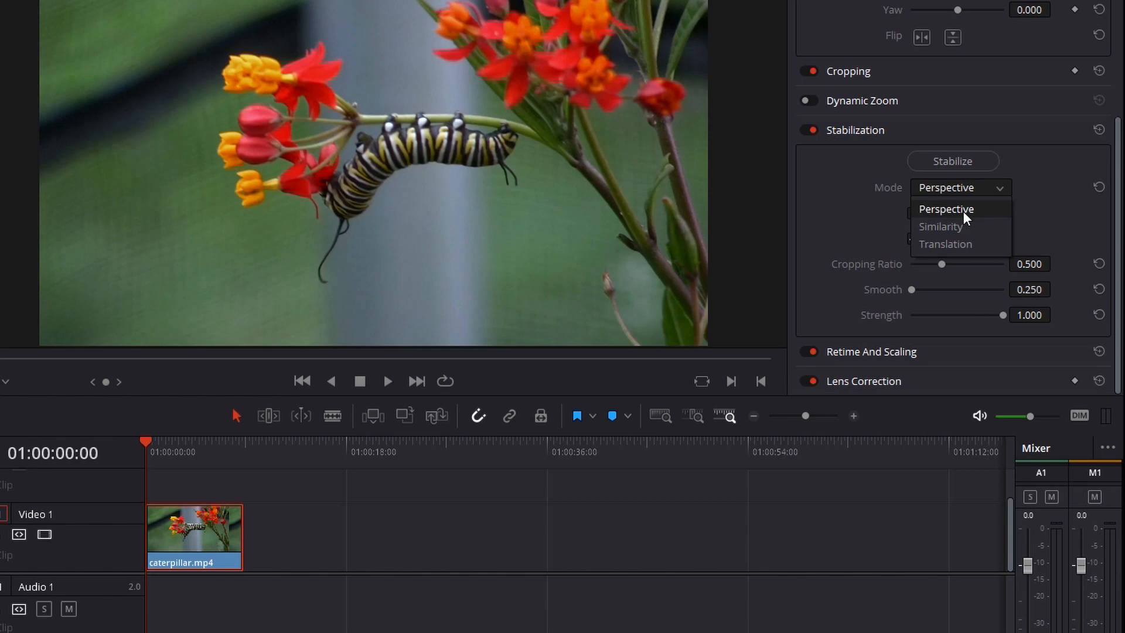
Keep Perspective mode and enable Zoom and Camera Lock for stabilization
{"action": "left_click", "coordinate": [946, 208]}
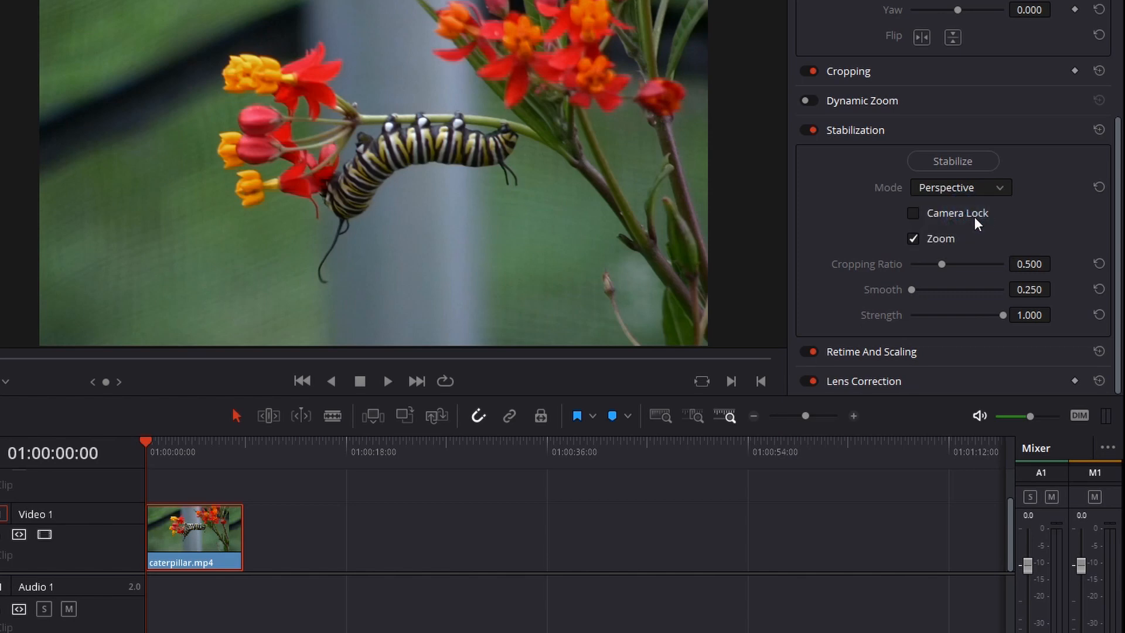
{"action": "mouse_move", "coordinate": [950, 222]}
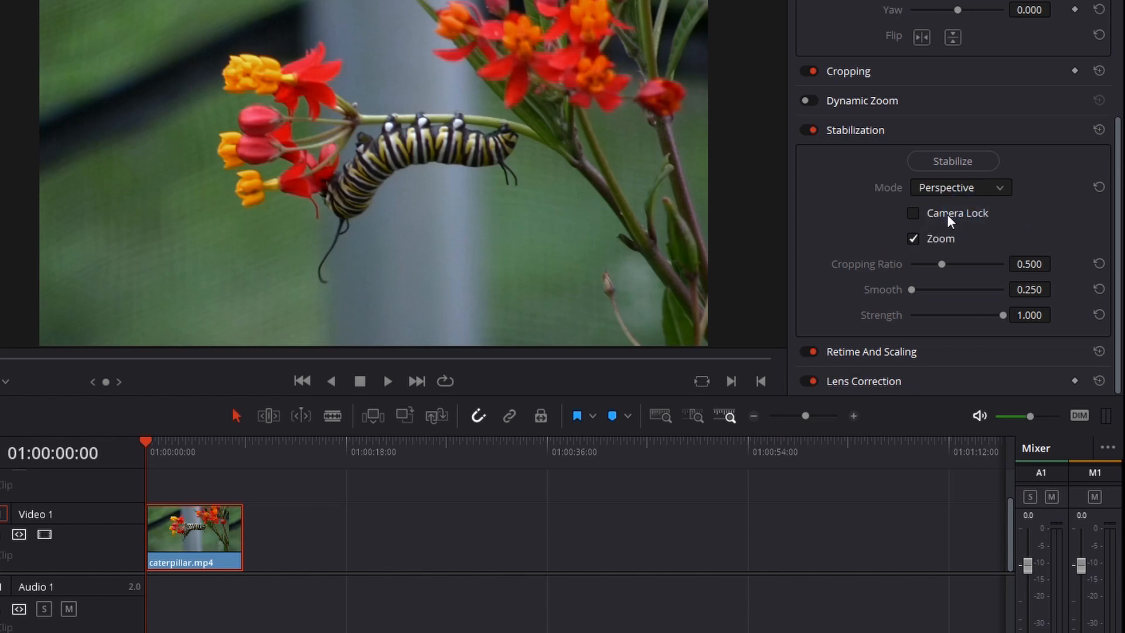
{"action": "mouse_move", "coordinate": [913, 219]}
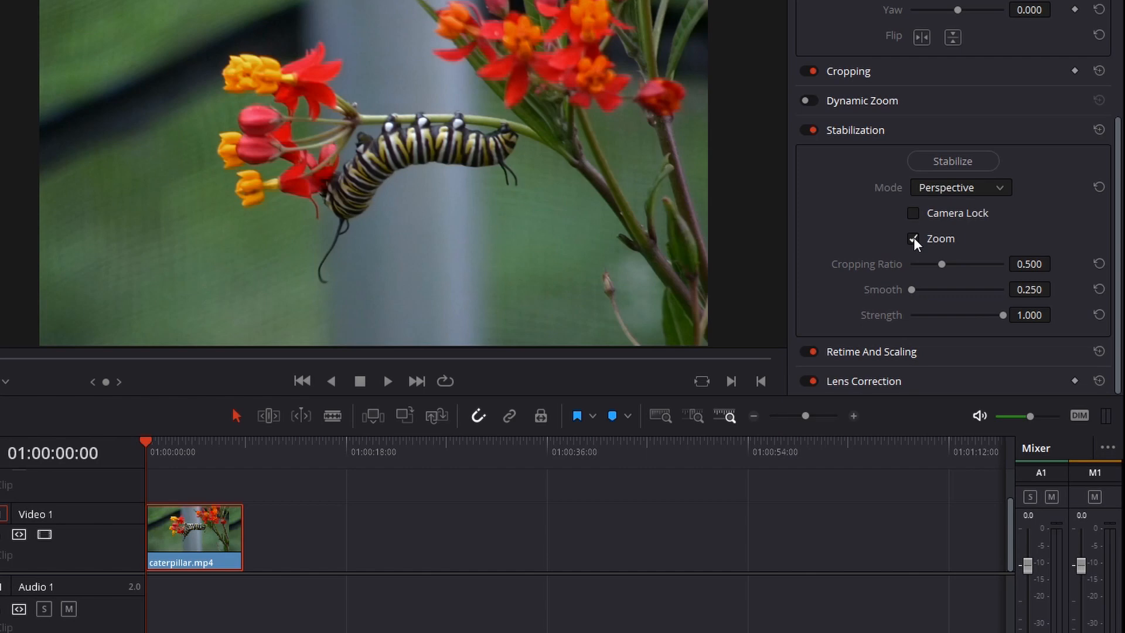
{"action": "left_click", "coordinate": [913, 238]}
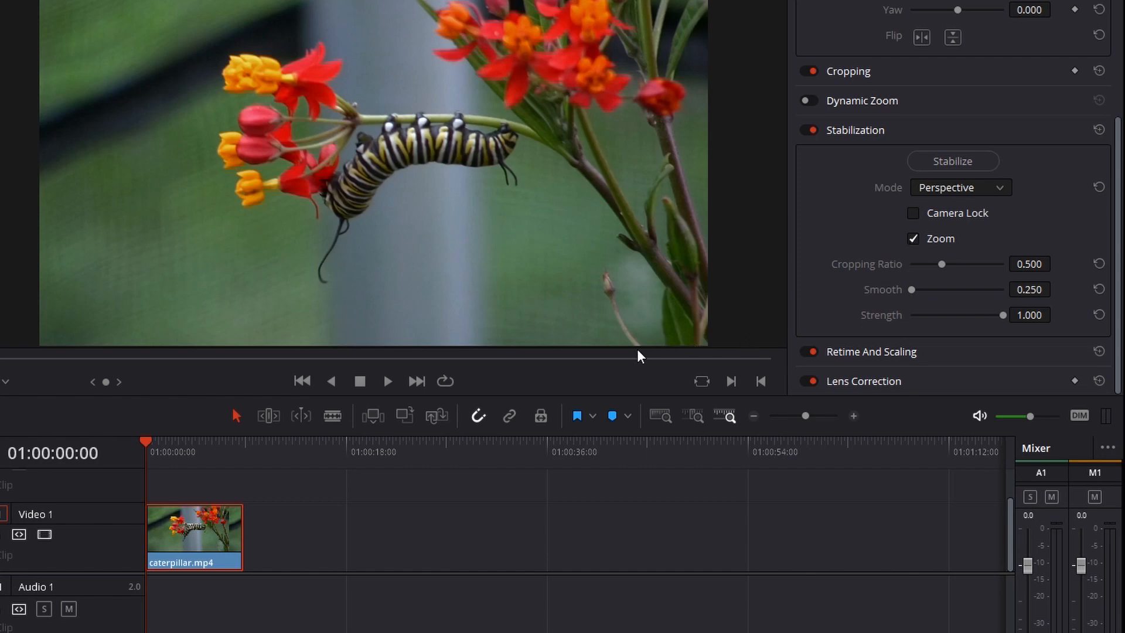
{"action": "mouse_move", "coordinate": [902, 279]}
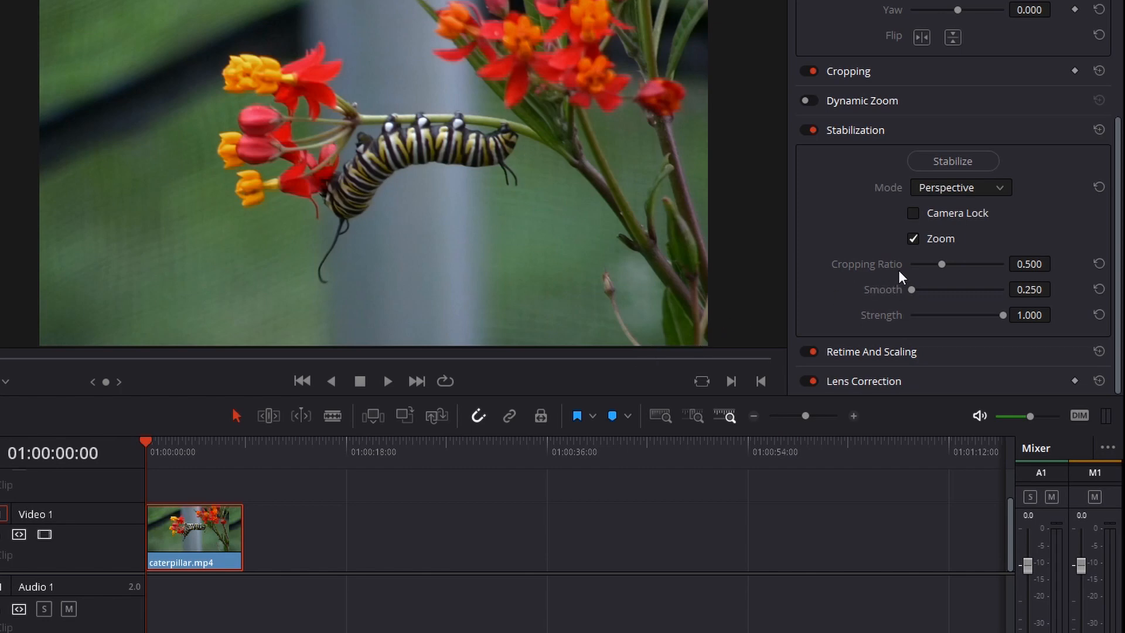
{"action": "mouse_move", "coordinate": [915, 273]}
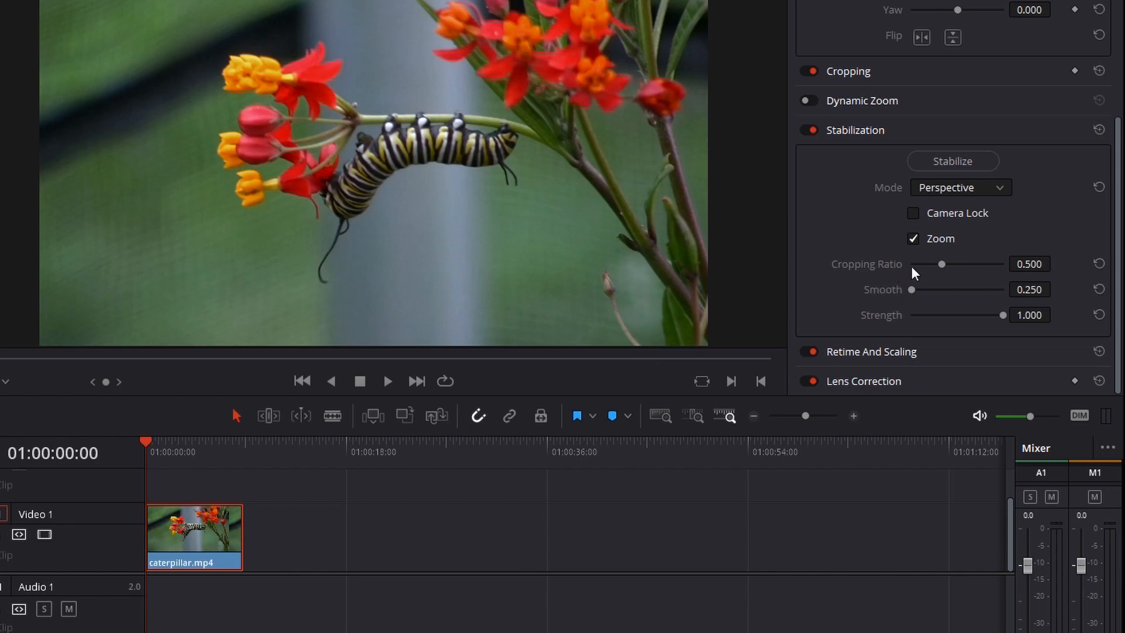
{"action": "mouse_move", "coordinate": [922, 218]}
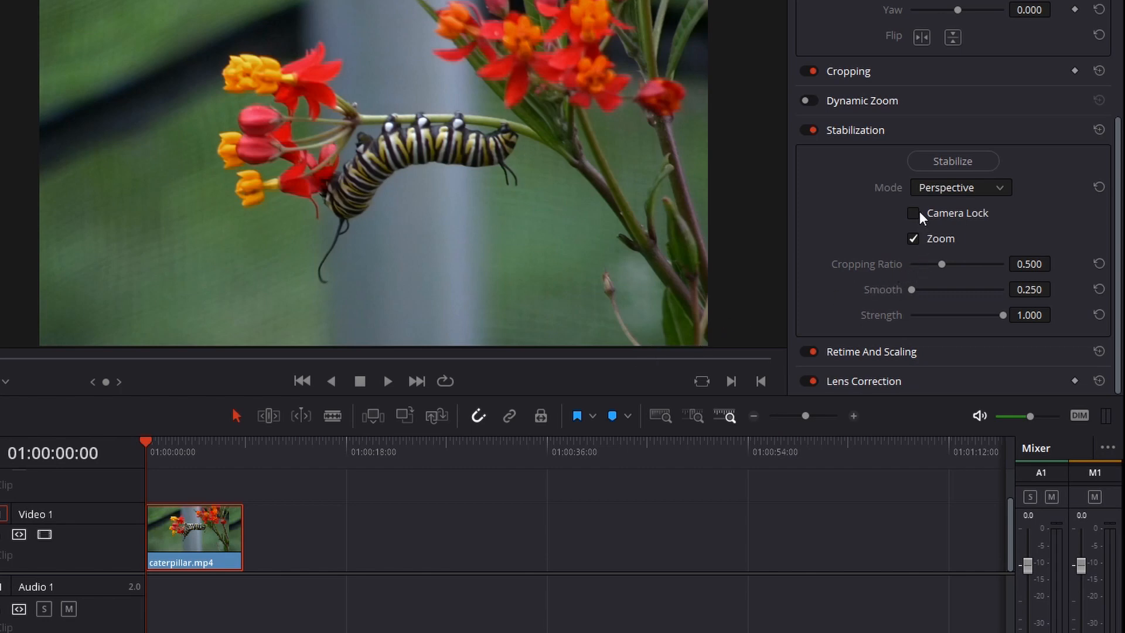
{"action": "left_click", "coordinate": [913, 214]}
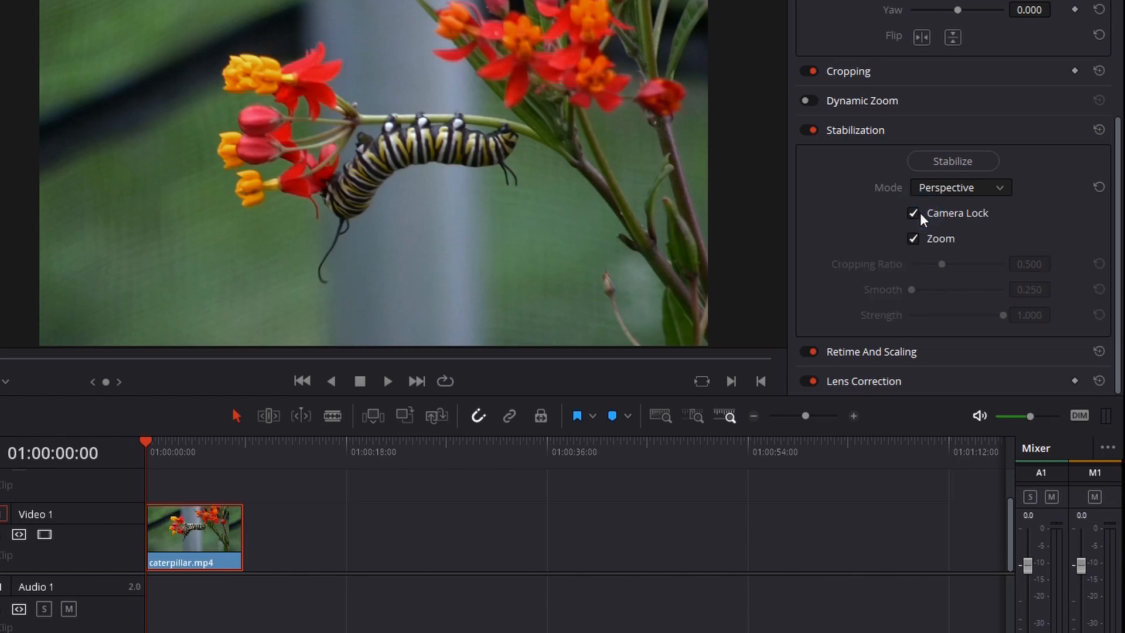
{"action": "mouse_move", "coordinate": [903, 299]}
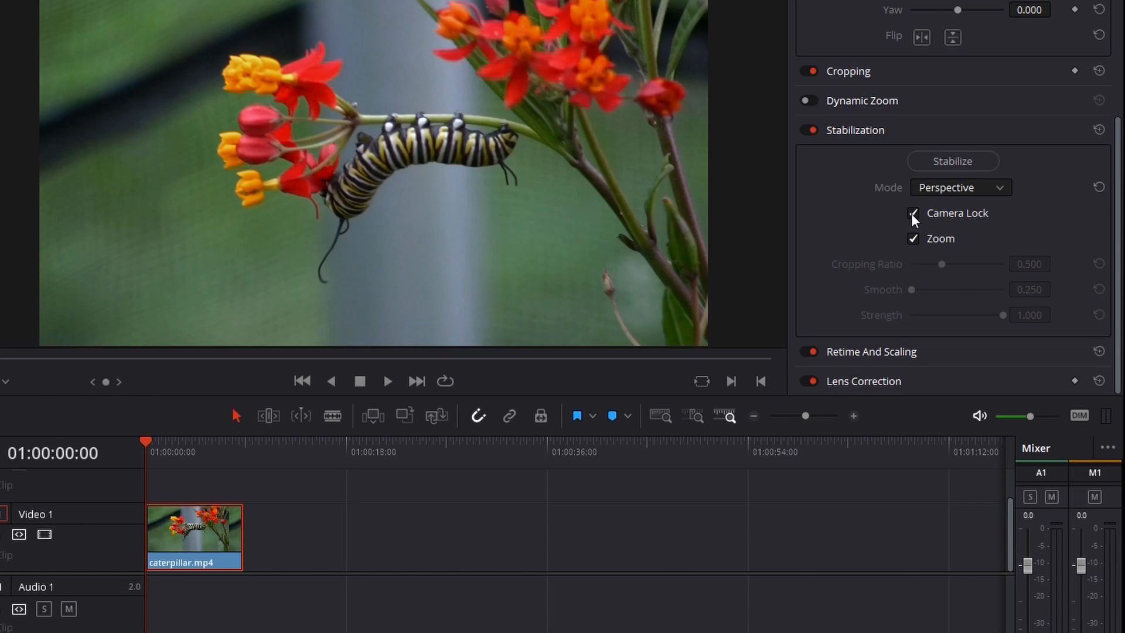
Turn Camera Lock off so Cropping Ratio and Smooth can be adjusted
{"action": "left_click", "coordinate": [913, 214]}
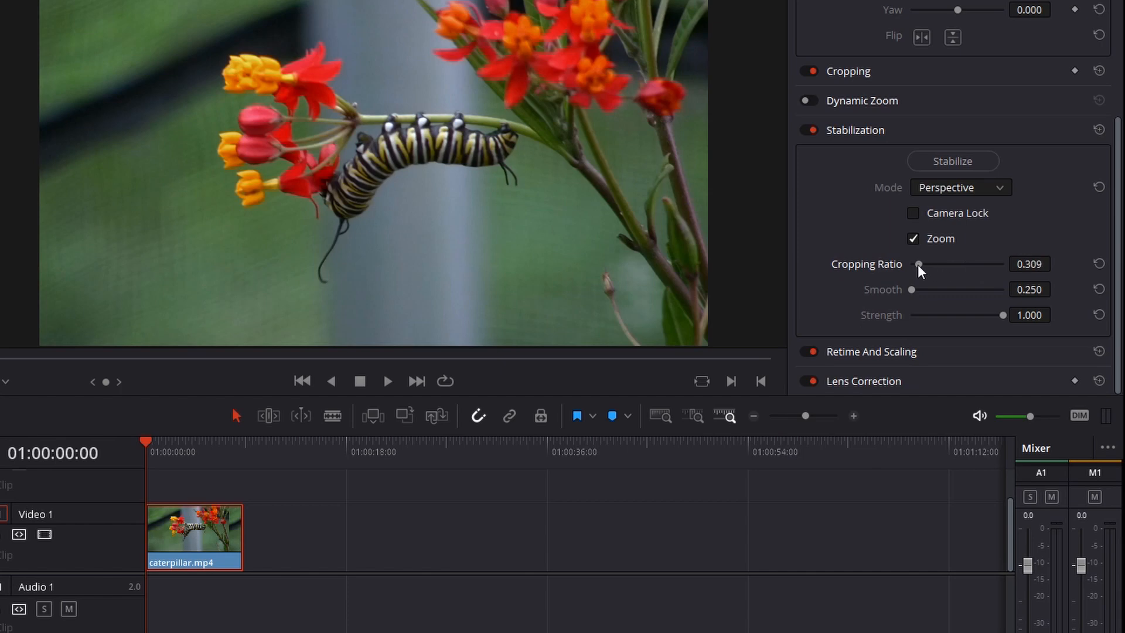
{"action": "mouse_move", "coordinate": [912, 297]}
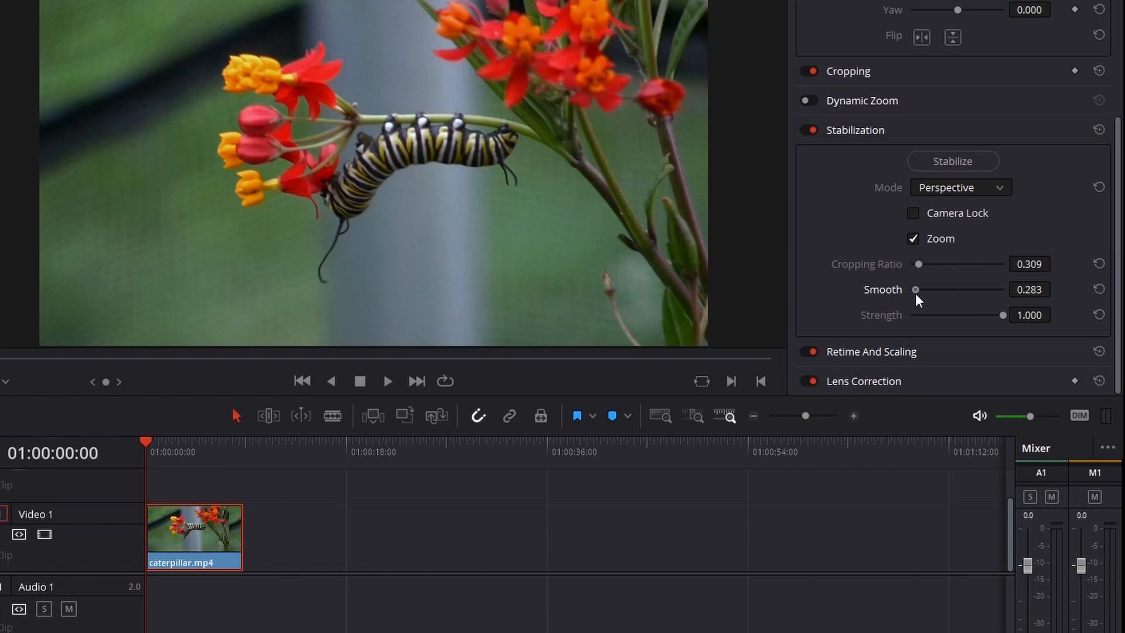
{"action": "mouse_move", "coordinate": [917, 297]}
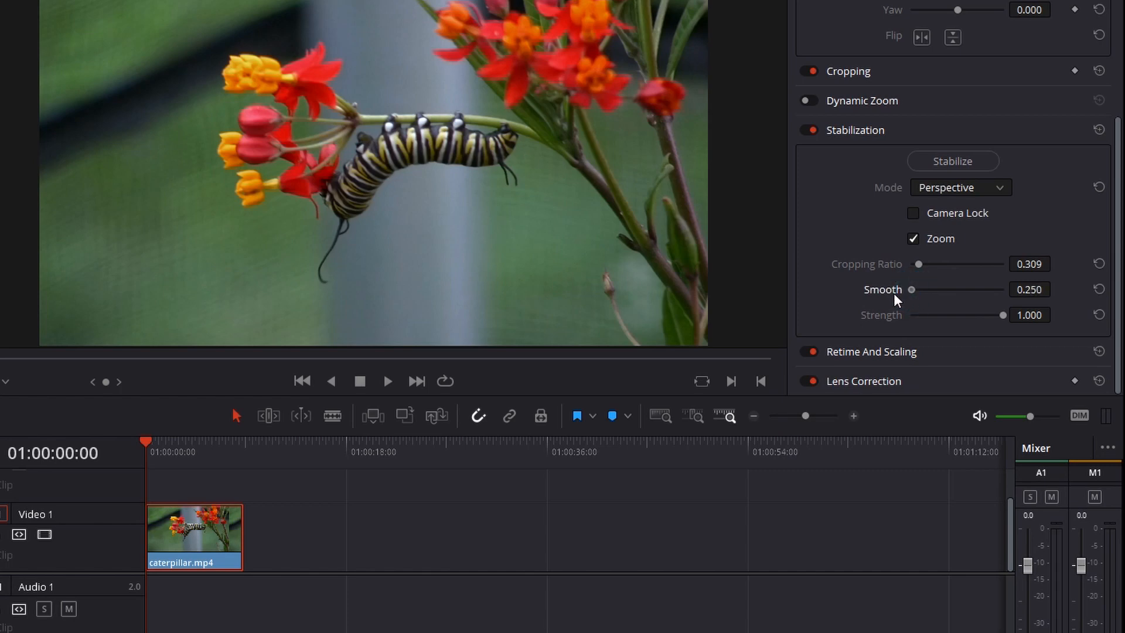
{"action": "mouse_move", "coordinate": [911, 301]}
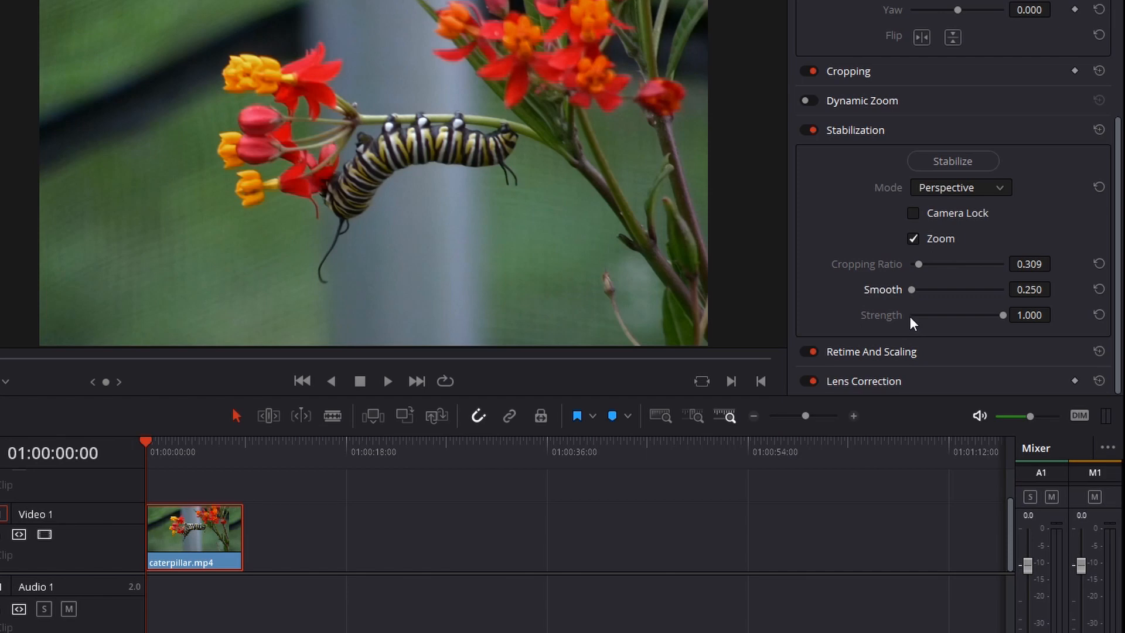
{"action": "mouse_move", "coordinate": [1005, 320]}
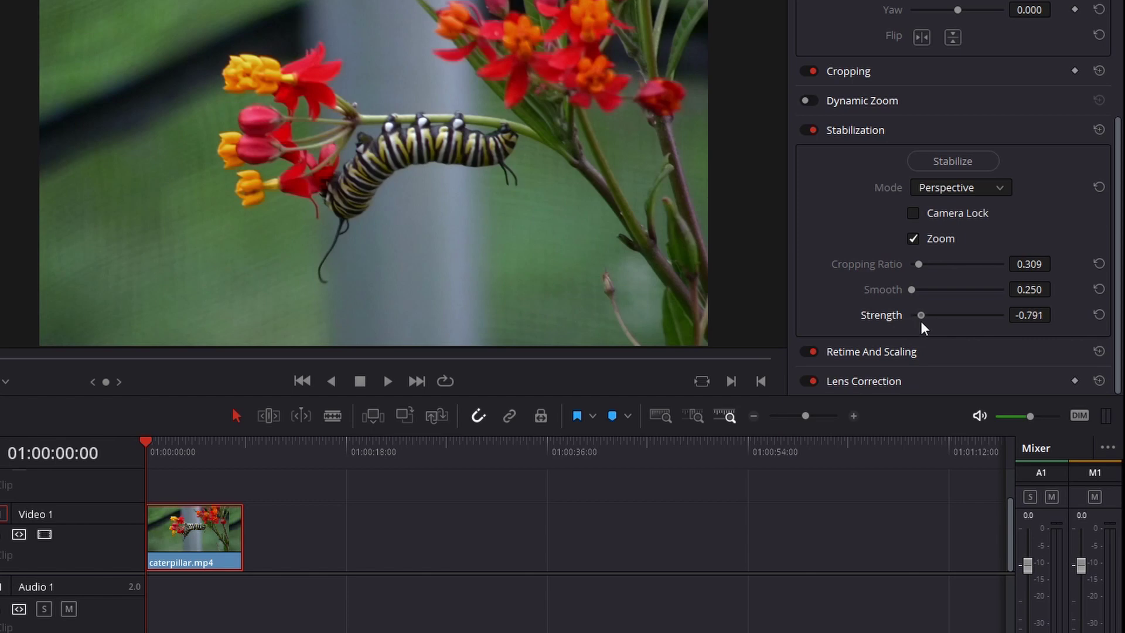
{"action": "mouse_move", "coordinate": [945, 225]}
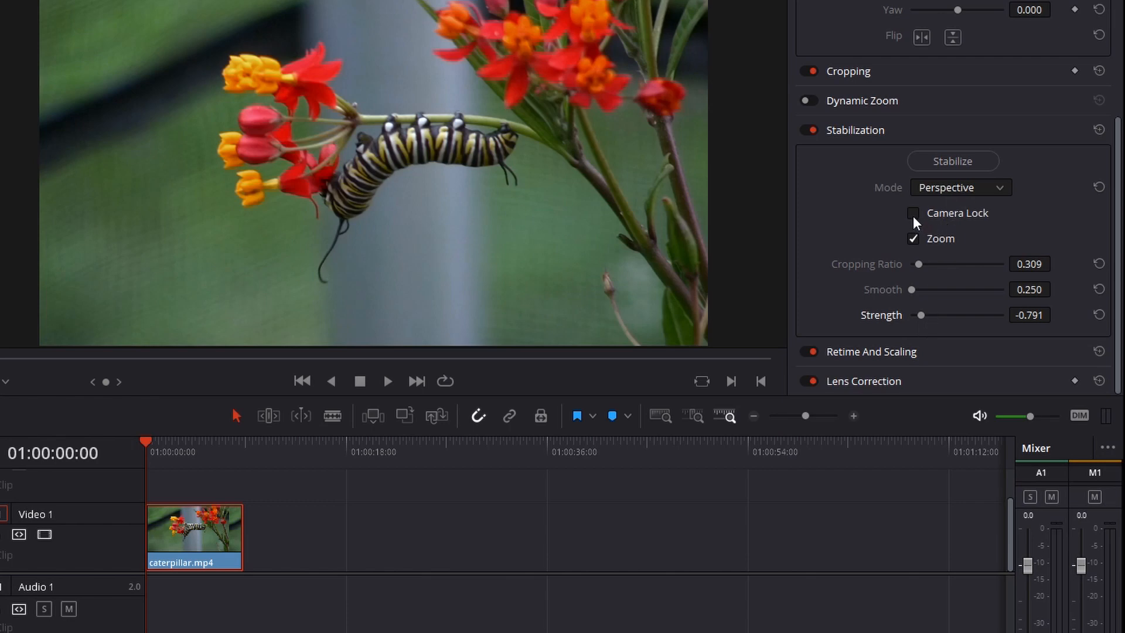
Re-enable Camera Lock and run Stabilize on the caterpillar clip
{"action": "left_click", "coordinate": [913, 213]}
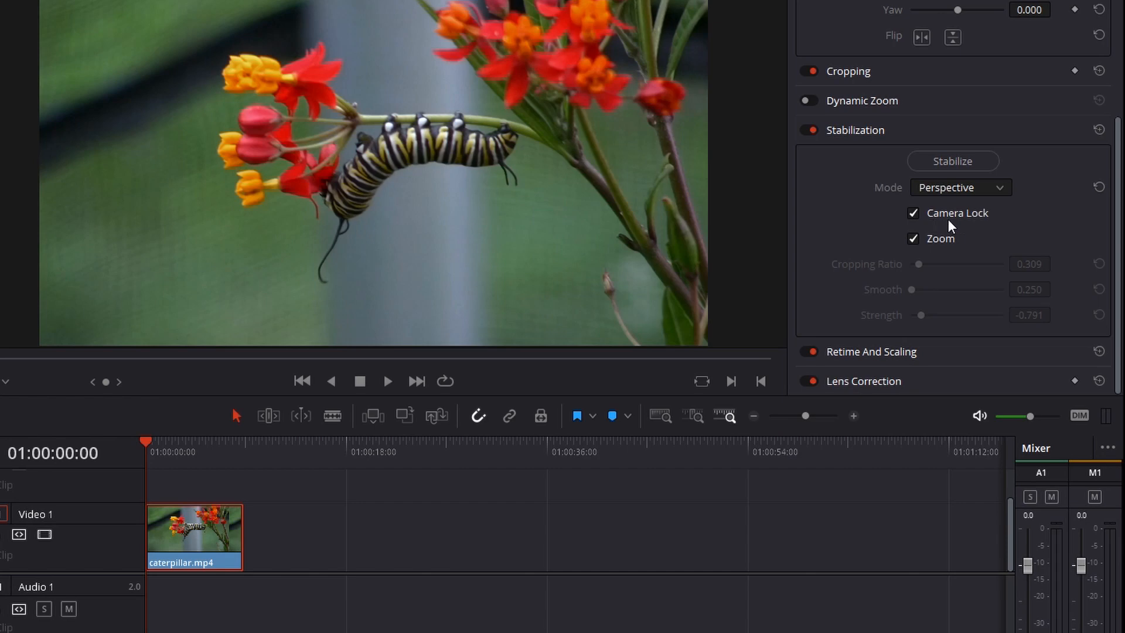
{"action": "mouse_move", "coordinate": [1007, 223]}
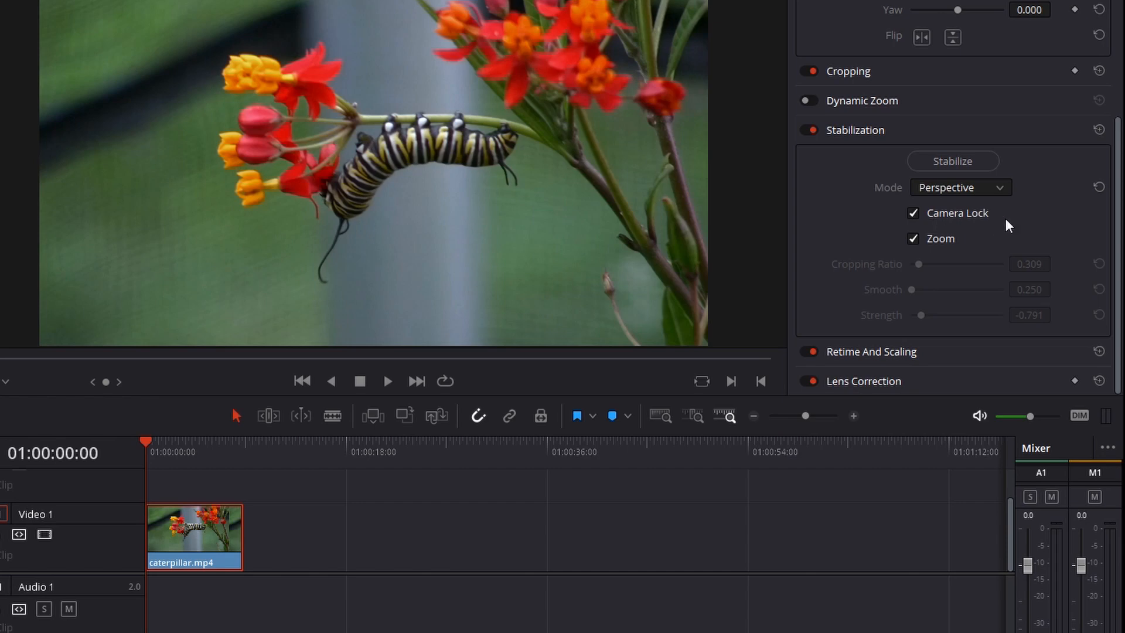
{"action": "left_click", "coordinate": [952, 161]}
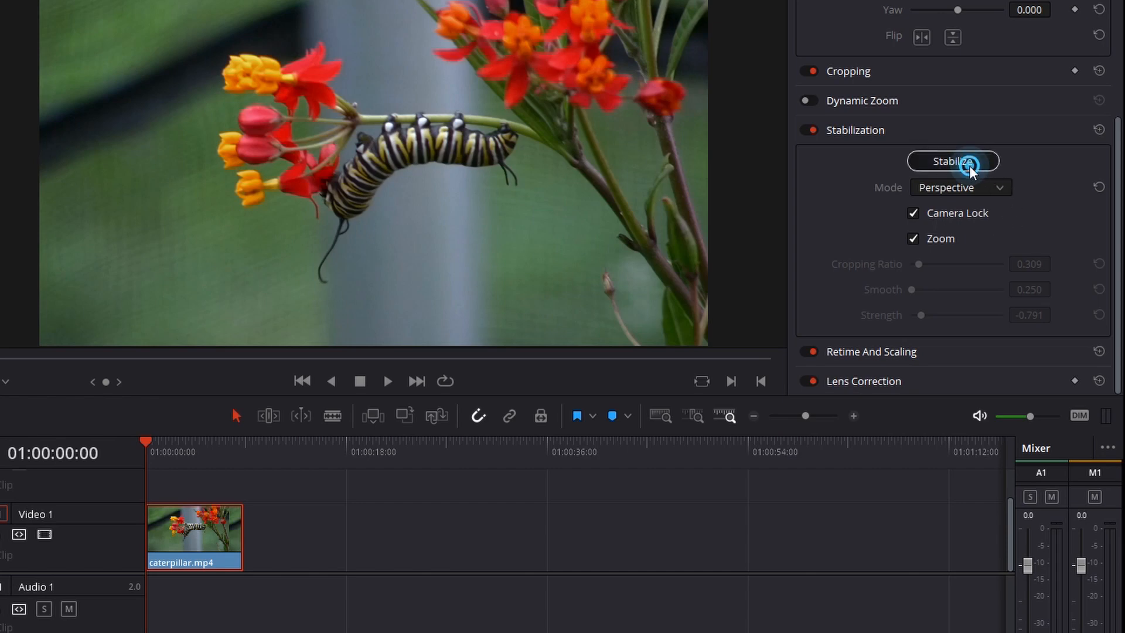
{"action": "left_click", "coordinate": [953, 161]}
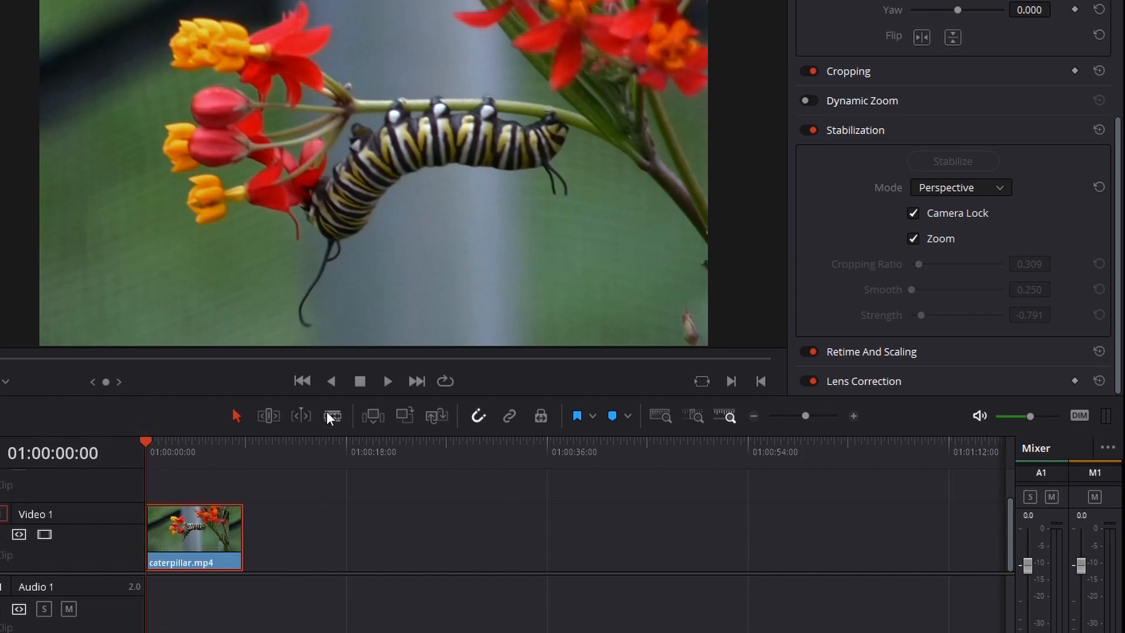
{"action": "mouse_move", "coordinate": [865, 280]}
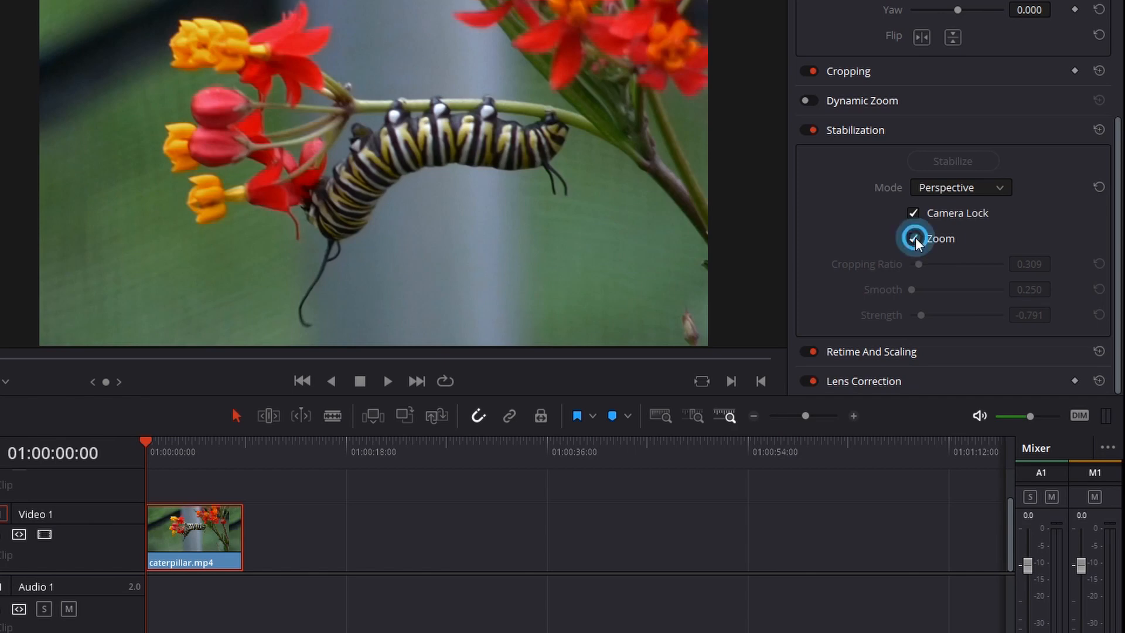
Preview the stabilized clip with Zoom off to show black edges, re-enable Zoom and return to start
{"action": "left_click", "coordinate": [913, 237]}
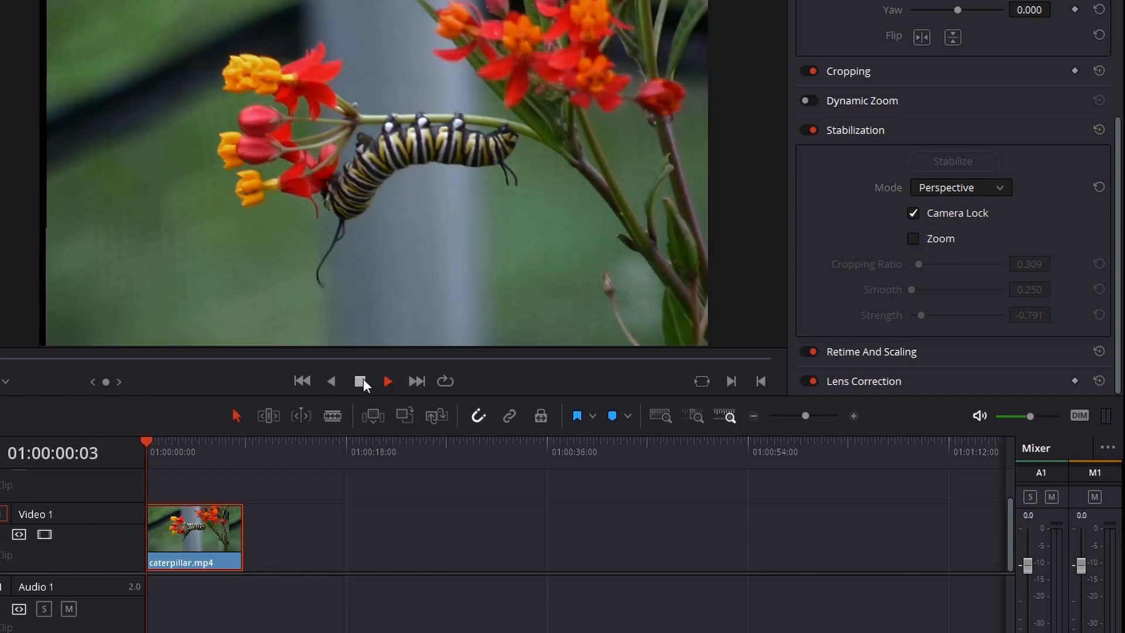
{"action": "left_click", "coordinate": [388, 381]}
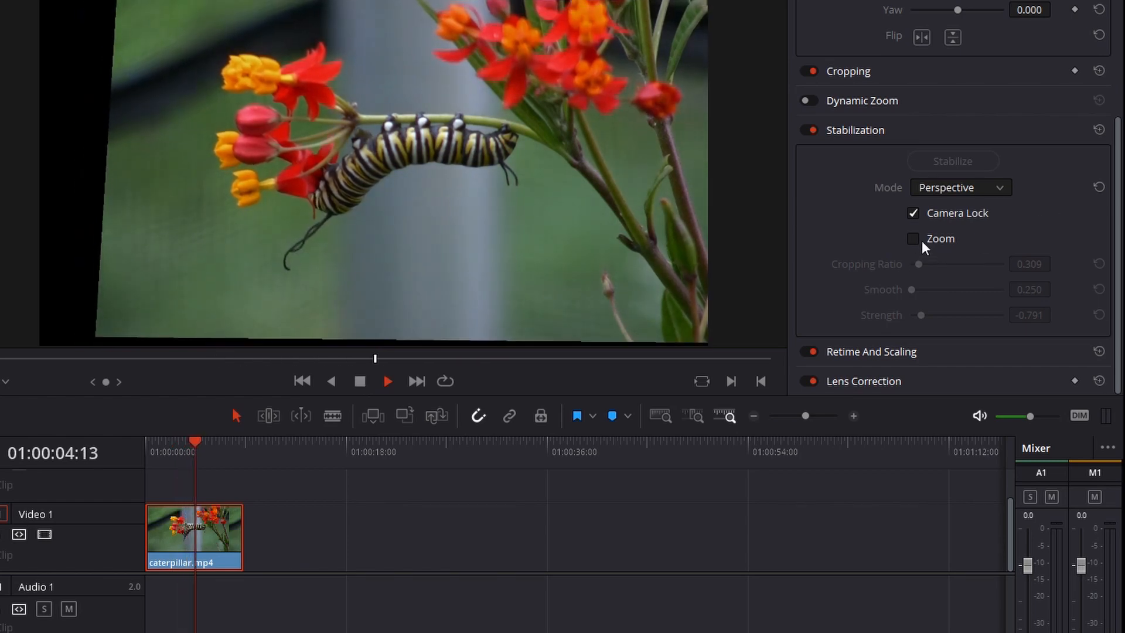
{"action": "left_click", "coordinate": [912, 238]}
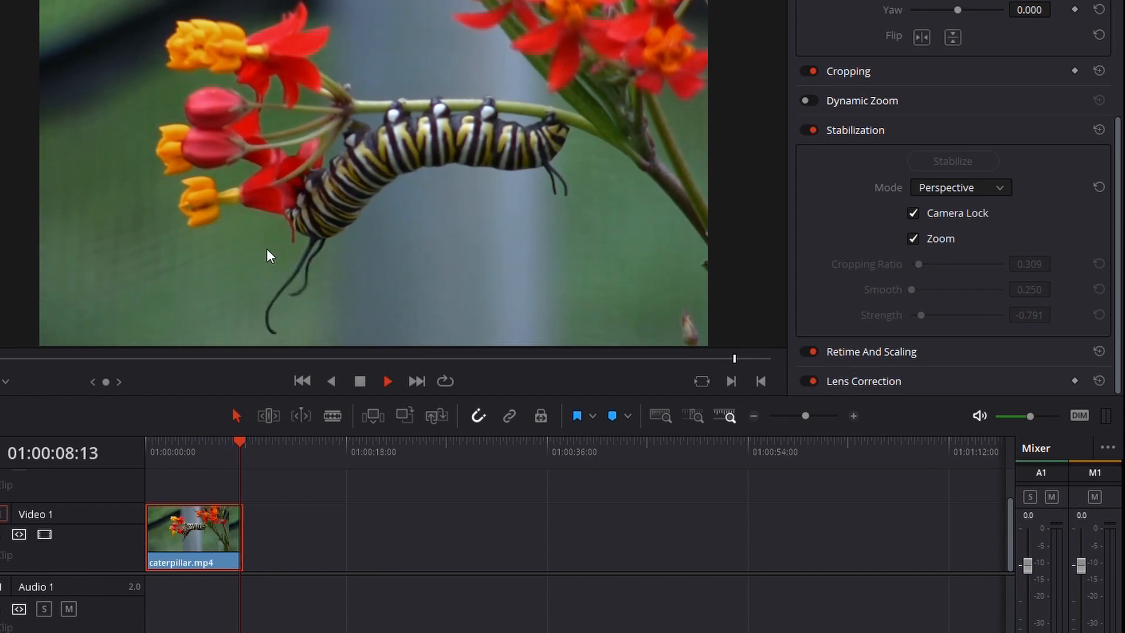
{"action": "left_click", "coordinate": [359, 381]}
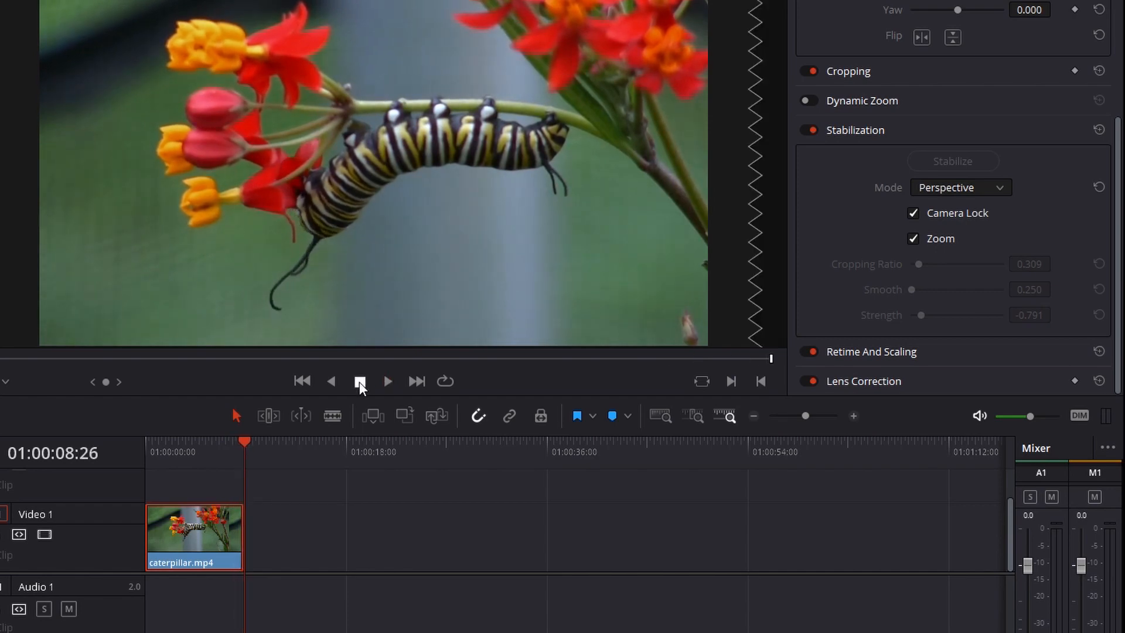
{"action": "left_click", "coordinate": [358, 380]}
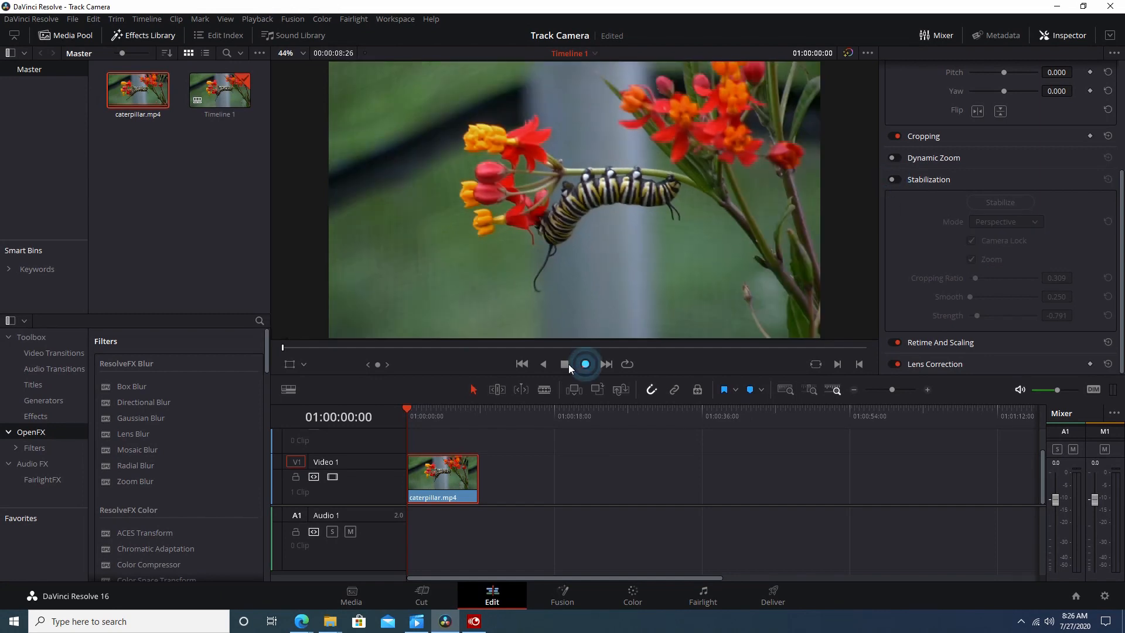
Play the stabilized clip for comparison and select the second caterpillar.mp4 clip
{"action": "left_click", "coordinate": [583, 363]}
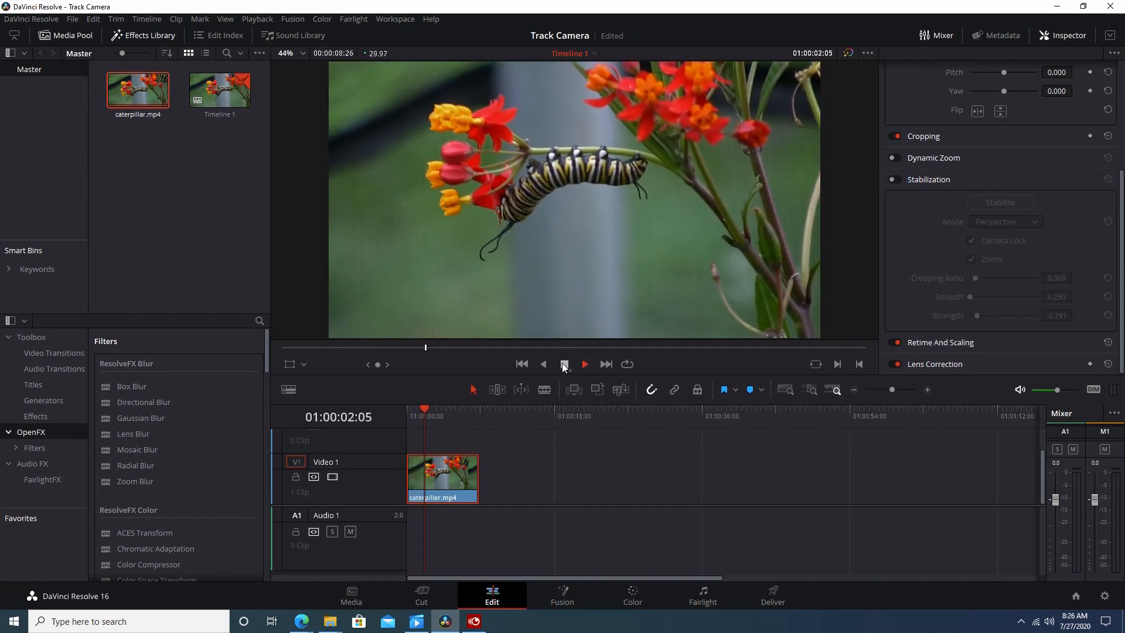
{"action": "left_click", "coordinate": [583, 364]}
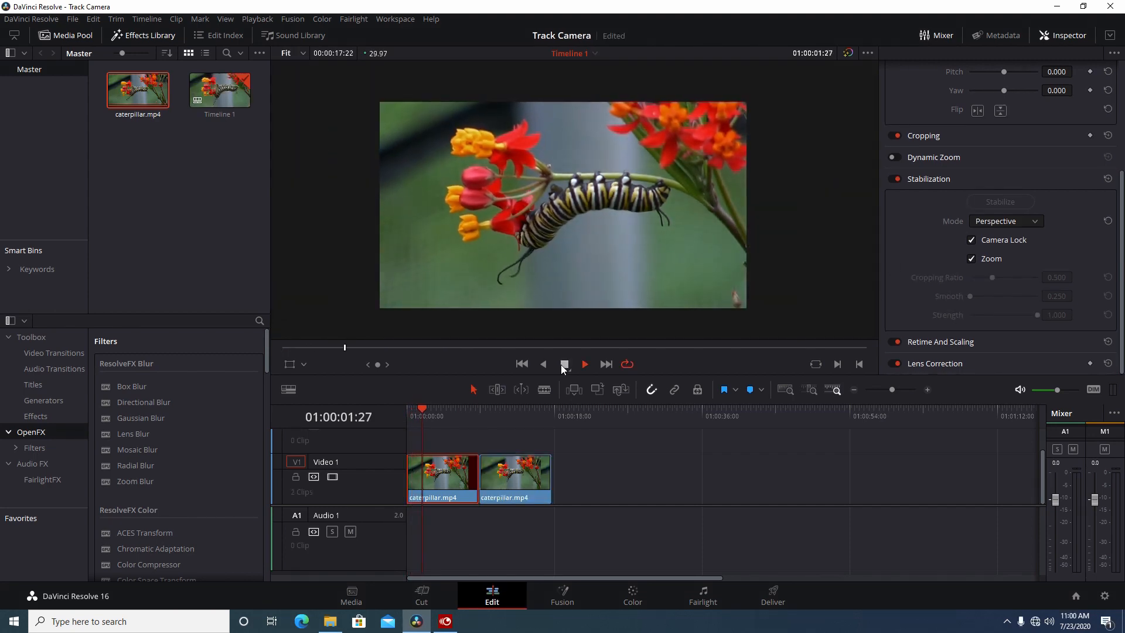
{"action": "left_click", "coordinate": [564, 363]}
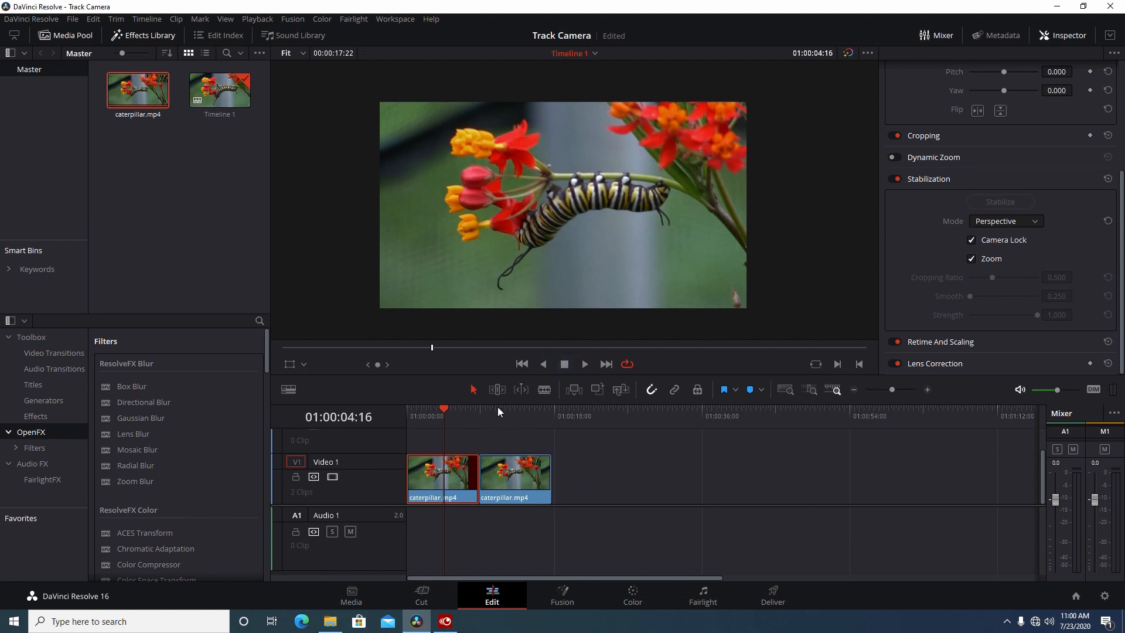
{"action": "left_click", "coordinate": [972, 239]}
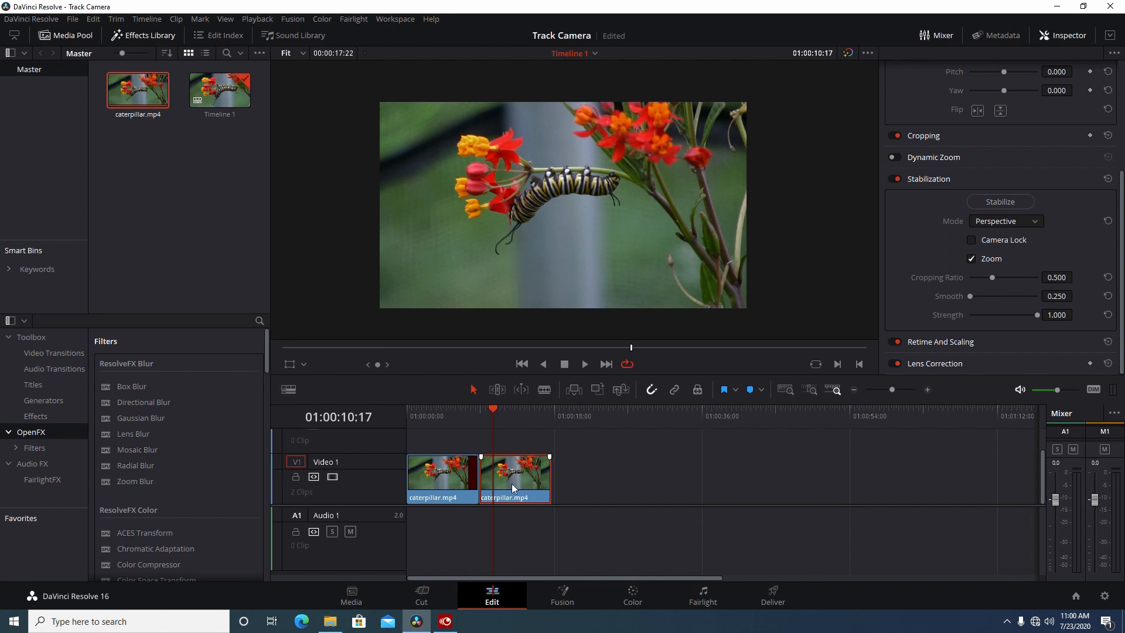
{"action": "mouse_move", "coordinate": [590, 601]}
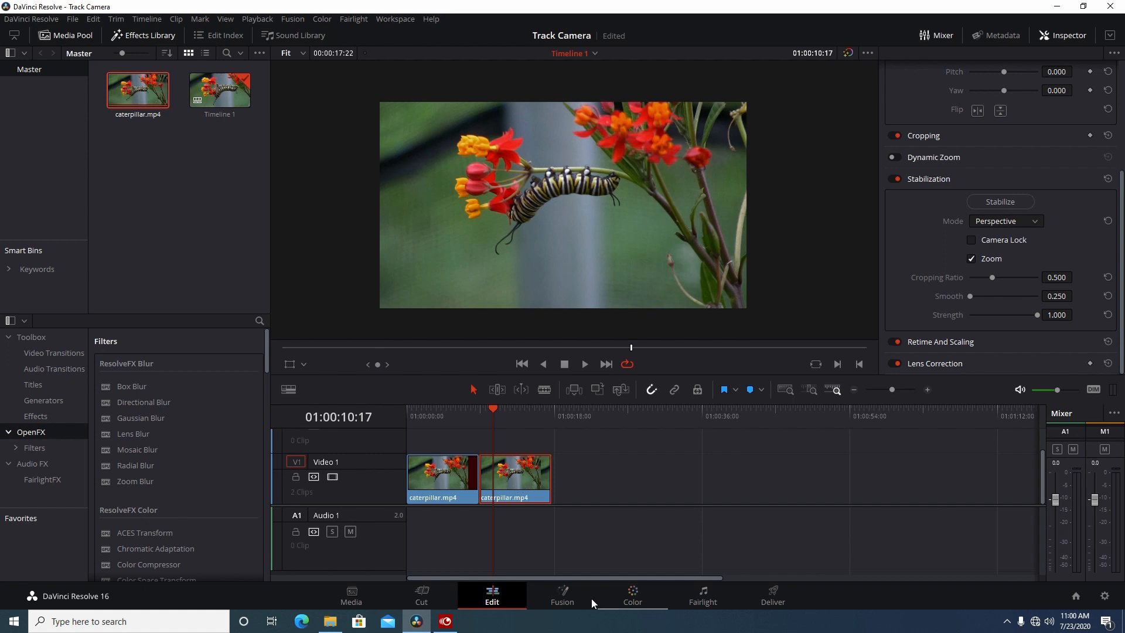
Add a Transform node between MediaIn1 and MediaOut1 in Fusion, deleting the duplicate Transform2
{"action": "left_click", "coordinate": [561, 594]}
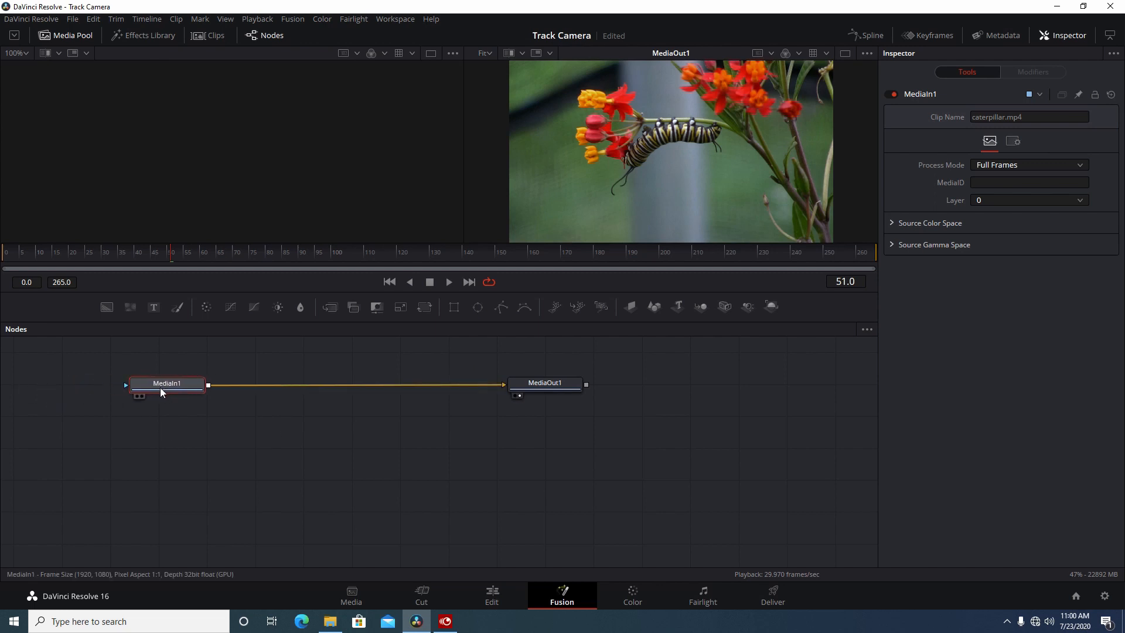
{"action": "mouse_move", "coordinate": [424, 306]}
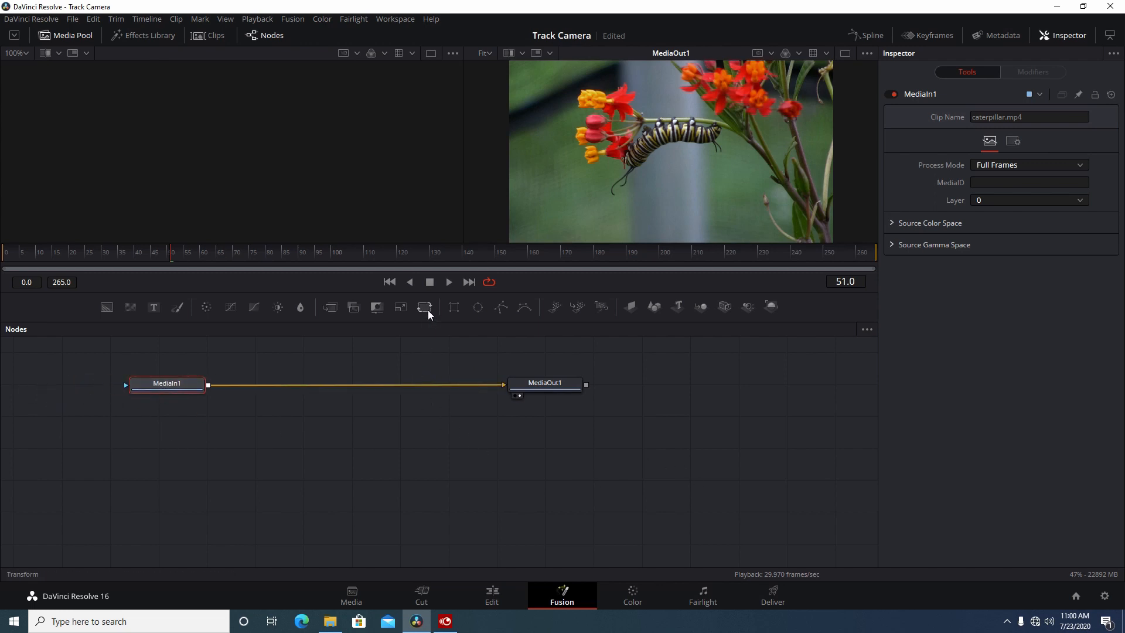
{"action": "mouse_move", "coordinate": [166, 385]}
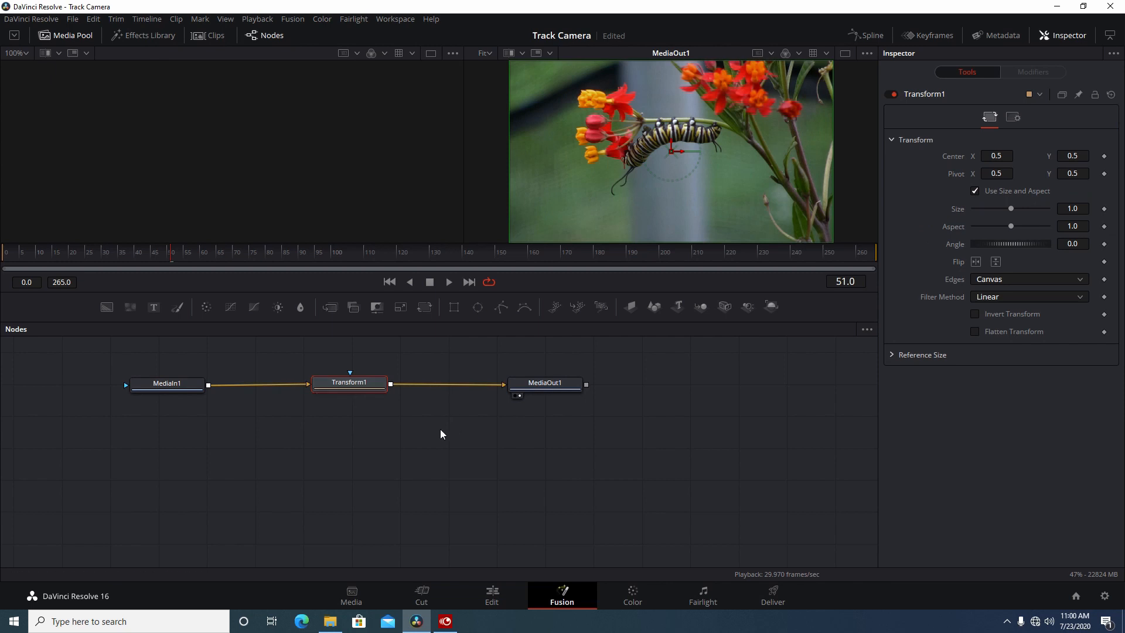
{"action": "mouse_move", "coordinate": [393, 442]}
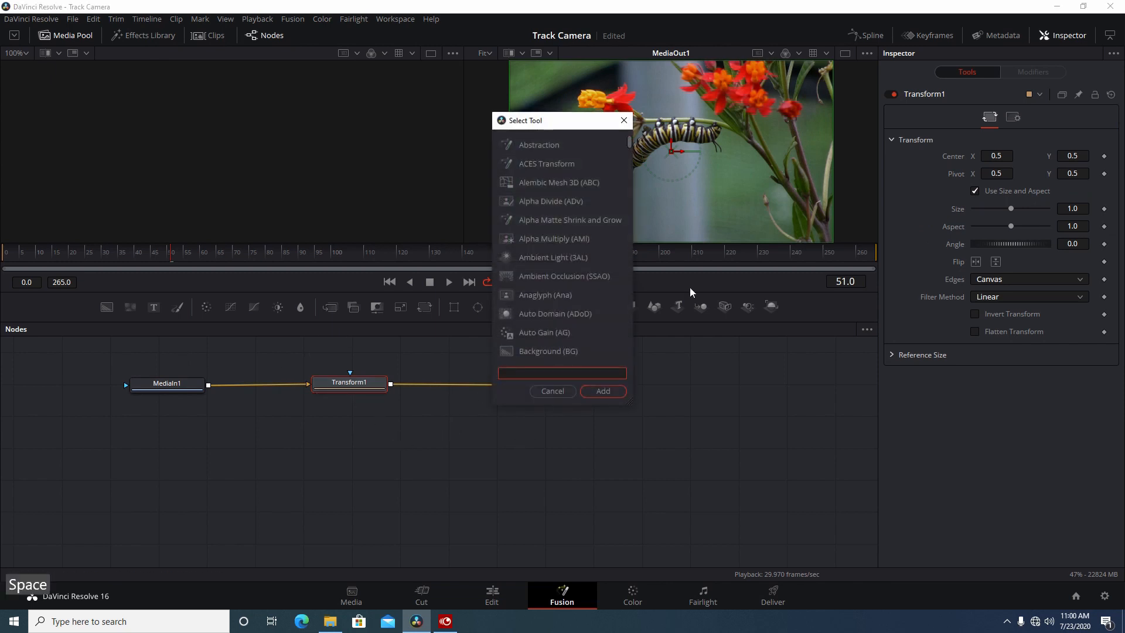
{"action": "type", "text": "tra"}
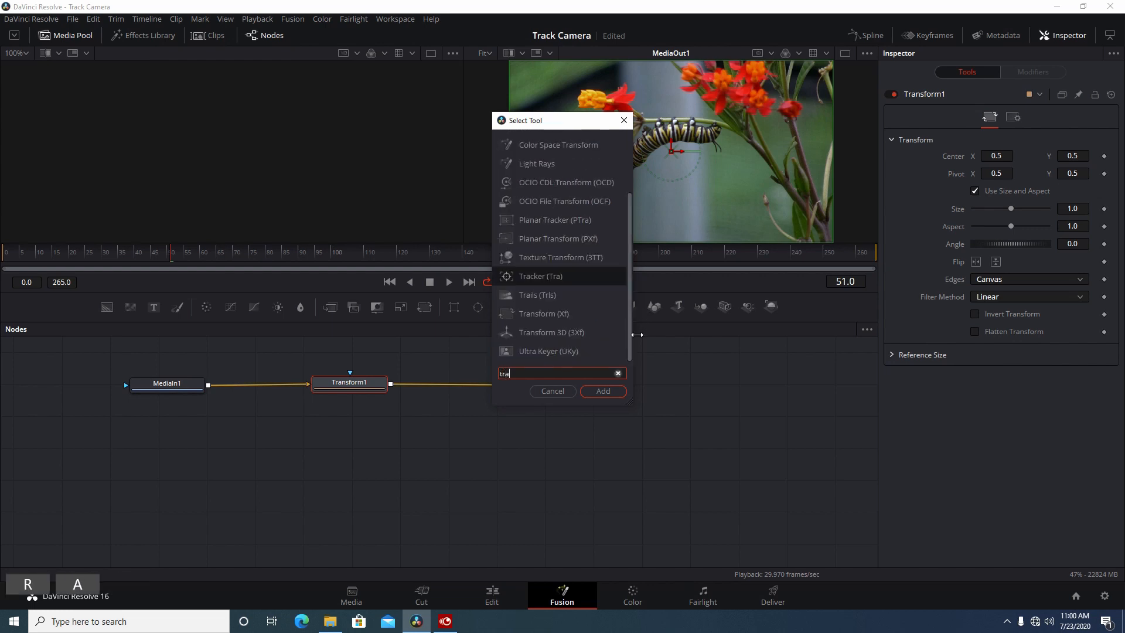
{"action": "type", "text": "Transform"}
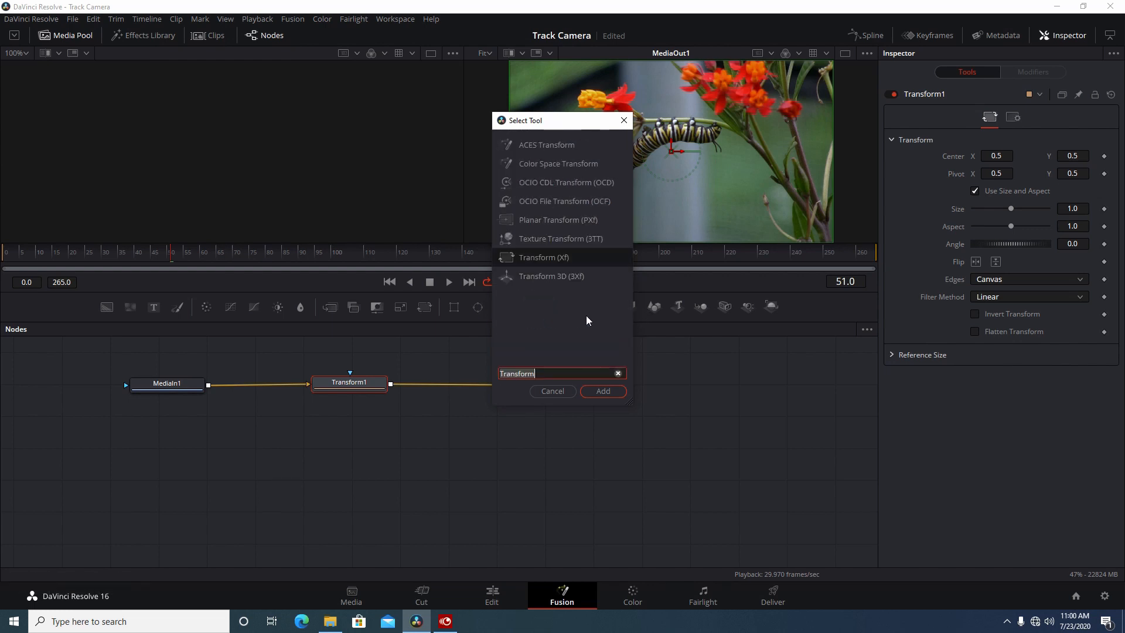
{"action": "left_click", "coordinate": [602, 392]}
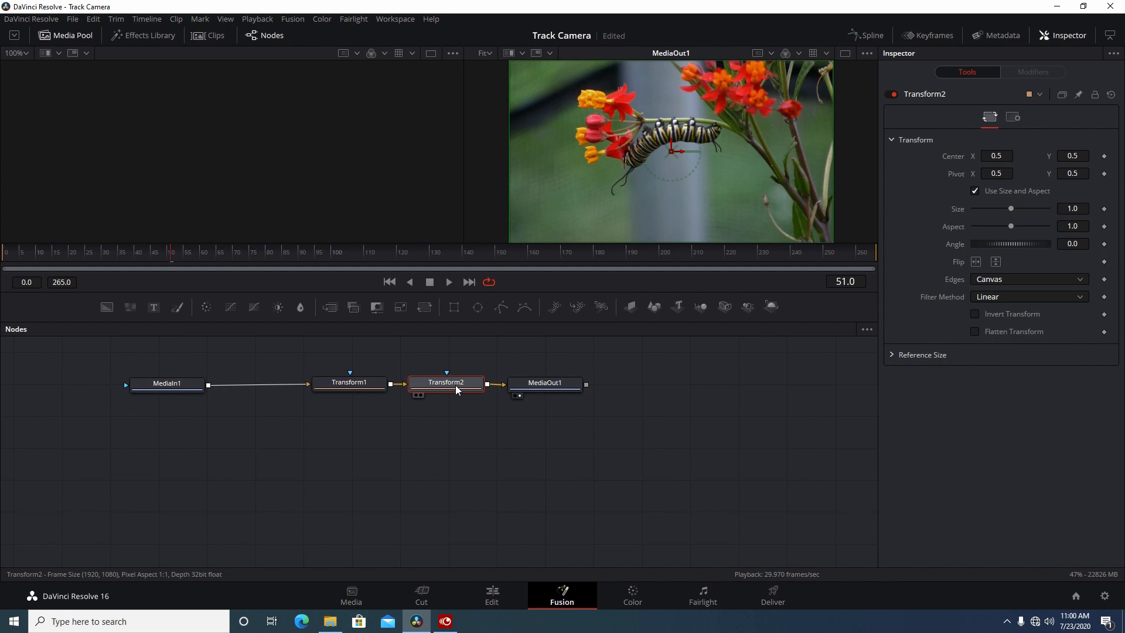
{"action": "key", "text": "Delete"}
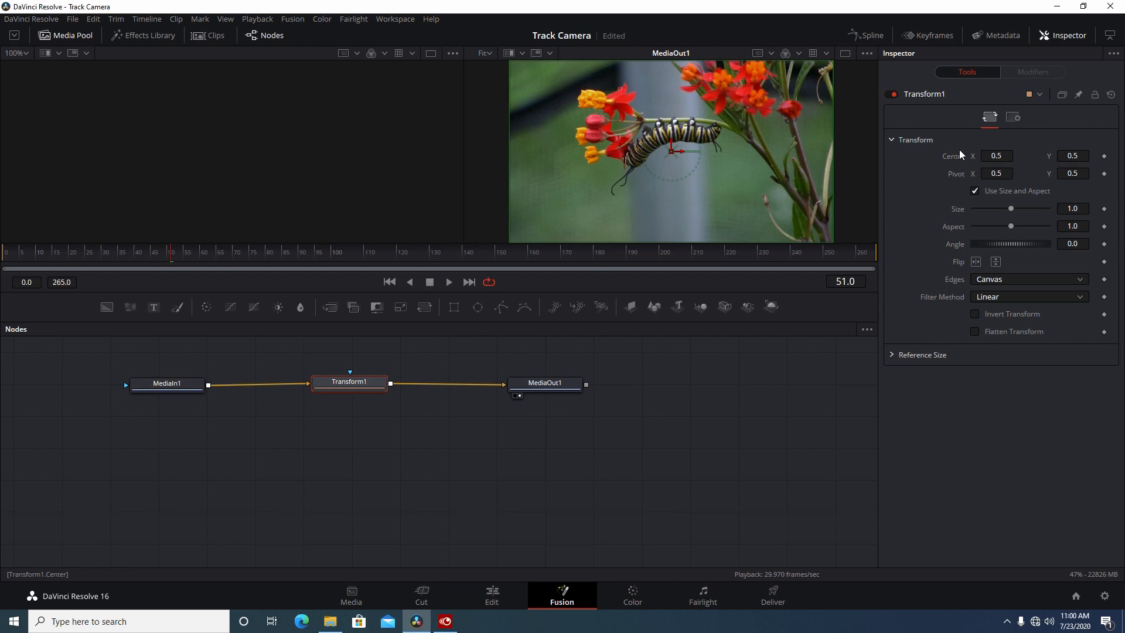
{"action": "mouse_move", "coordinate": [725, 158]}
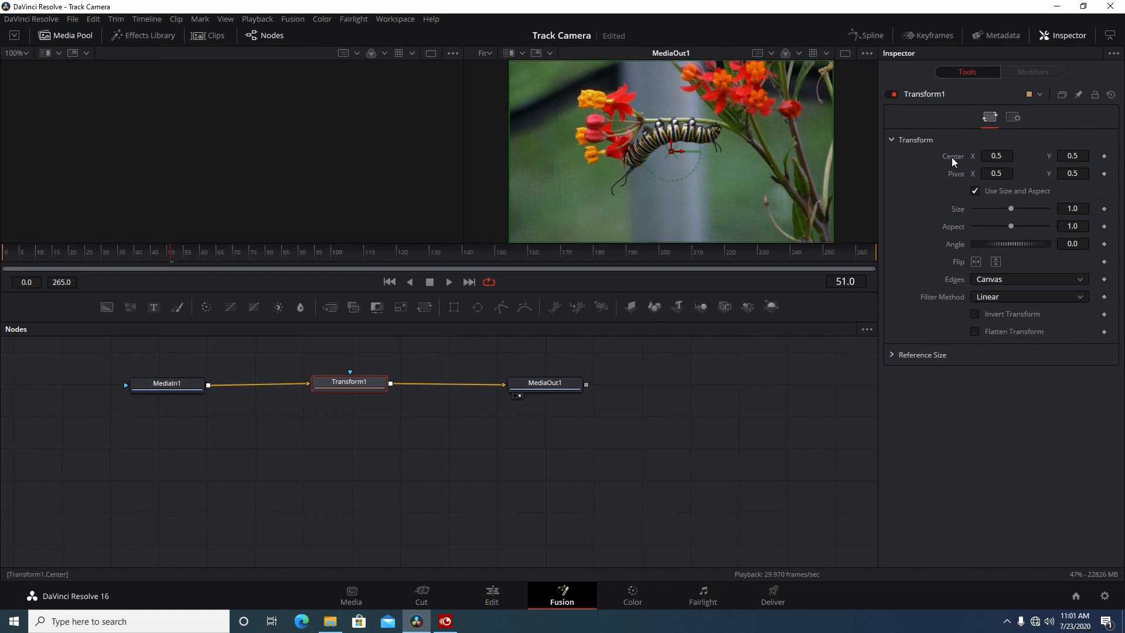
Bring up modifier options for Transform1's Center to drive it by tracker position
{"action": "right_click", "coordinate": [996, 155]}
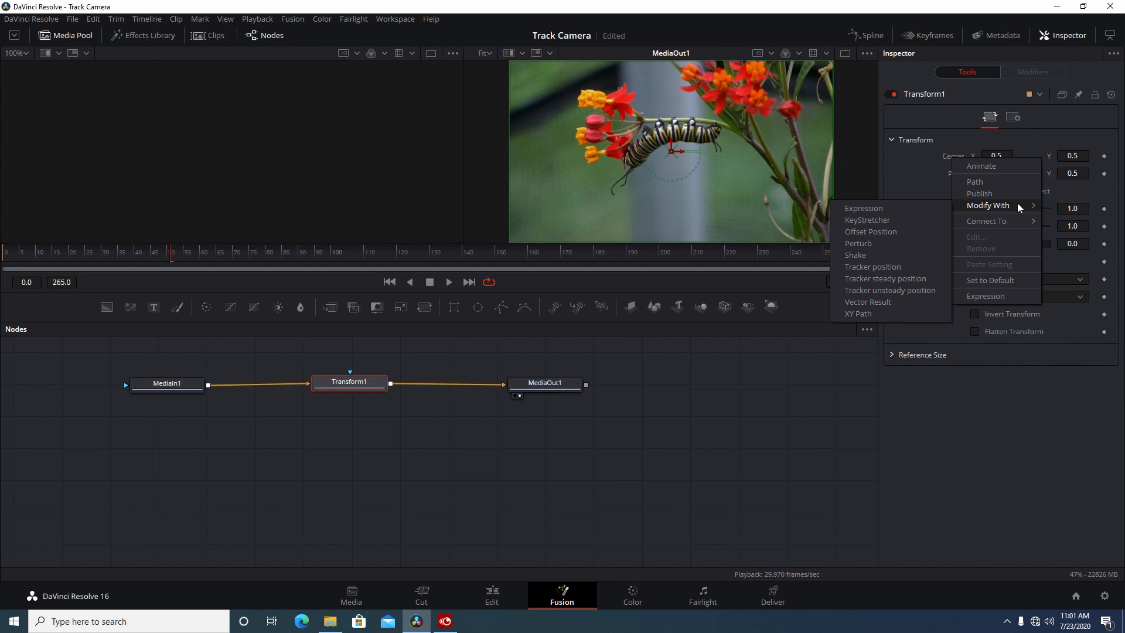
{"action": "mouse_move", "coordinate": [909, 283]}
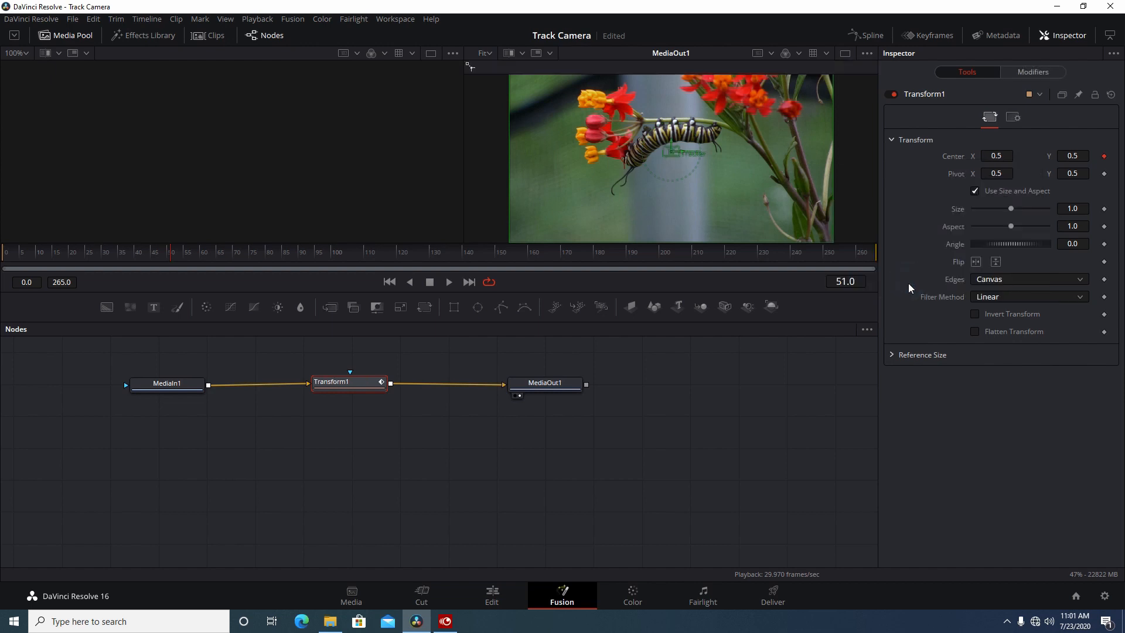
{"action": "mouse_move", "coordinate": [973, 92]}
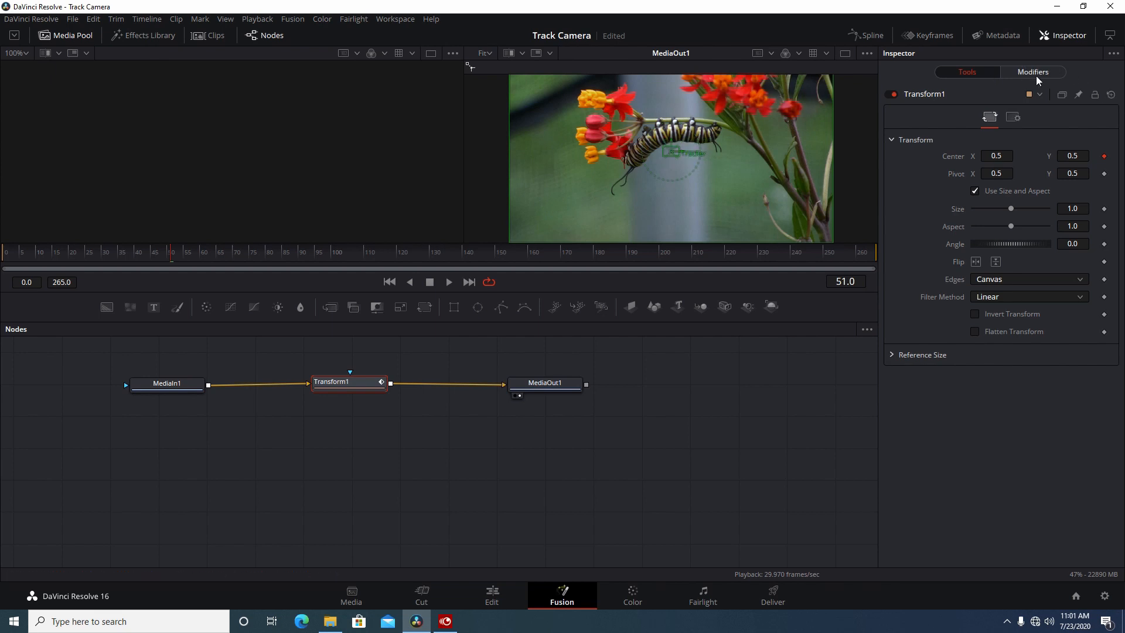
Show the Track1 tracker modifier settings for Transform1's Center
{"action": "left_click", "coordinate": [1031, 71]}
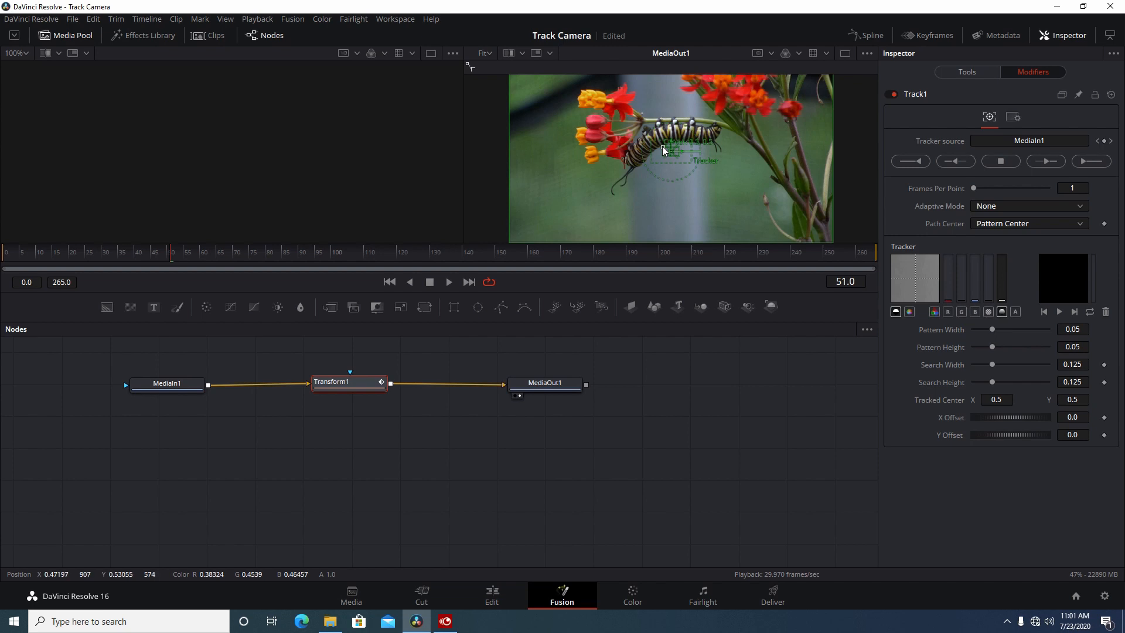
{"action": "mouse_move", "coordinate": [664, 151]}
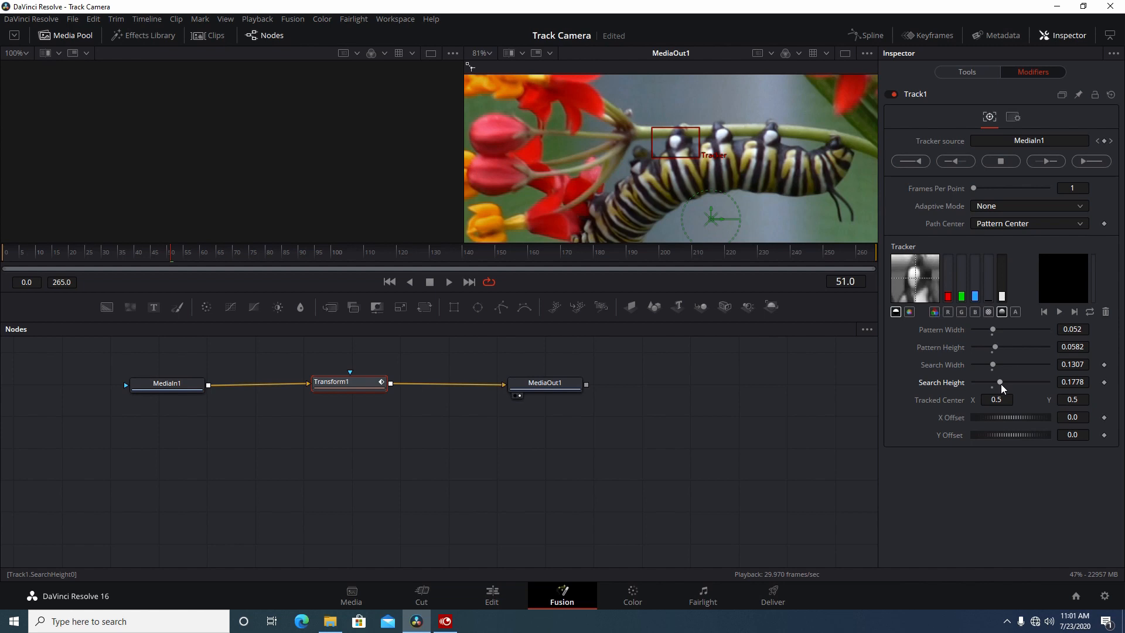
{"action": "mouse_move", "coordinate": [945, 207]}
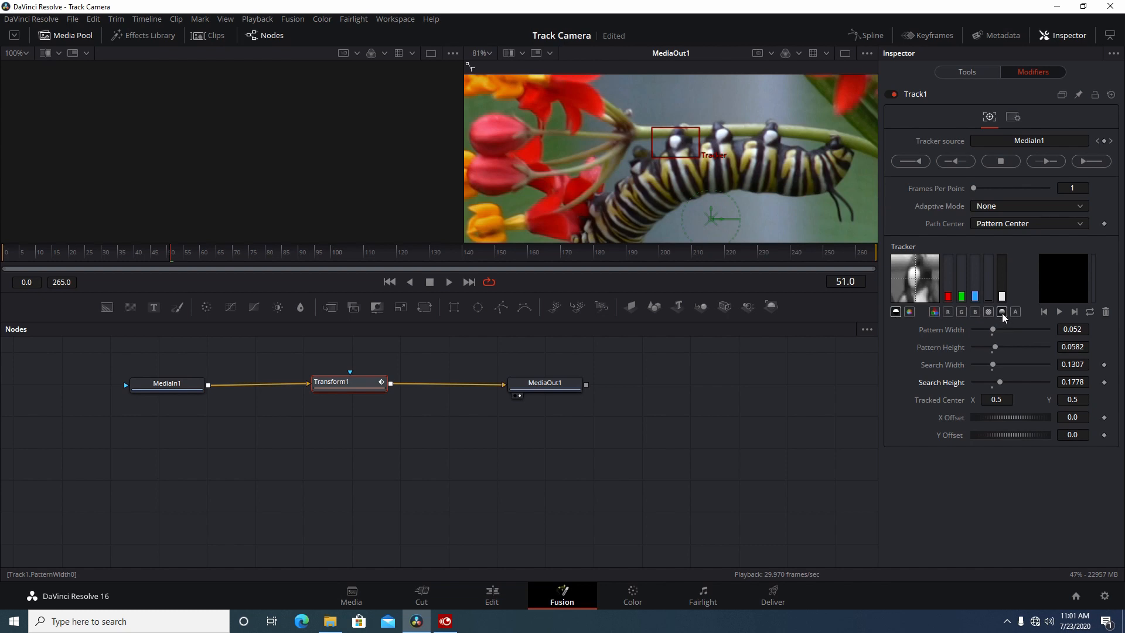
{"action": "mouse_move", "coordinate": [1001, 311]}
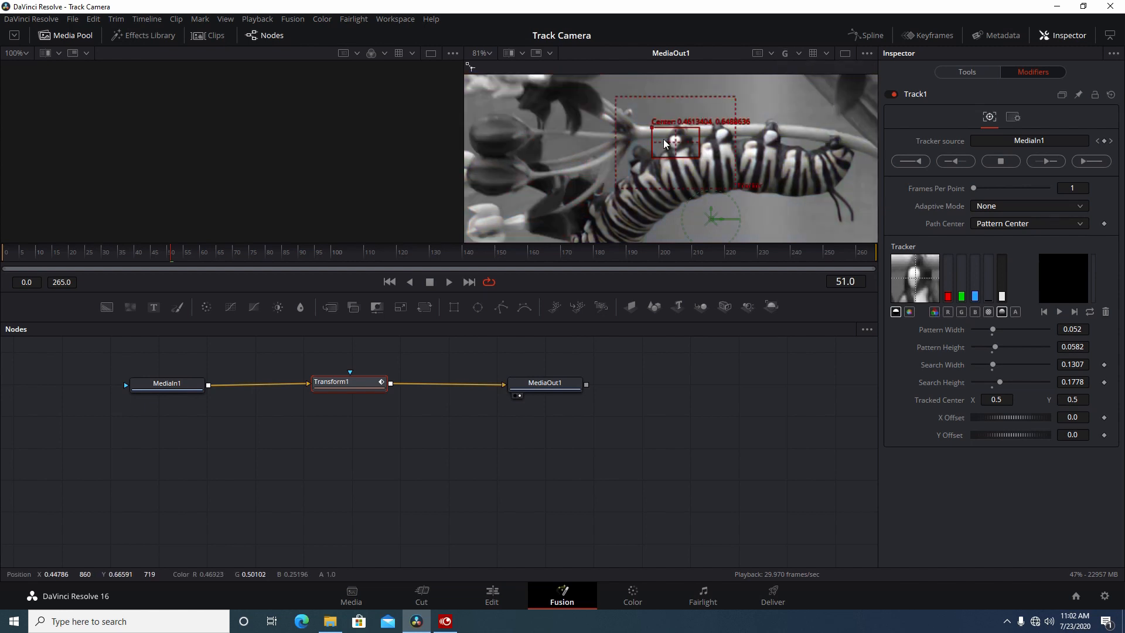
{"action": "mouse_move", "coordinate": [747, 189]}
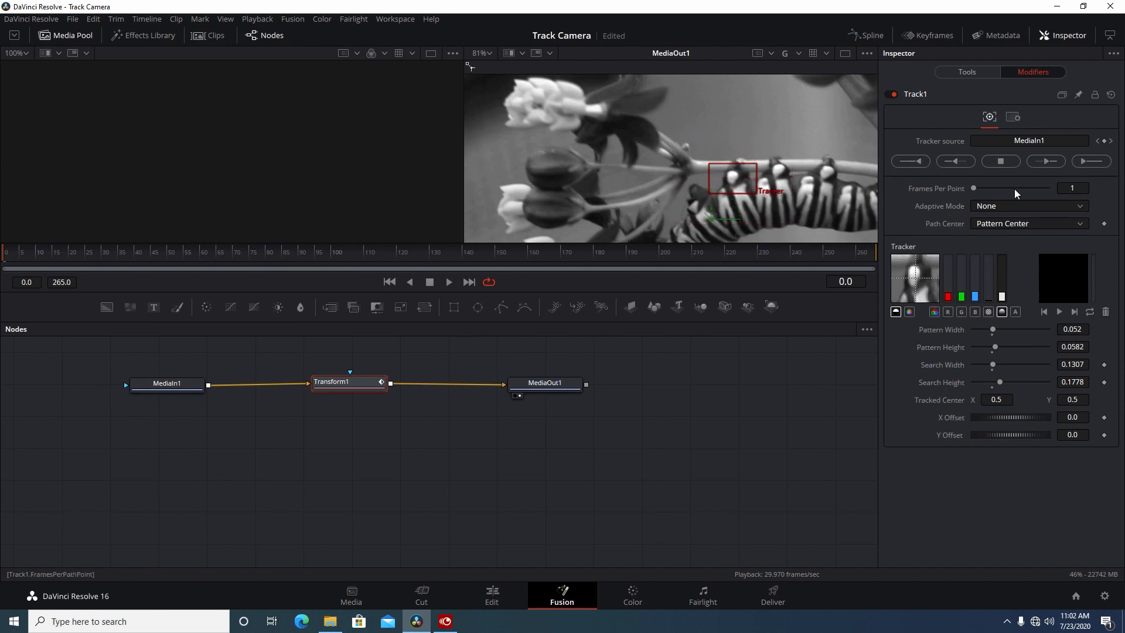
{"action": "mouse_move", "coordinate": [977, 200]}
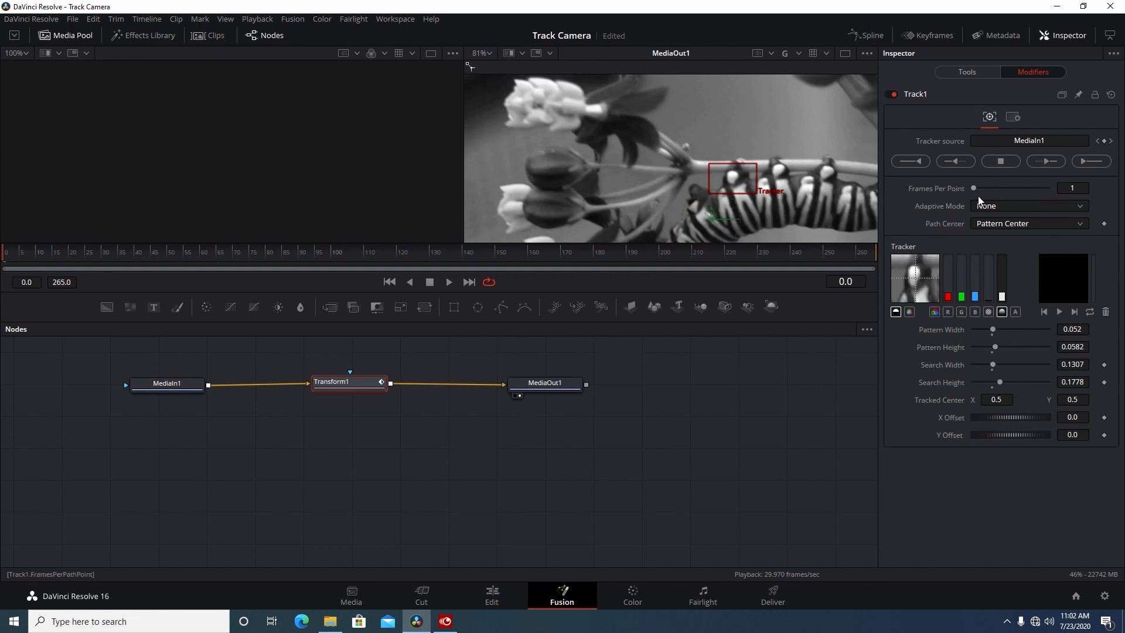
{"action": "mouse_move", "coordinate": [976, 192]}
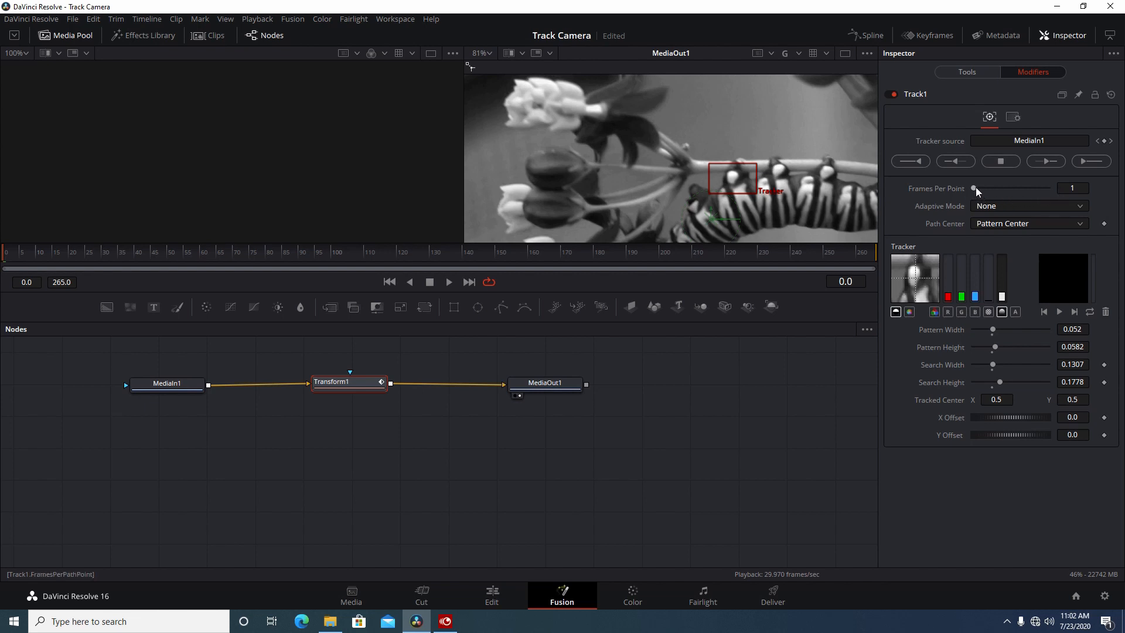
{"action": "mouse_move", "coordinate": [976, 196]}
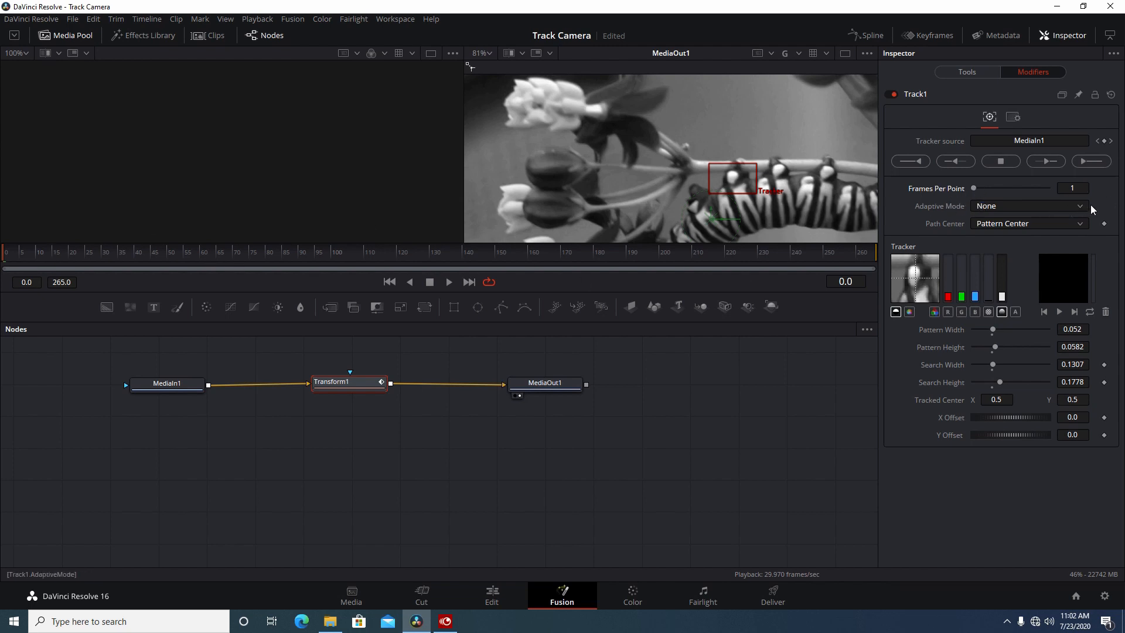
Review Track1 options, keeping Adaptive Mode None and Path Center at Pattern Center
{"action": "left_click", "coordinate": [1030, 206]}
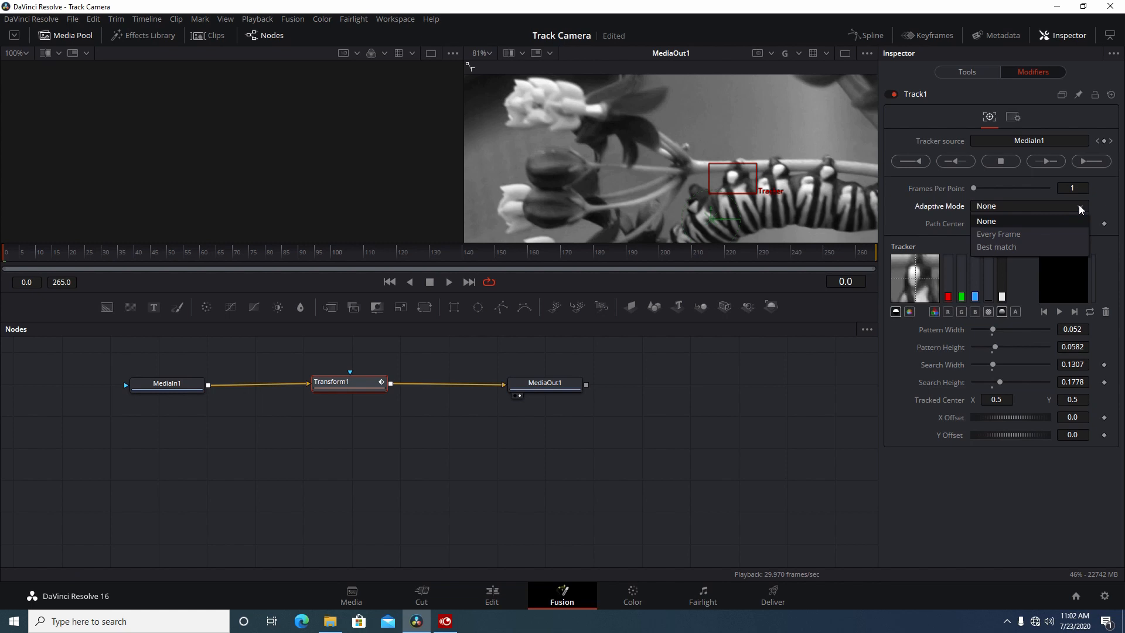
{"action": "mouse_move", "coordinate": [999, 234]}
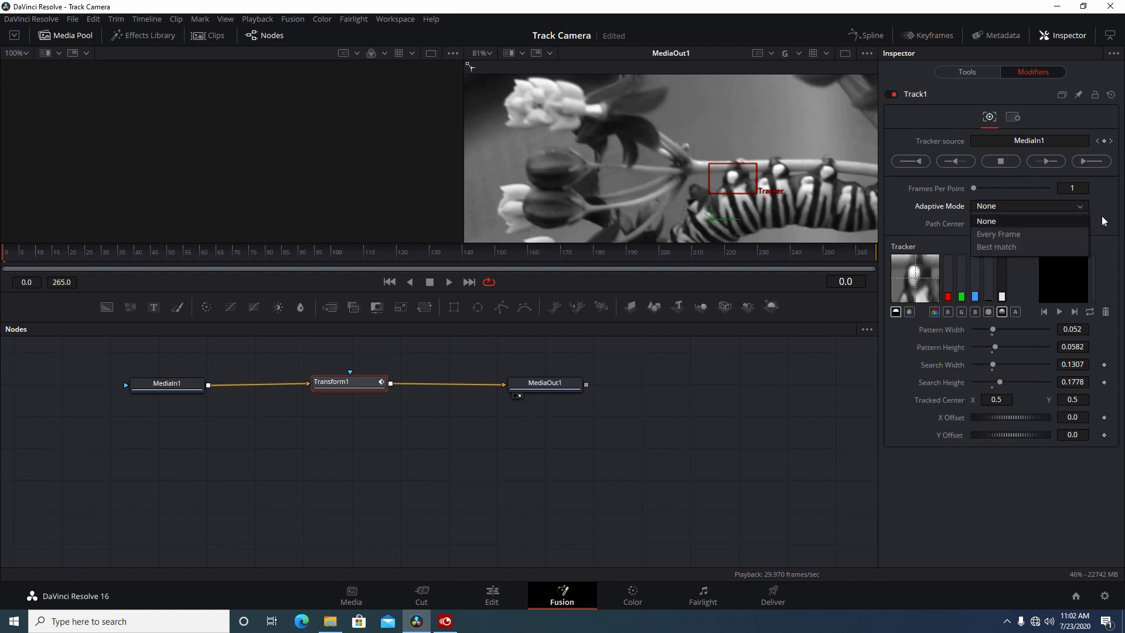
{"action": "left_click", "coordinate": [987, 220]}
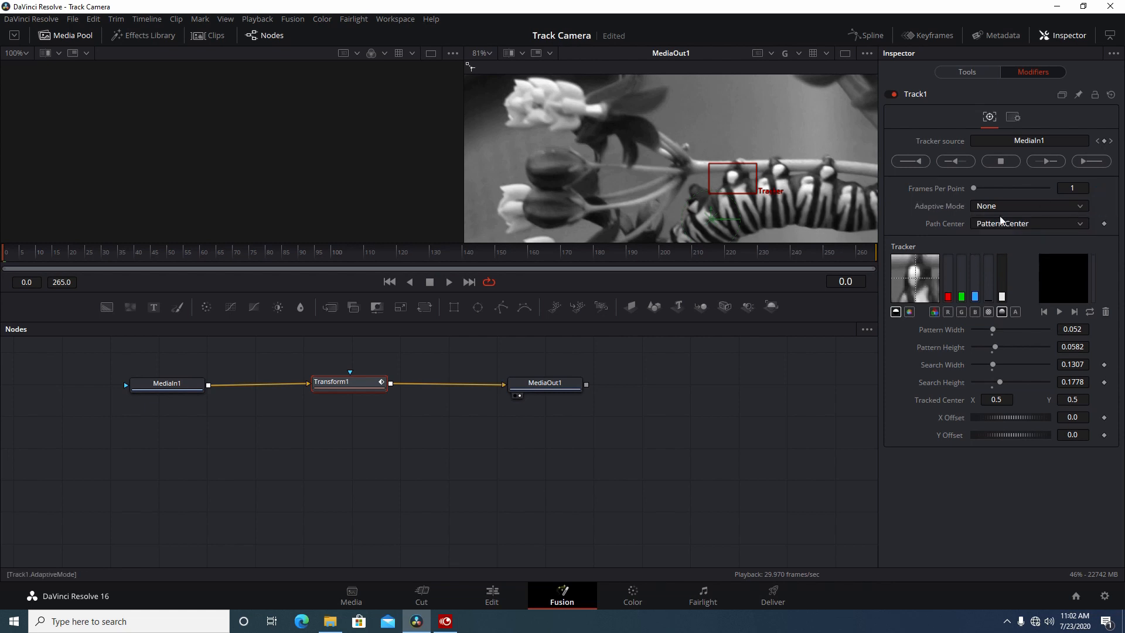
{"action": "left_click", "coordinate": [1078, 223]}
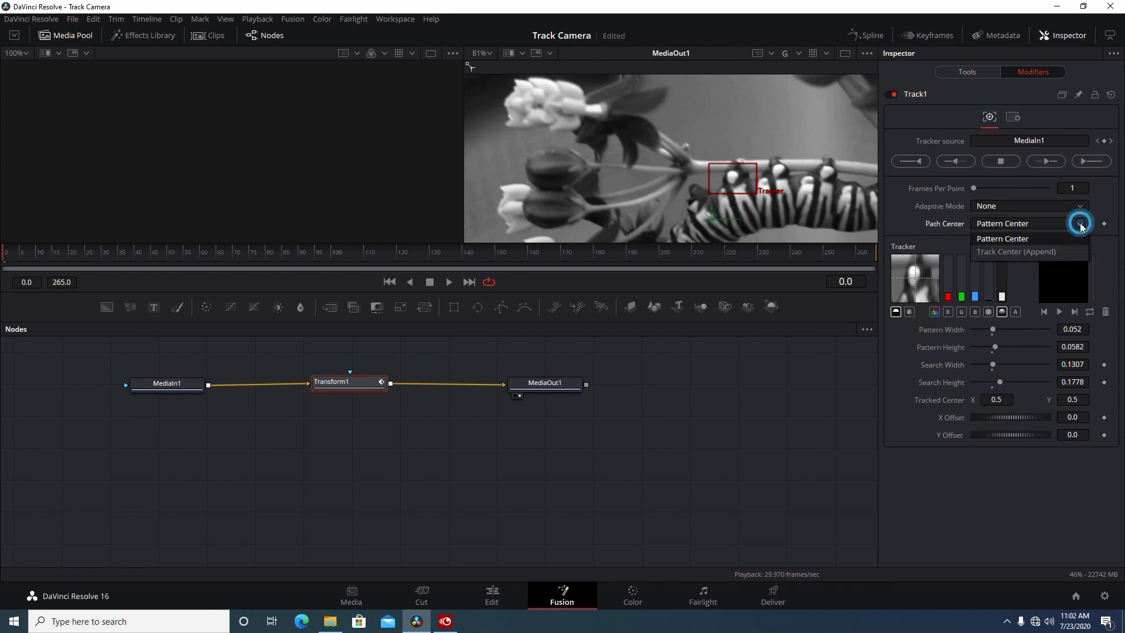
{"action": "left_click", "coordinate": [1002, 238]}
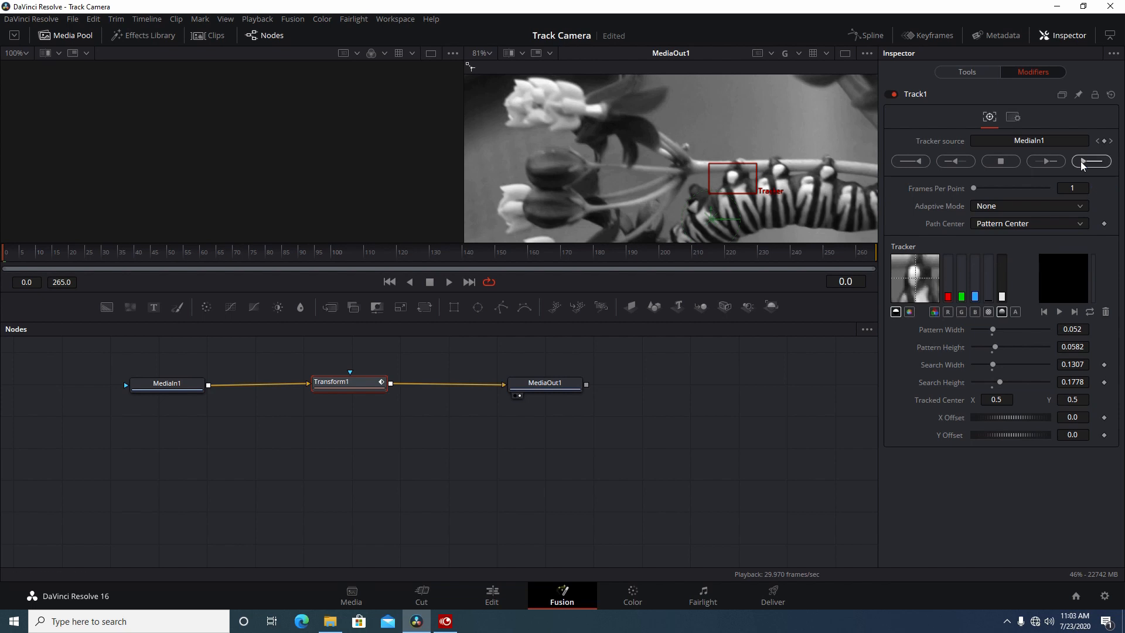
{"action": "mouse_move", "coordinate": [1091, 160]}
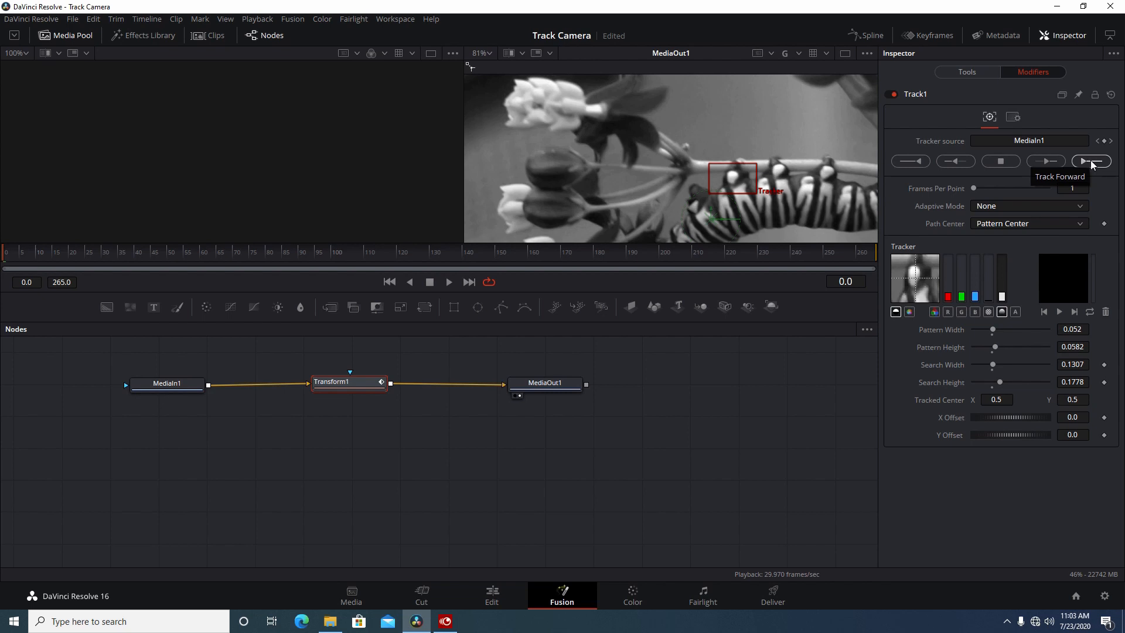
Track the caterpillar forward through frames 0–265 and dismiss the completion message
{"action": "left_click", "coordinate": [1091, 161]}
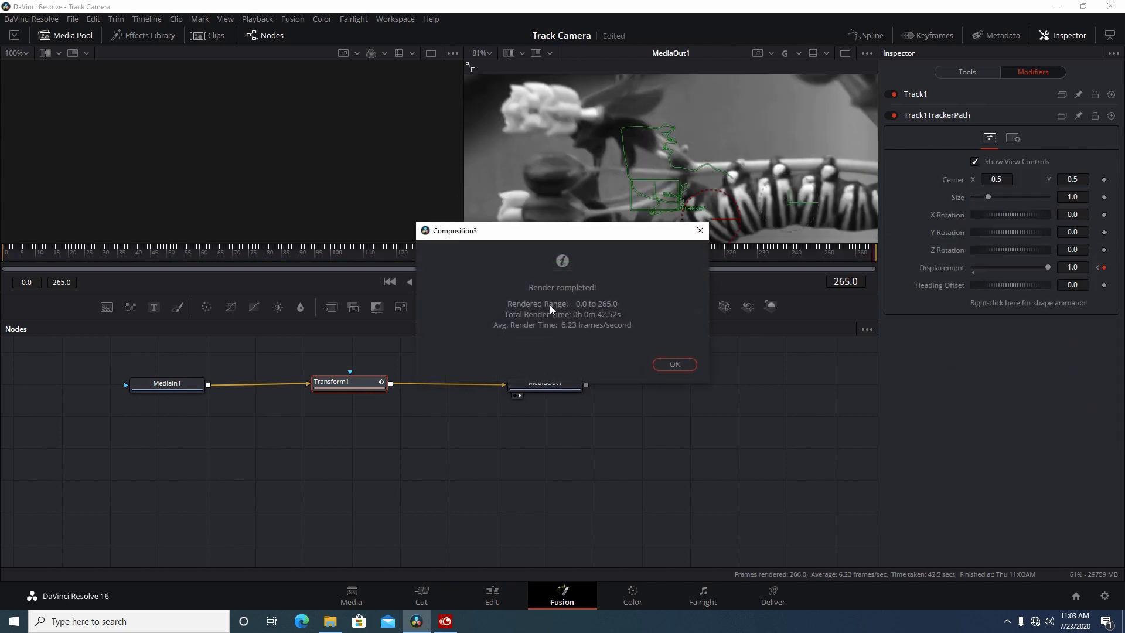
{"action": "left_click", "coordinate": [672, 363]}
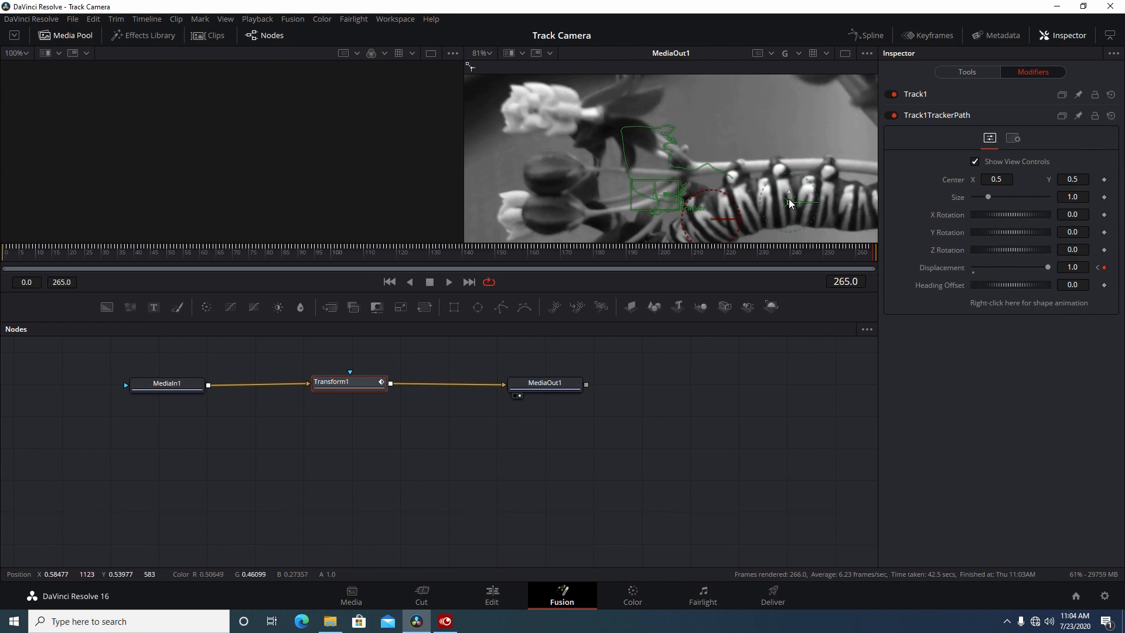
{"action": "mouse_move", "coordinate": [788, 202]}
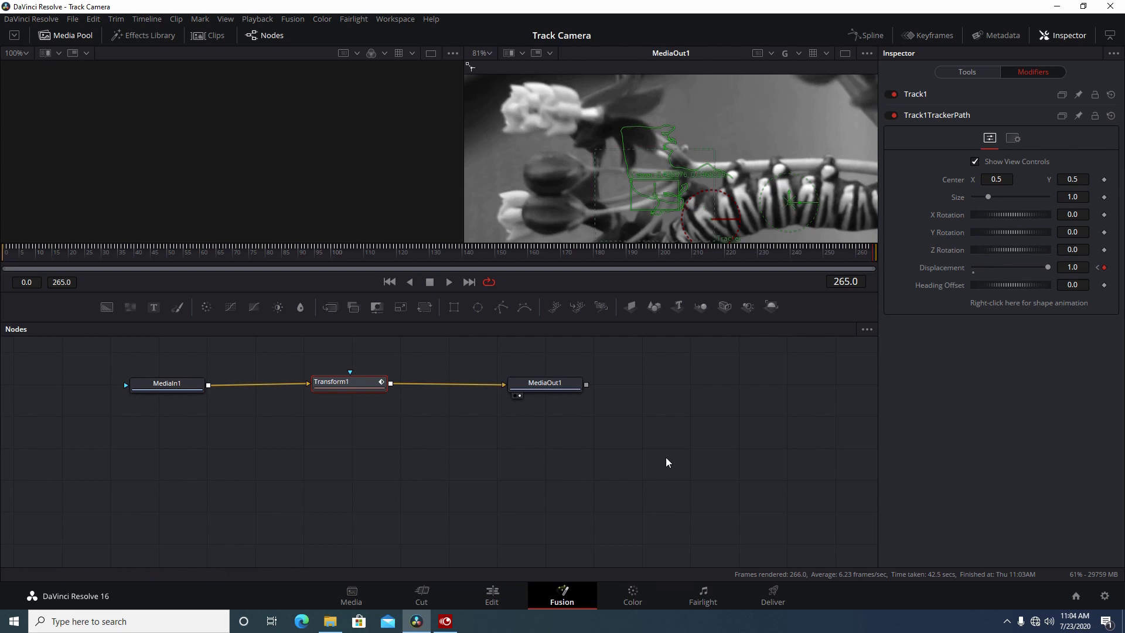
Play back the tracked Transform result, then return to the Edit page
{"action": "left_click", "coordinate": [349, 382]}
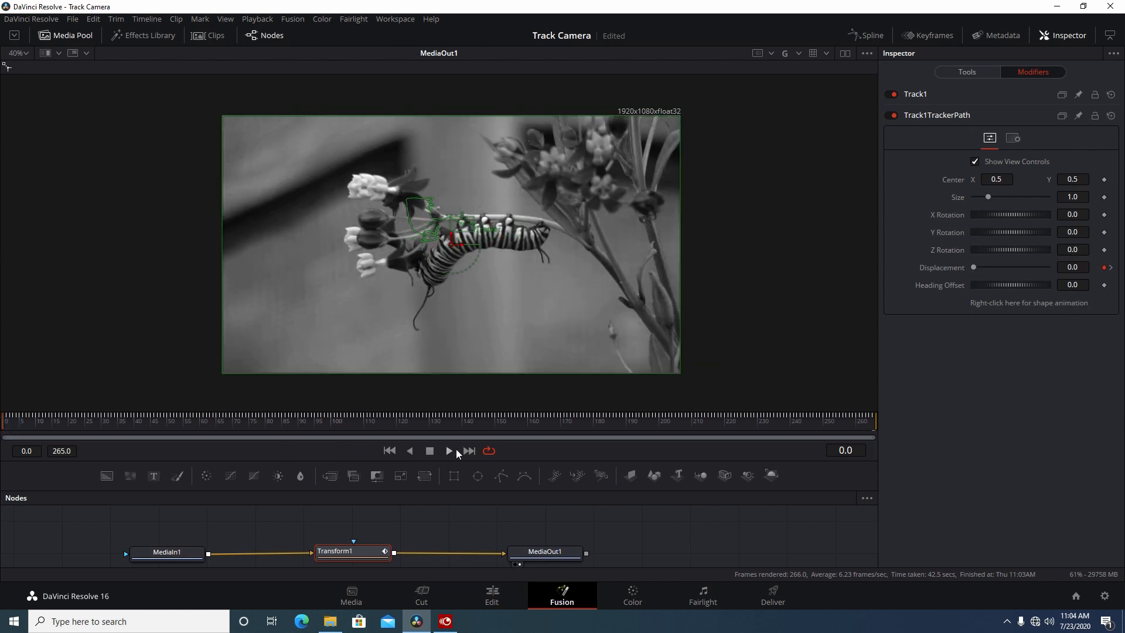
{"action": "left_click", "coordinate": [447, 450]}
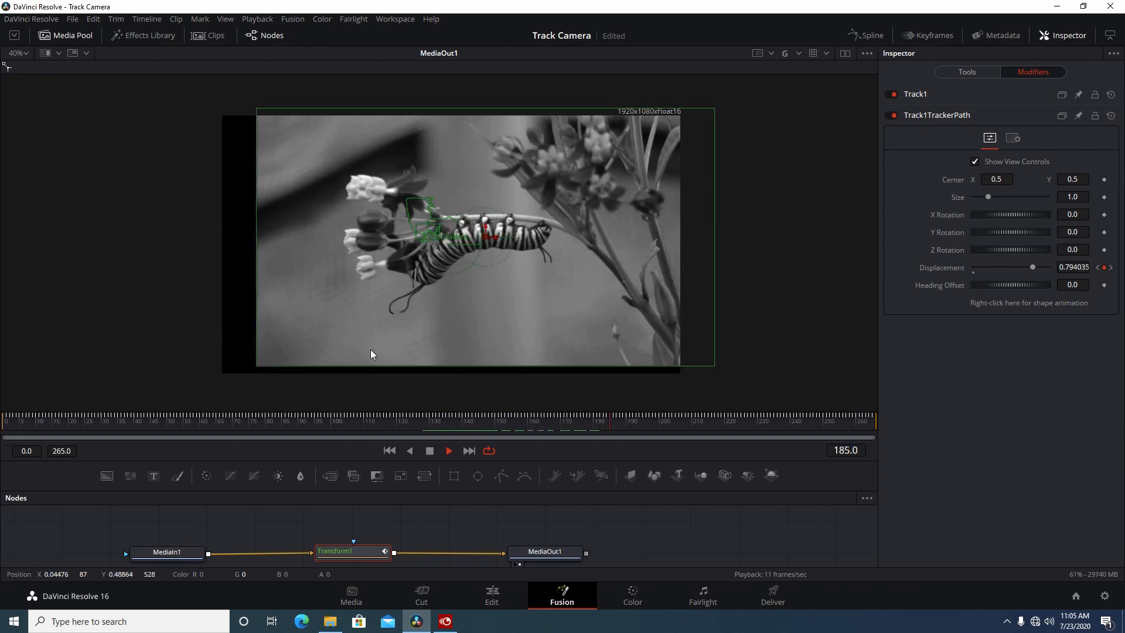
{"action": "left_click", "coordinate": [448, 450]}
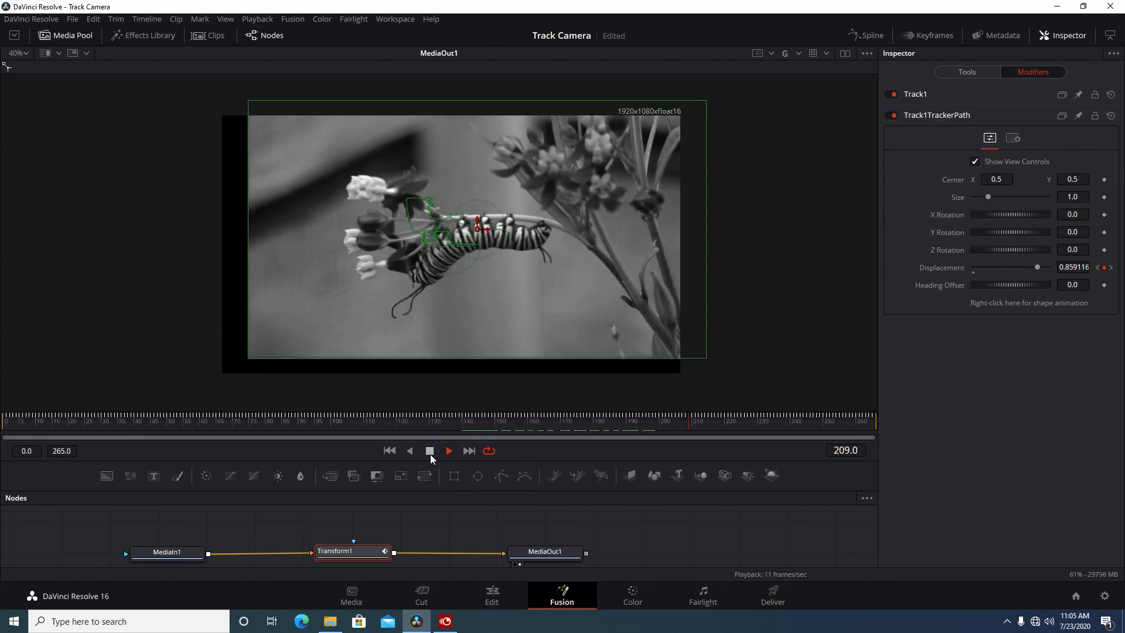
{"action": "left_click", "coordinate": [491, 594]}
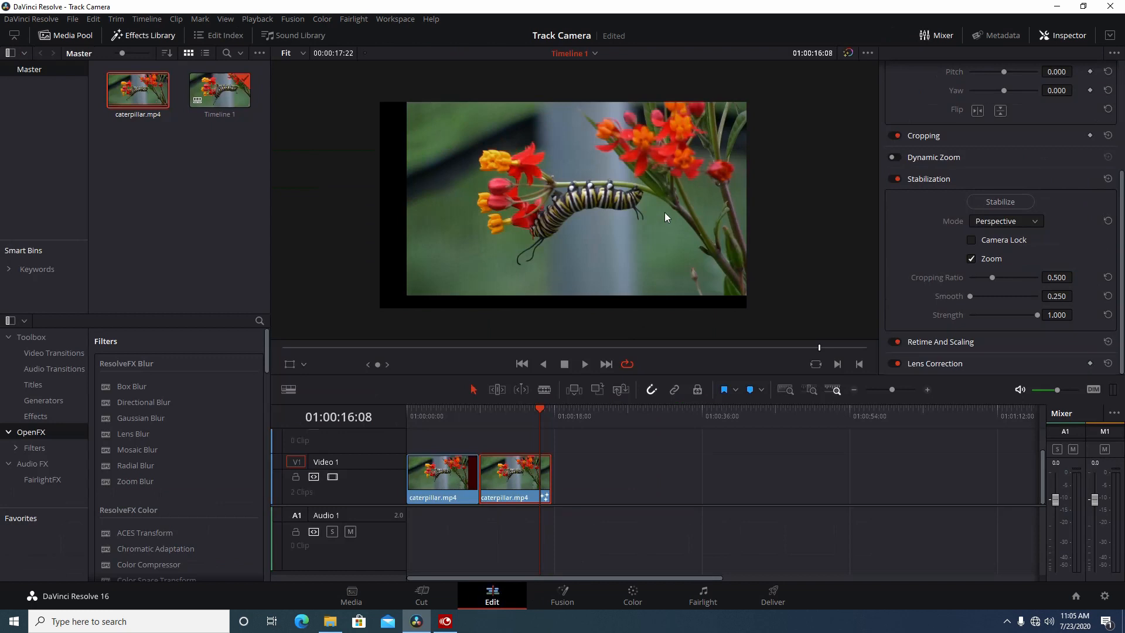
{"action": "mouse_move", "coordinate": [527, 429]}
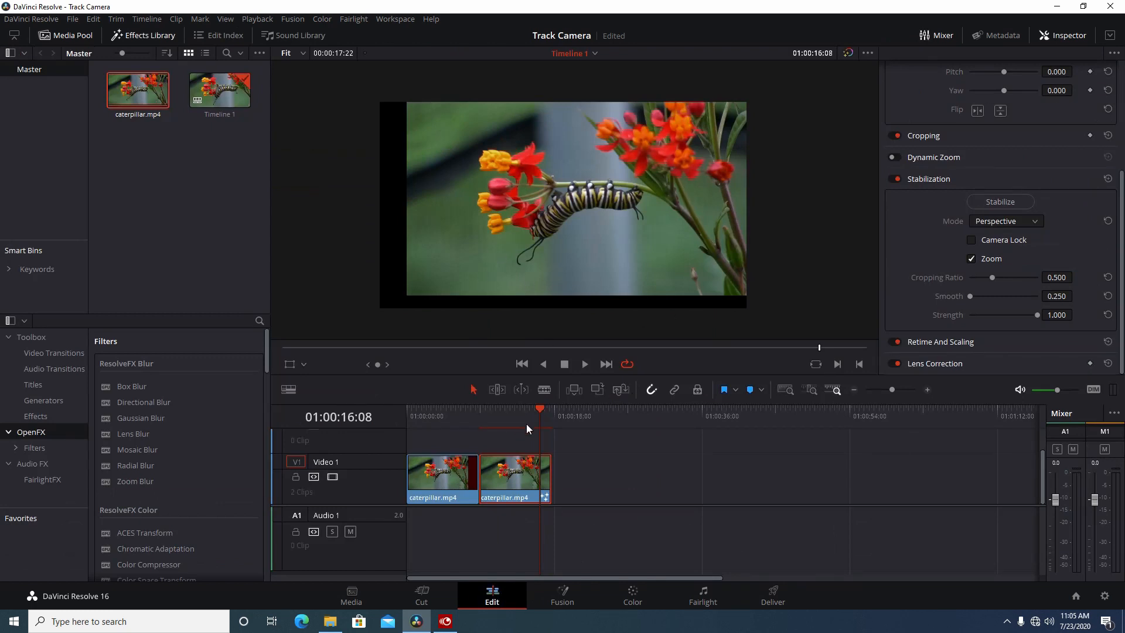
{"action": "mouse_move", "coordinate": [758, 325]}
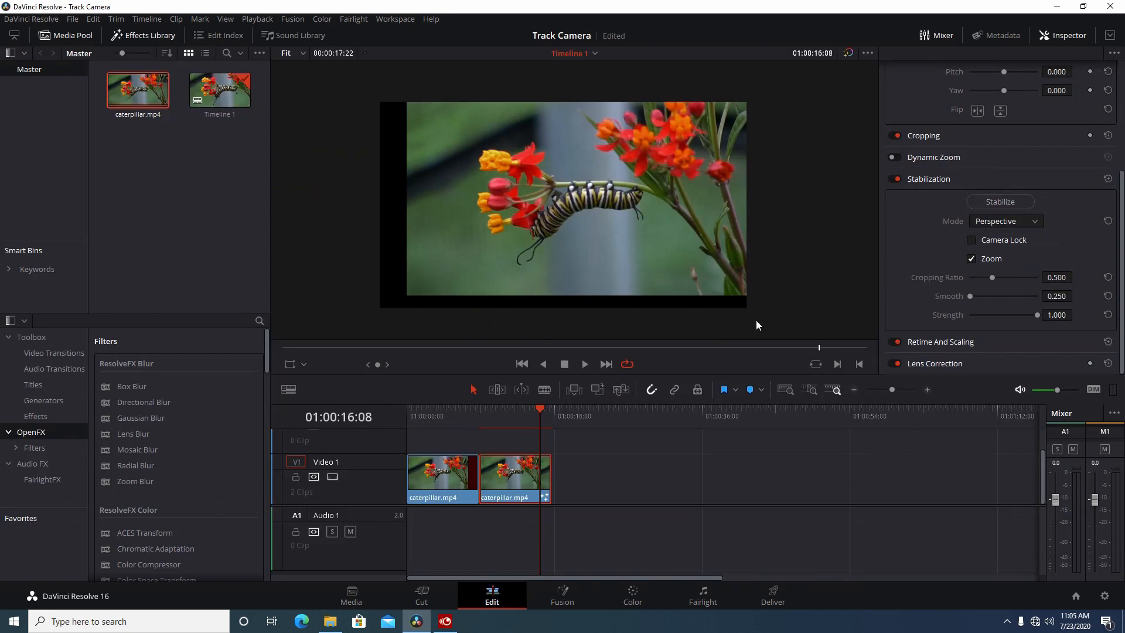
Zoom the second caterpillar clip to 1.390 and play it to check the black edges
{"action": "scroll", "scroll_direction": "up", "scroll_amount": 3}
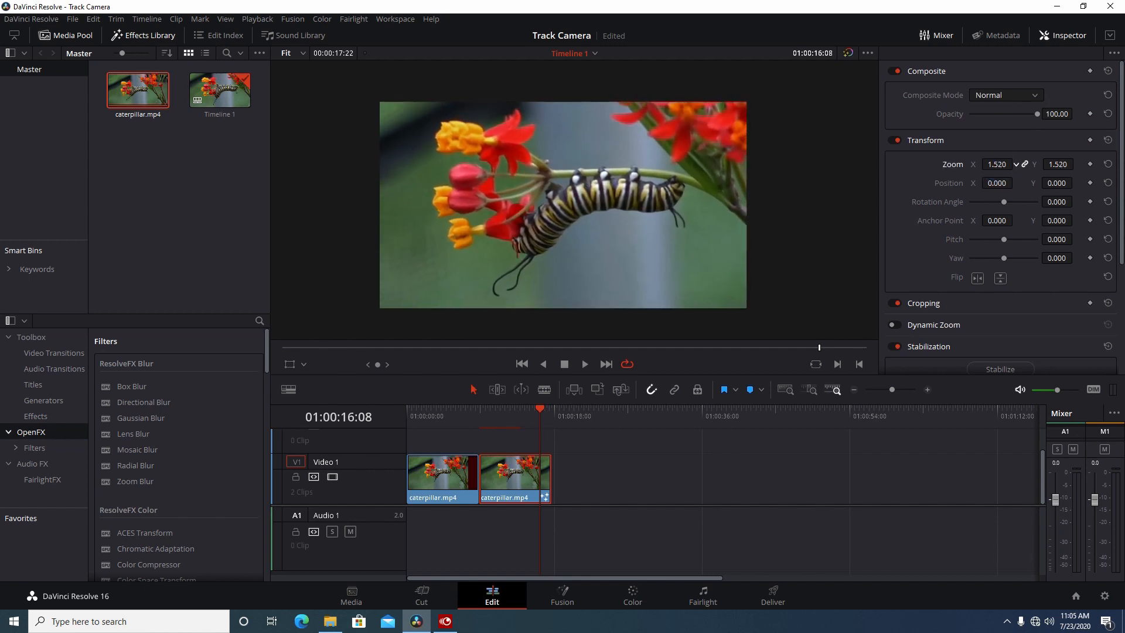
{"action": "left_click", "coordinate": [1011, 162]}
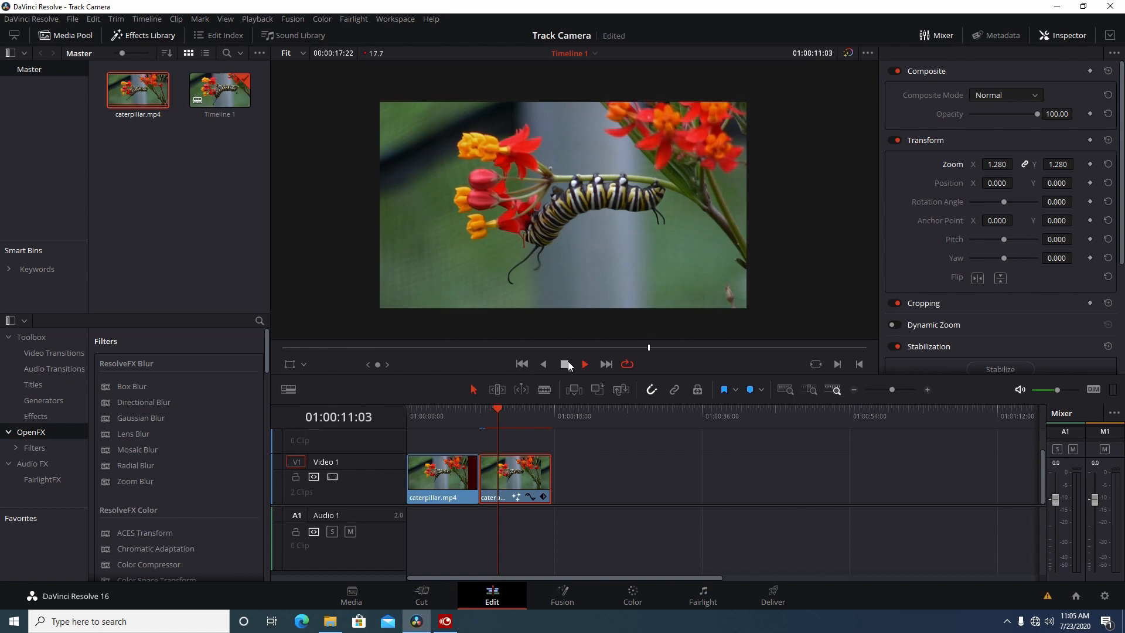
{"action": "left_click", "coordinate": [584, 363]}
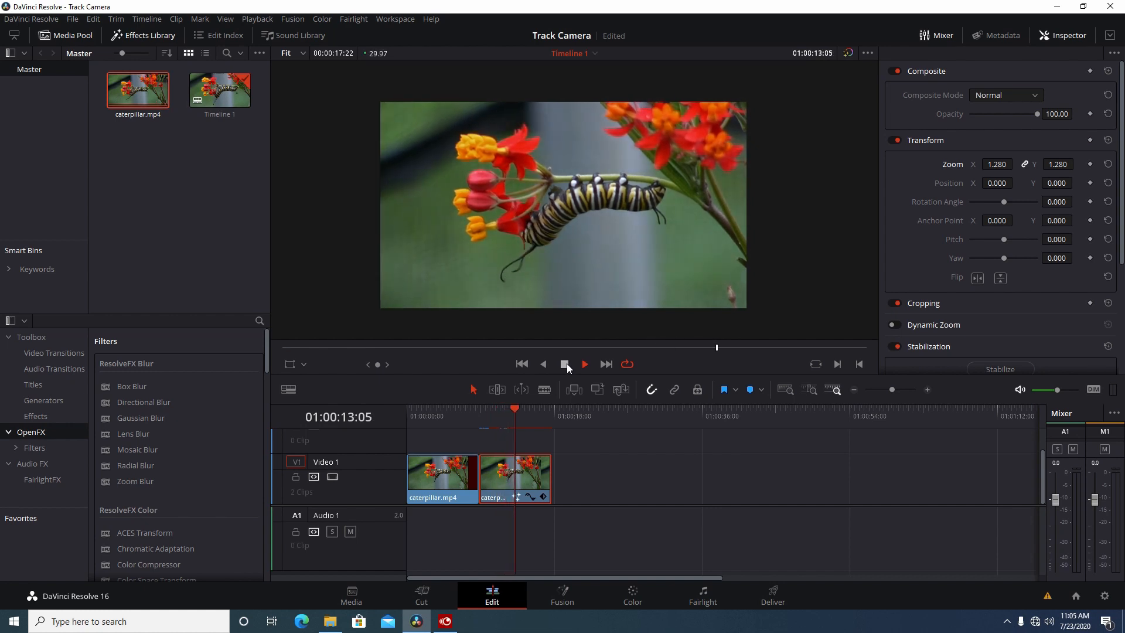
{"action": "left_click", "coordinate": [564, 363]}
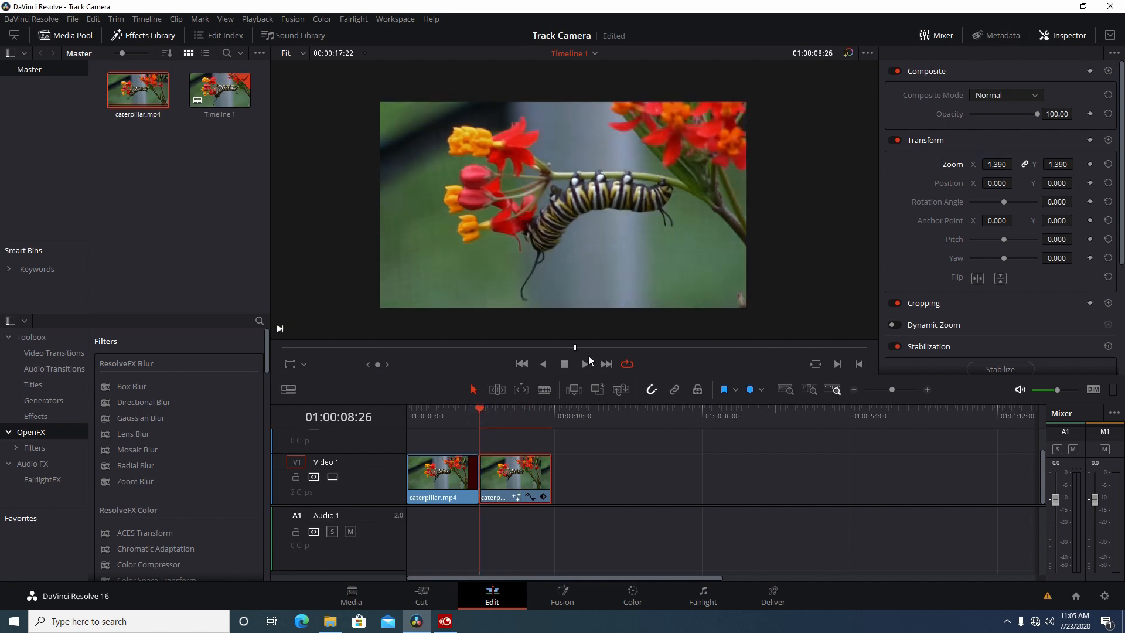
{"action": "left_click", "coordinate": [583, 363]}
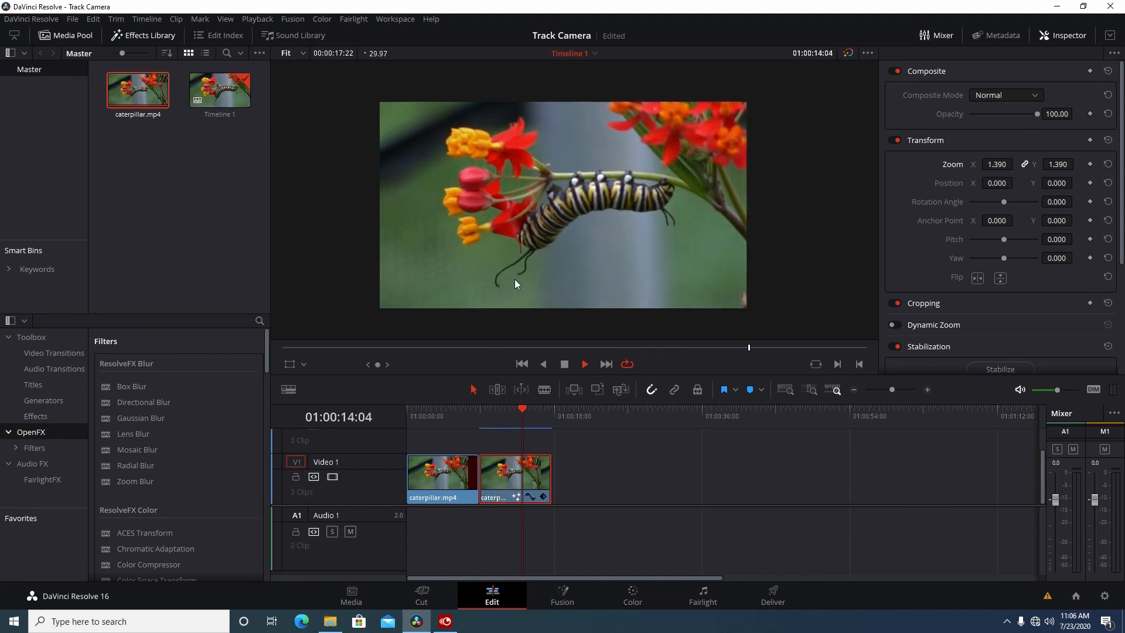
Review the zoomed clip's playback and select the first clip to see its Stabilization settings
{"action": "left_click", "coordinate": [537, 409]}
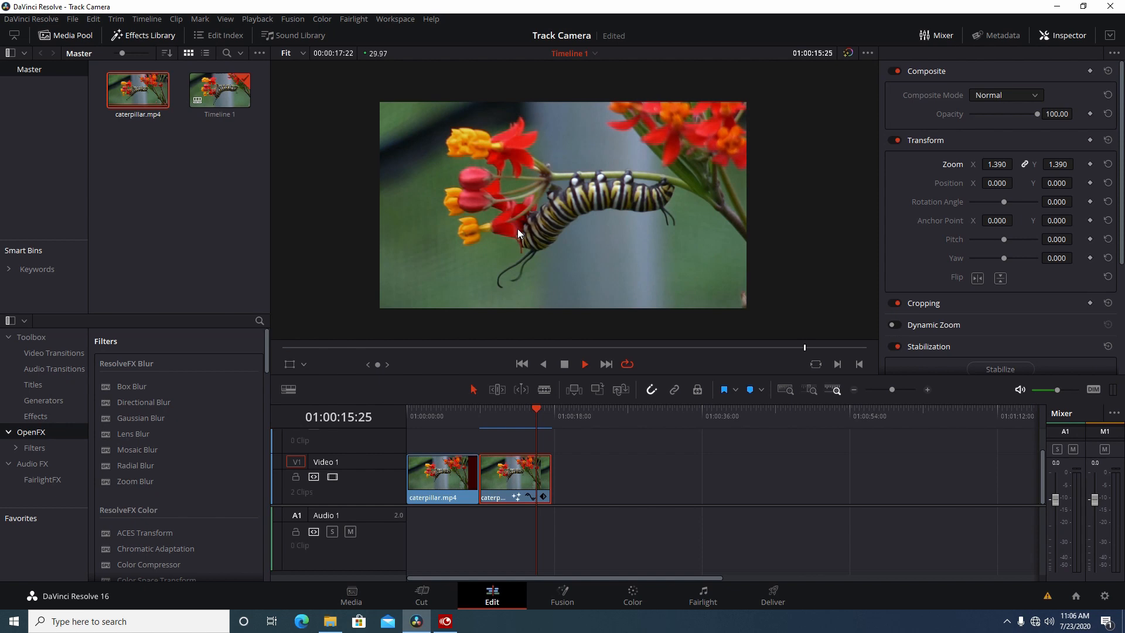
{"action": "left_click", "coordinate": [427, 416]}
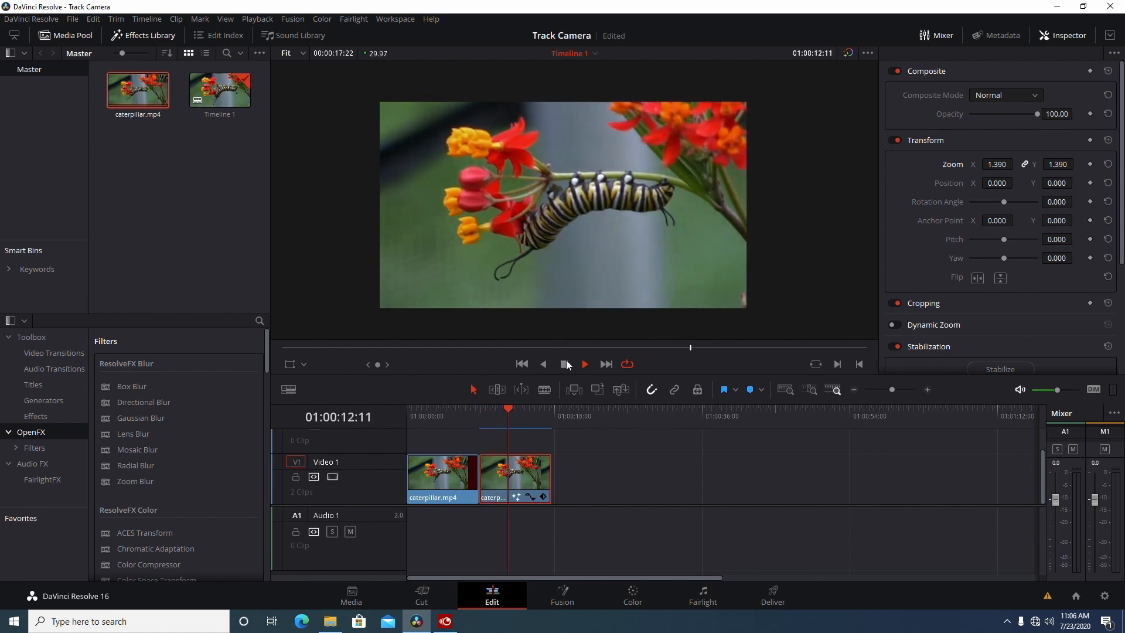
{"action": "left_click", "coordinate": [583, 363]}
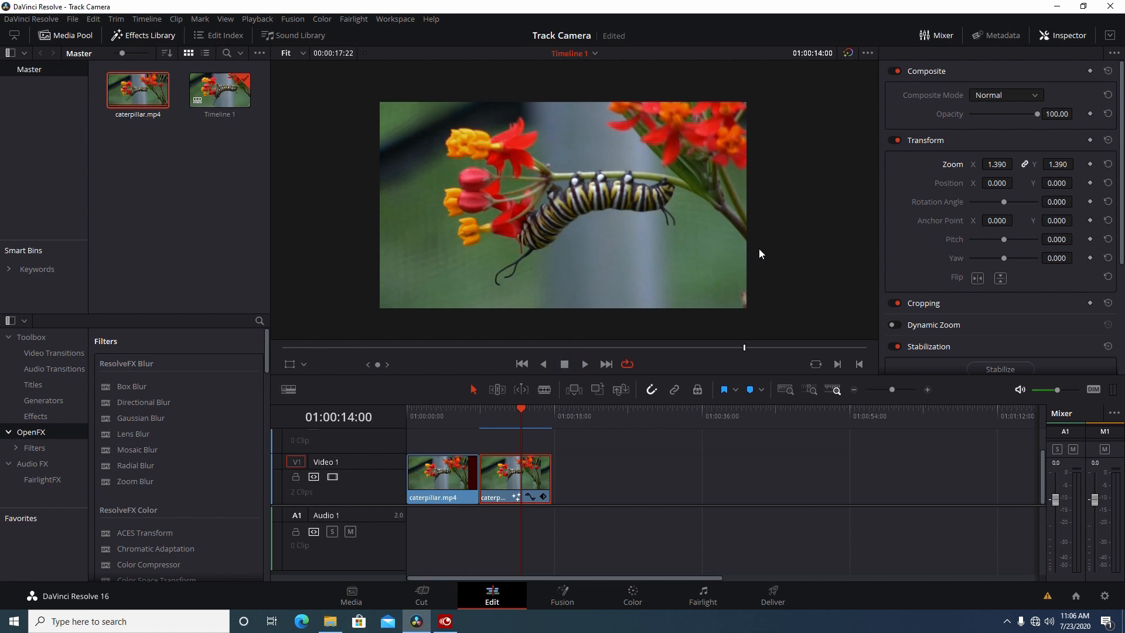
{"action": "mouse_move", "coordinate": [676, 147]}
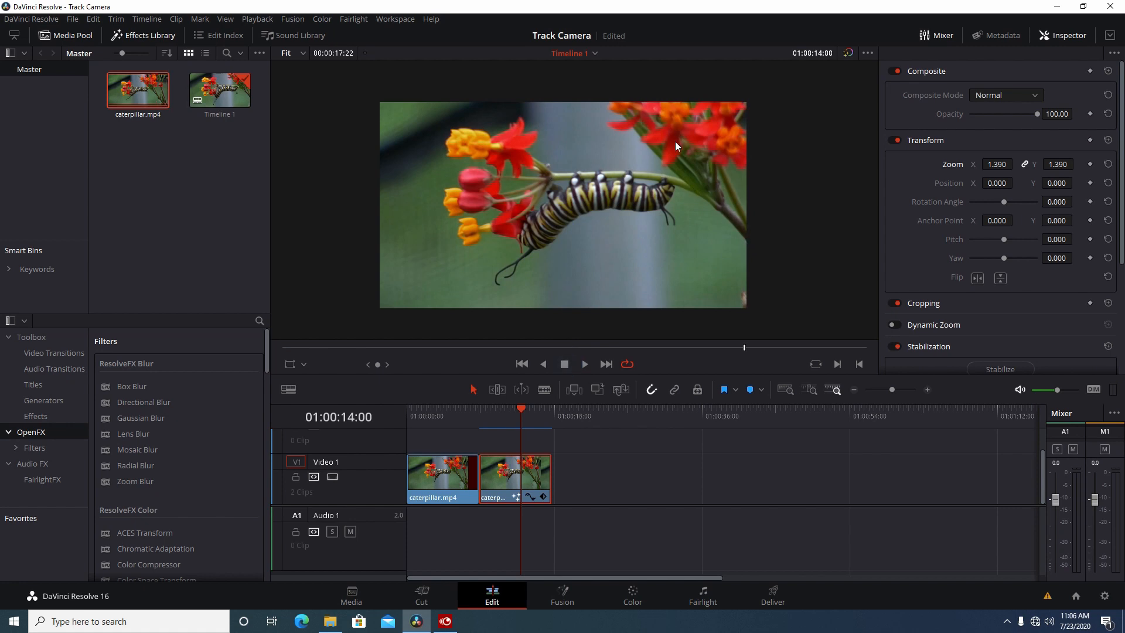
{"action": "mouse_move", "coordinate": [619, 203]}
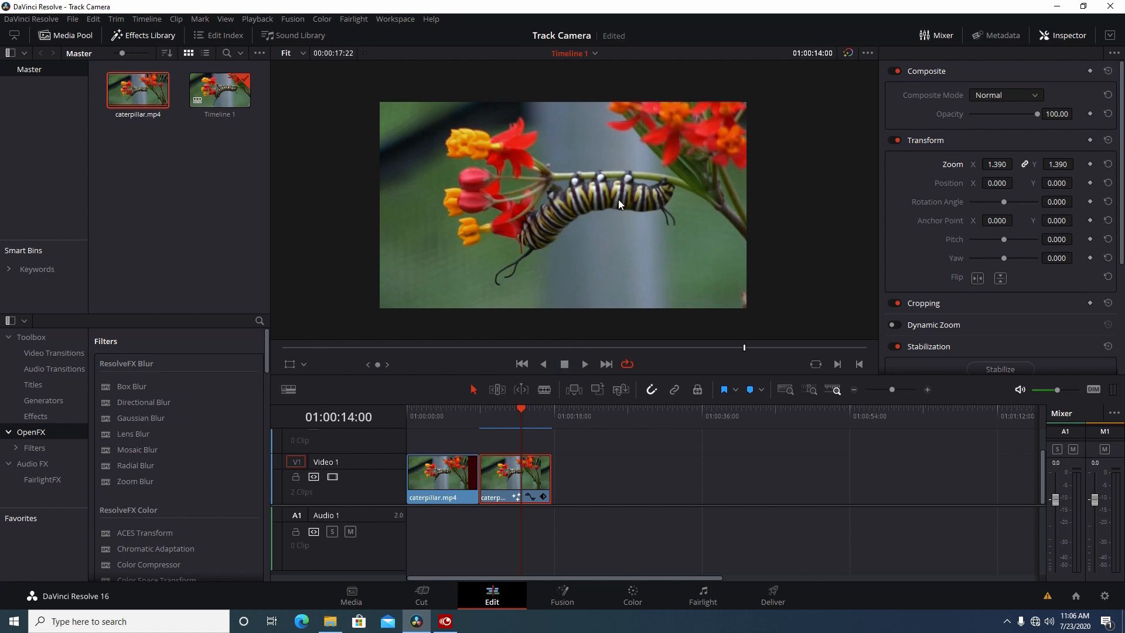
{"action": "mouse_move", "coordinate": [574, 289]}
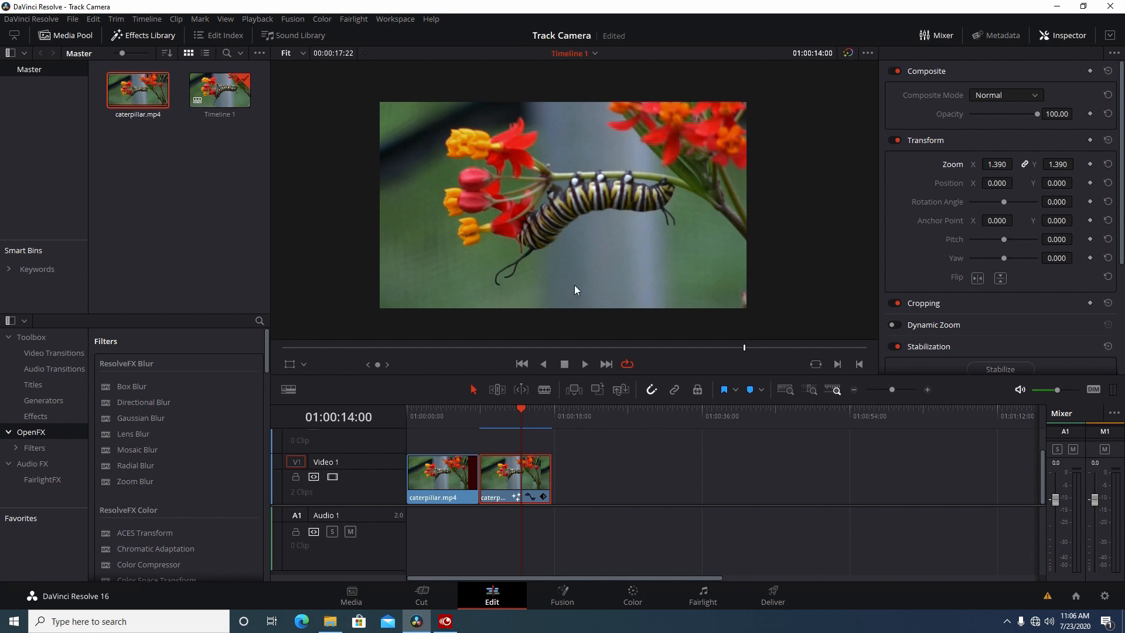
{"action": "left_click", "coordinate": [584, 363]}
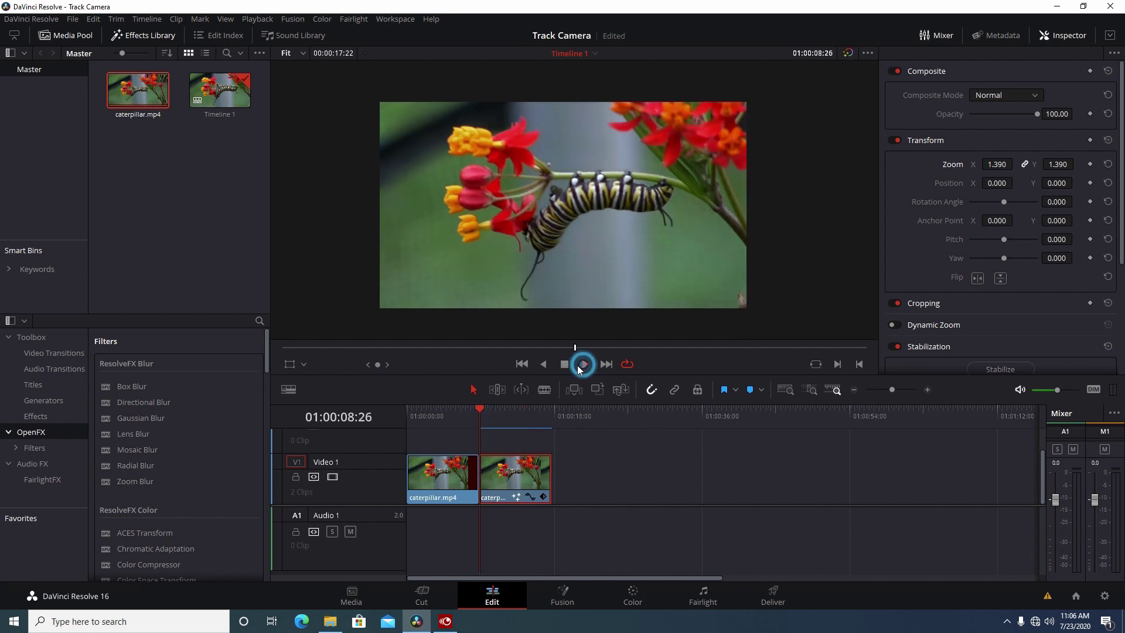
{"action": "left_click", "coordinate": [581, 364]}
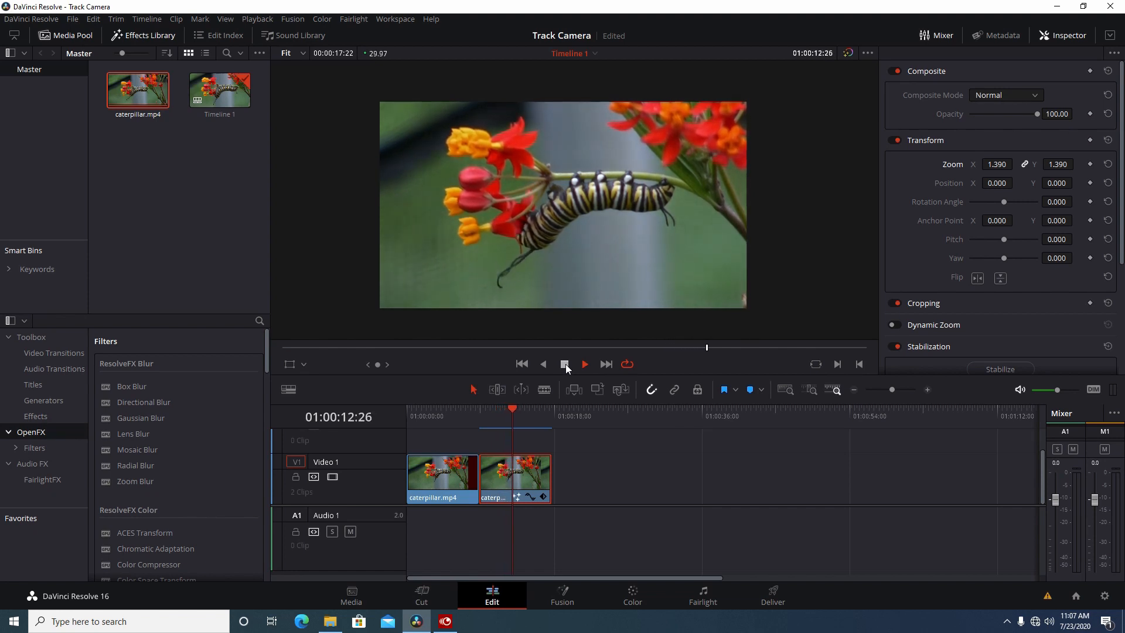
{"action": "left_click", "coordinate": [563, 363]}
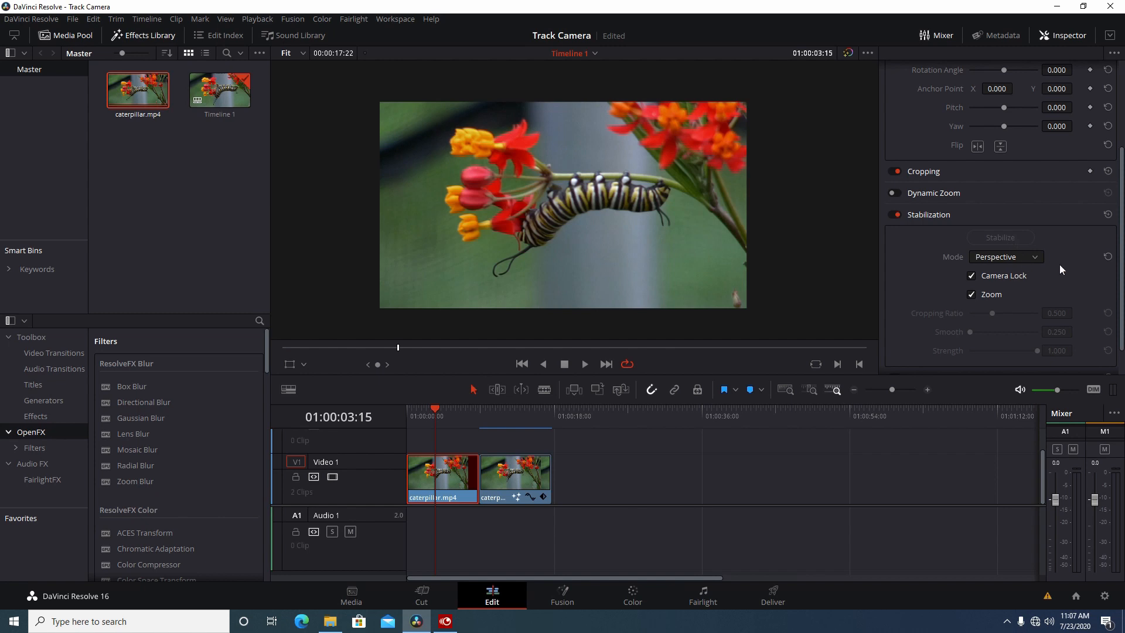
List the Stabilization modes Perspective, Similarity and Translation in the Inspector
{"action": "scroll", "scroll_direction": "down", "scroll_amount": 3}
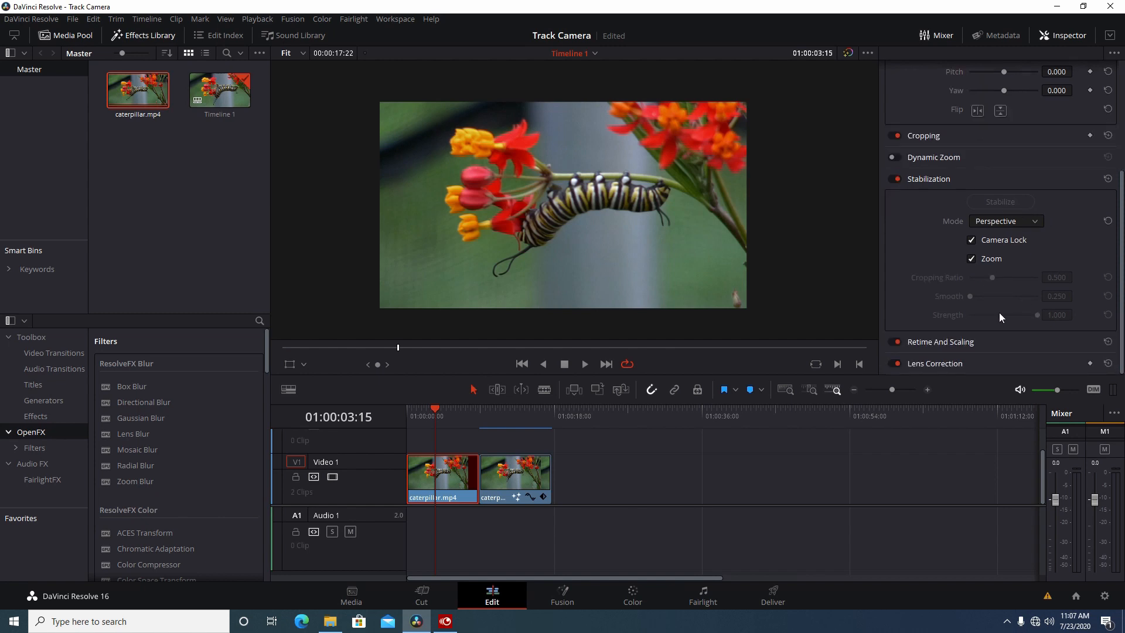
{"action": "mouse_move", "coordinate": [1001, 304]}
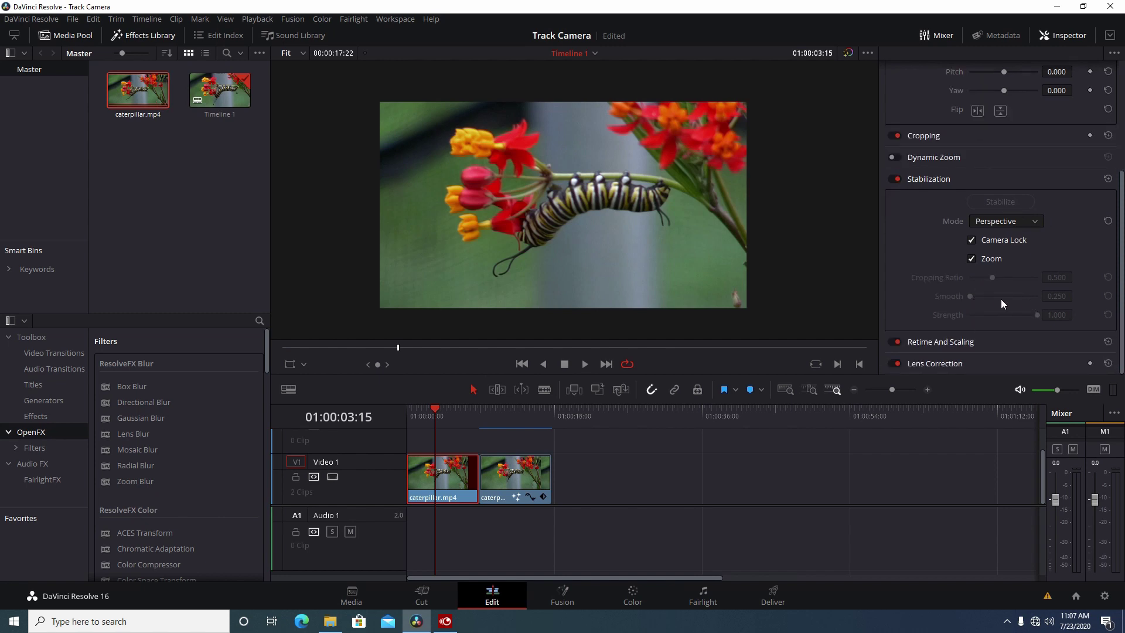
{"action": "mouse_move", "coordinate": [996, 283]}
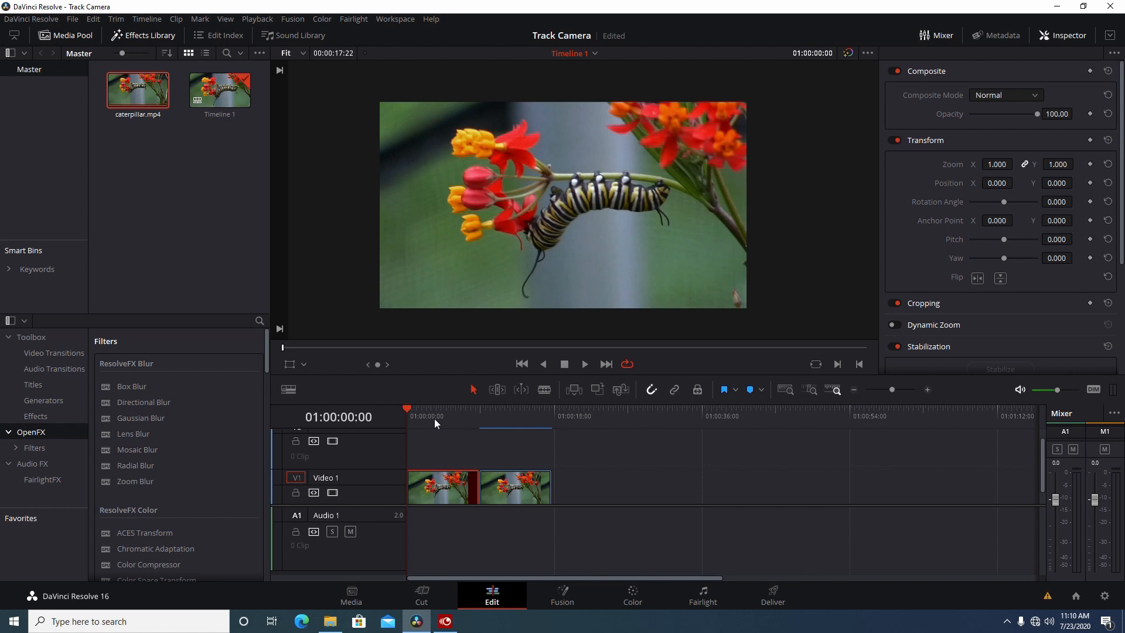
{"action": "mouse_move", "coordinate": [442, 418]}
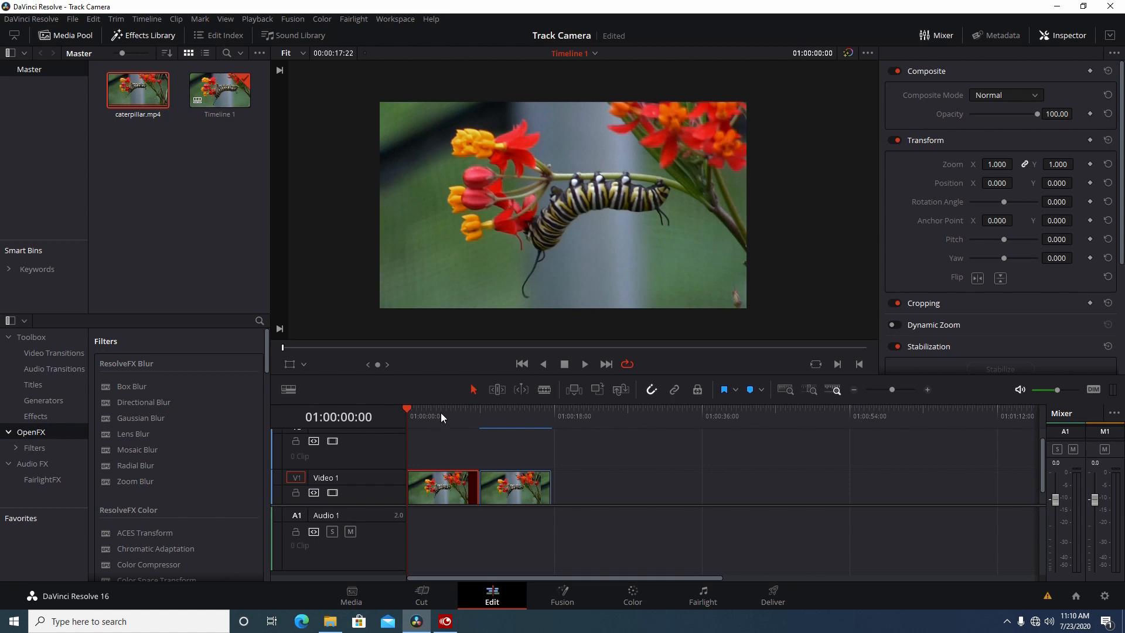
{"action": "left_click", "coordinate": [1004, 222]}
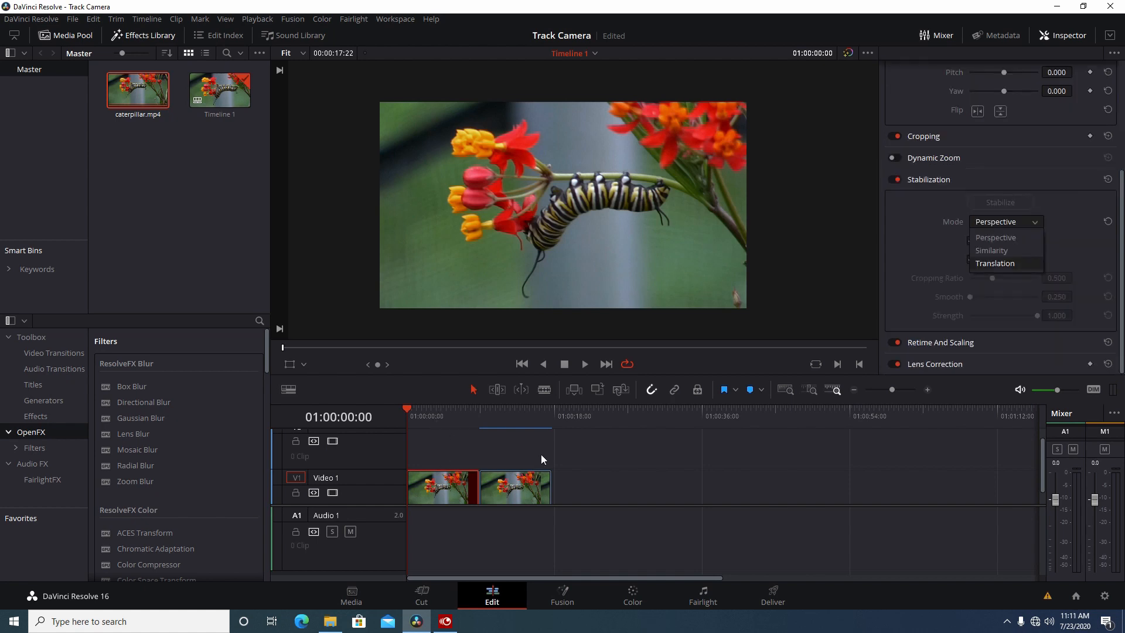